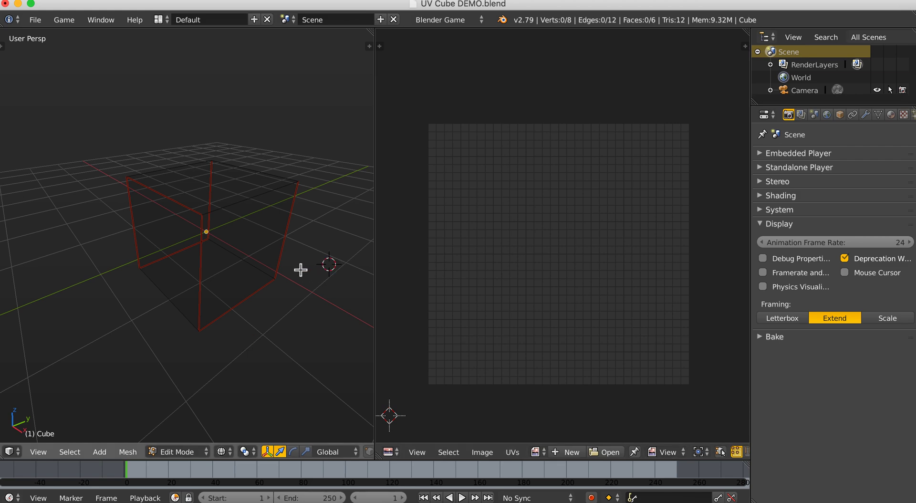
pyautogui.moveTo(270, 221)
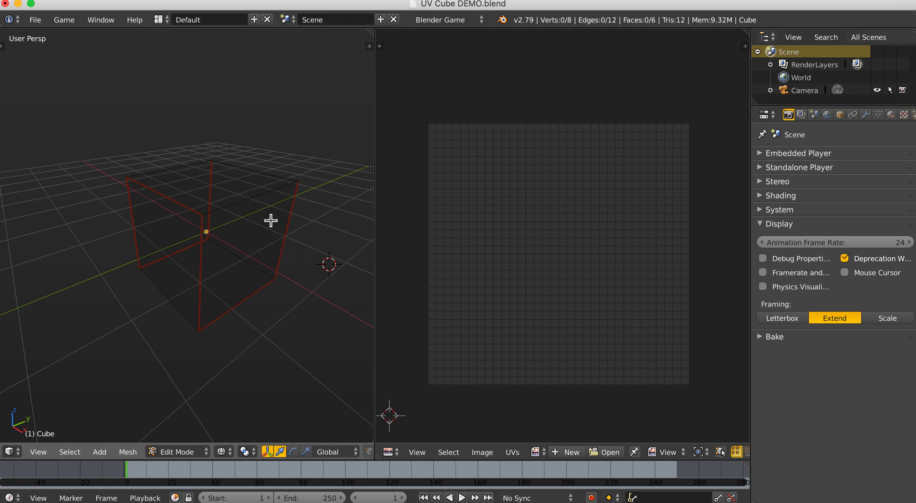
pyautogui.moveTo(271, 247)
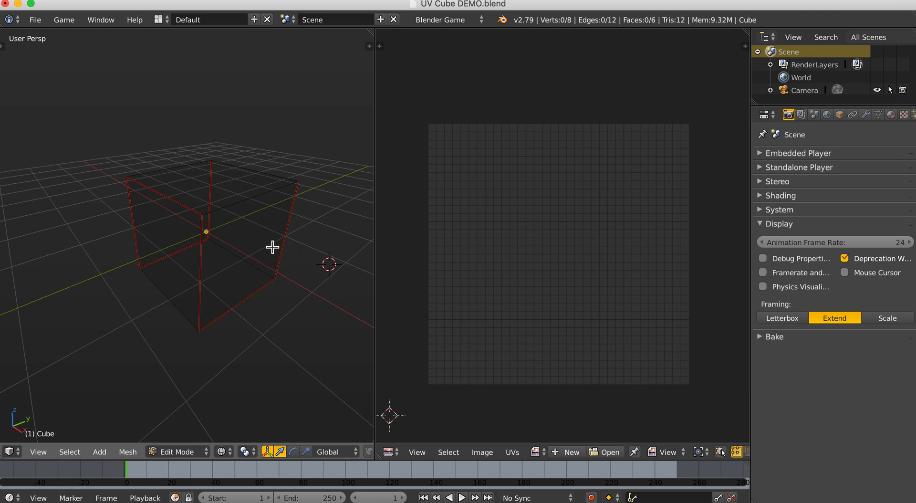
# Step: Select all six cube faces so the cross-shaped UV map appears in the image editor
pyautogui.press('a')
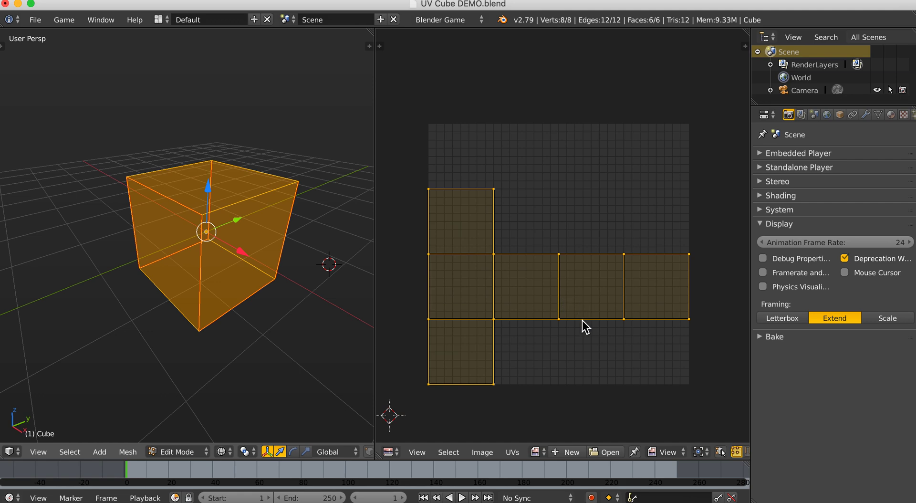
# Step: Rotate the cube's UV islands 90 degrees into an upright T inside the image
pyautogui.press('r')
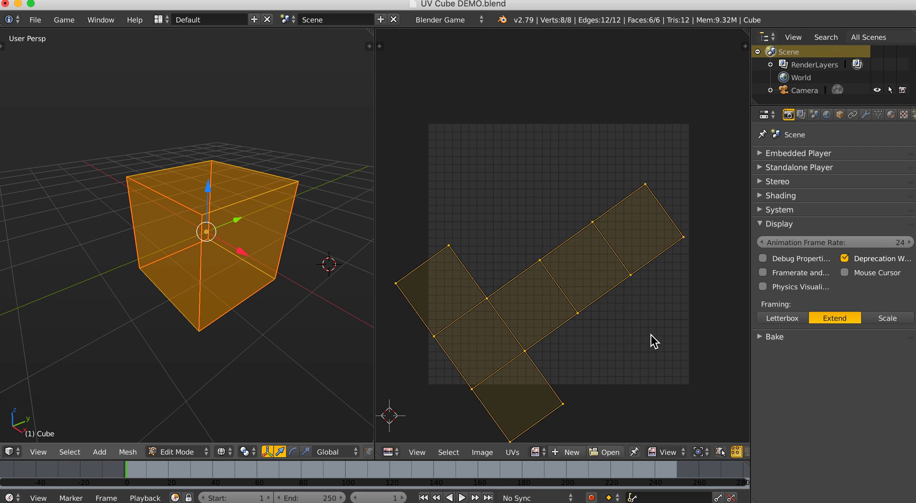
pyautogui.press('r')
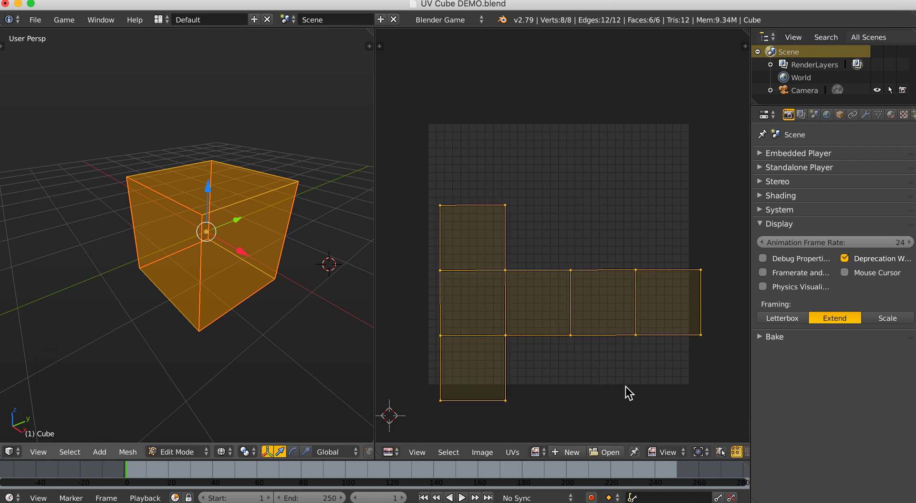
pyautogui.press('g')
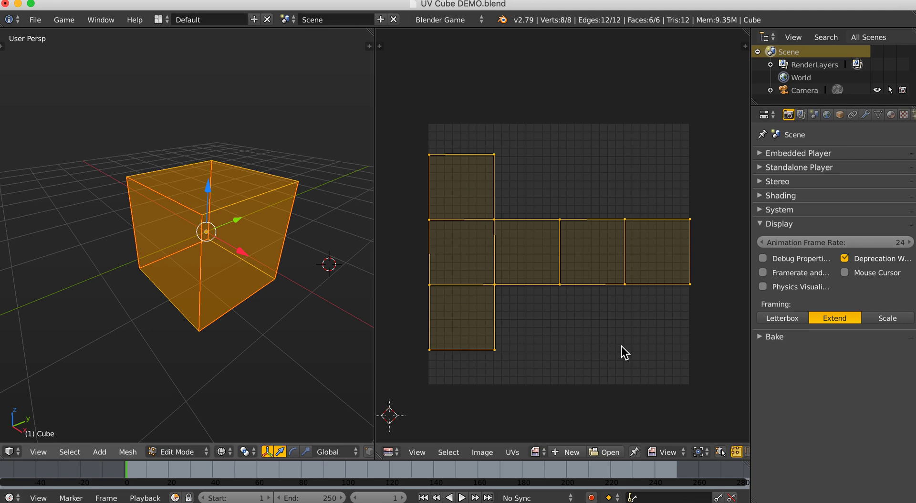
pyautogui.press('r')
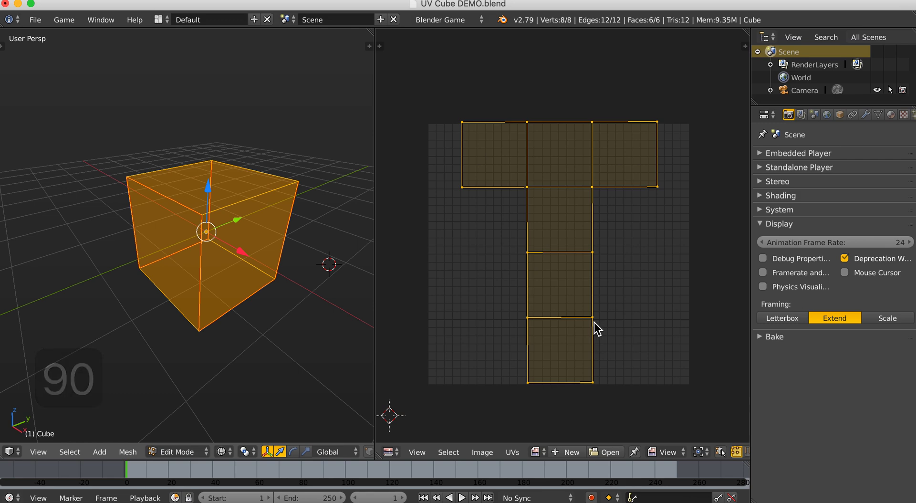
pyautogui.moveTo(601, 322)
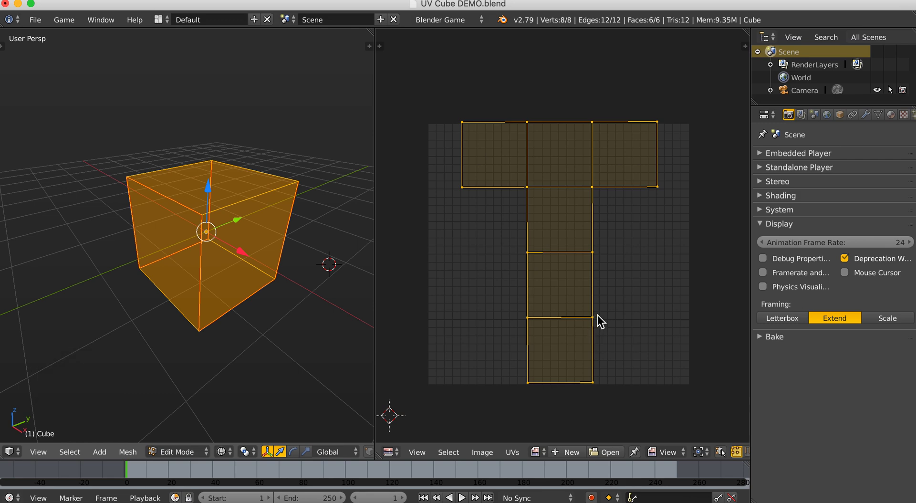
pyautogui.moveTo(618, 311)
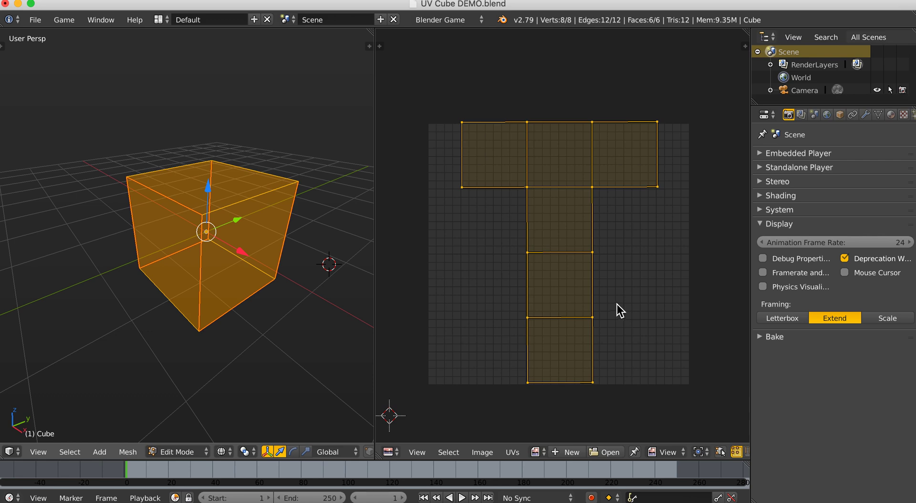
pyautogui.moveTo(609, 283)
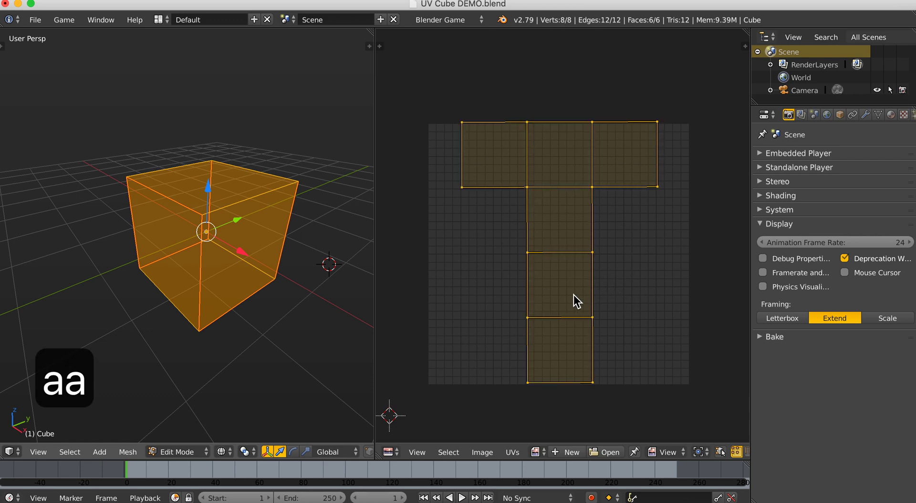
# Step: Export the UV layout as a PNG file to the Desktop
pyautogui.click(512, 452)
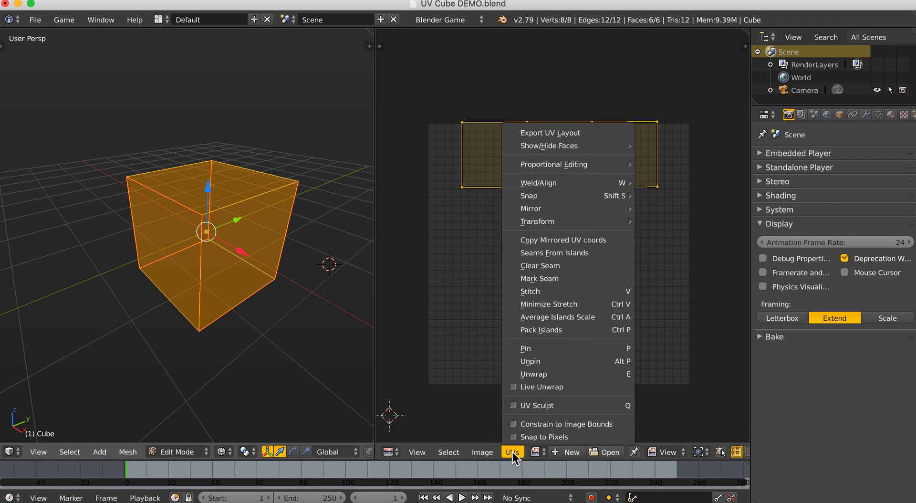
pyautogui.moveTo(551, 140)
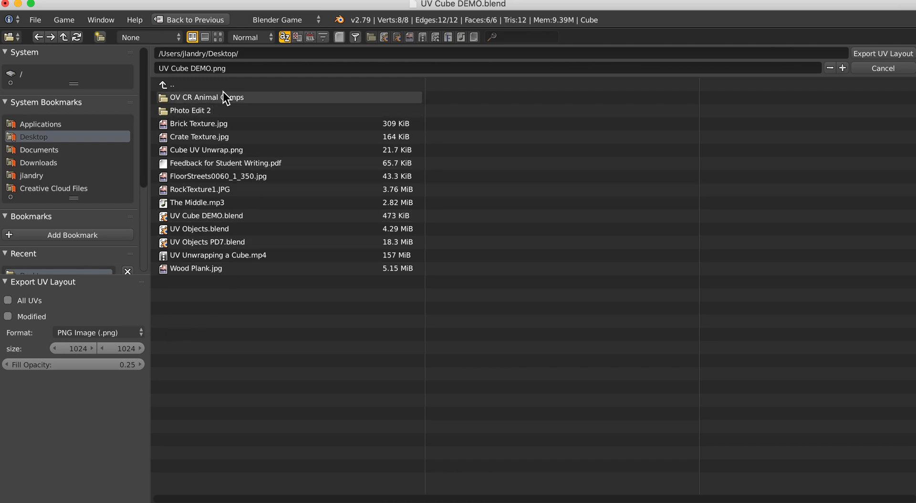
pyautogui.click(882, 68)
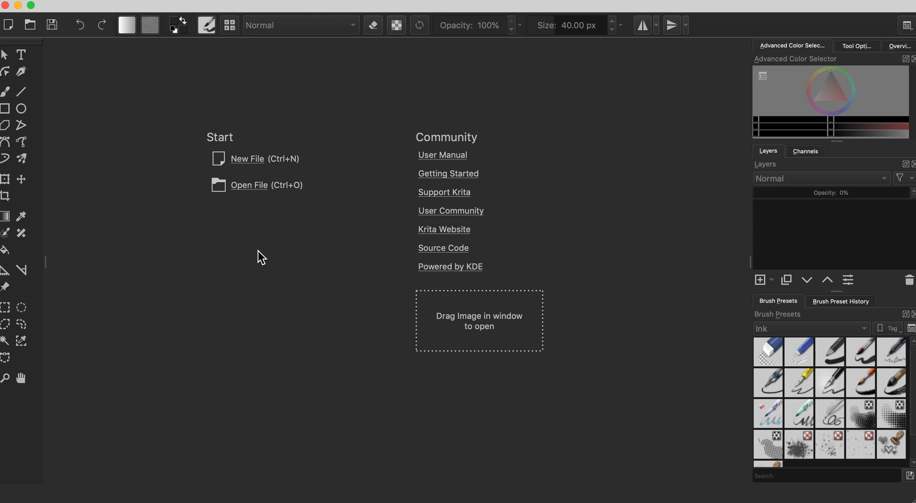
pyautogui.moveTo(258, 255)
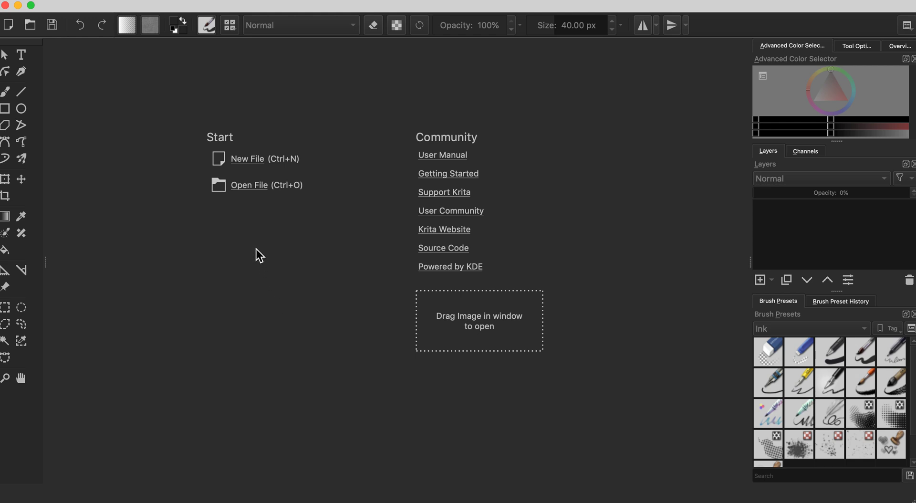
pyautogui.moveTo(47, 26)
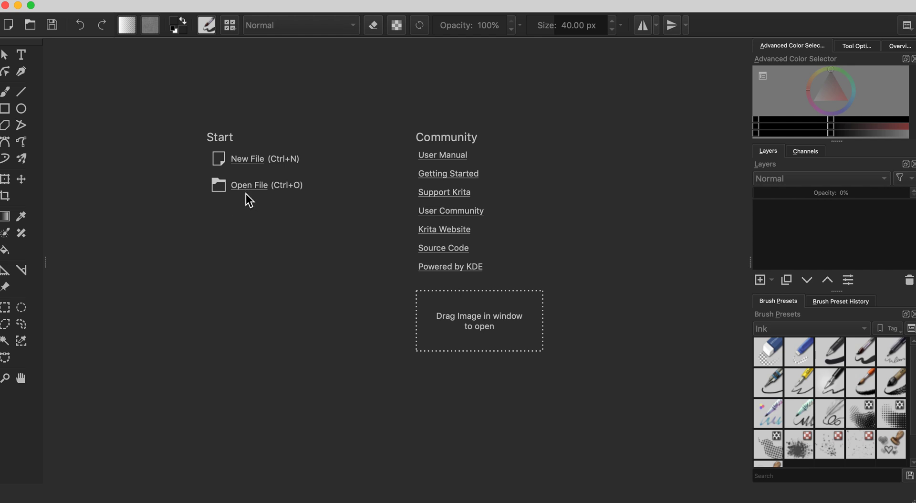
pyautogui.moveTo(139, 13)
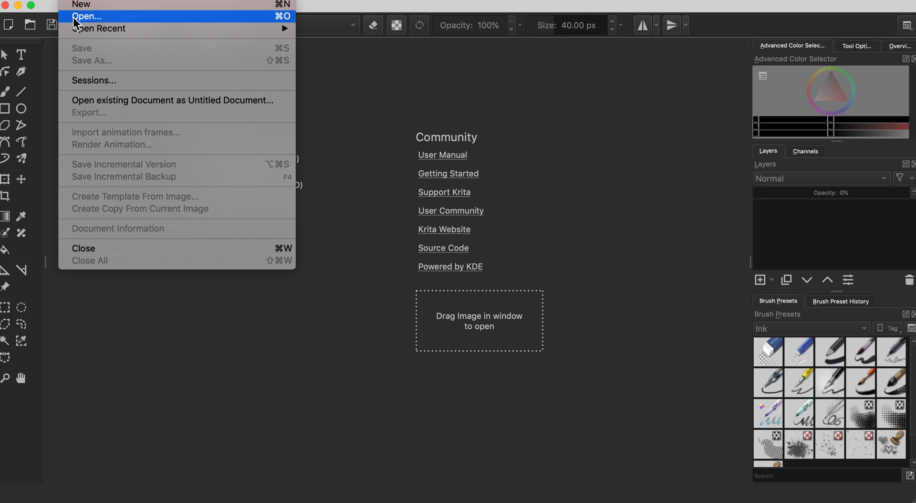
# Step: Open Cube UV Unwrap.png from the Desktop in Krita
pyautogui.click(88, 16)
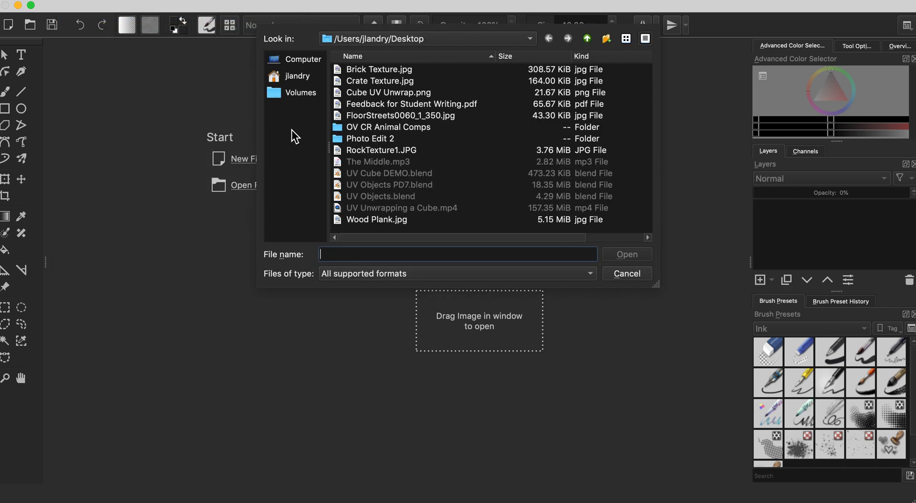
pyautogui.click(297, 75)
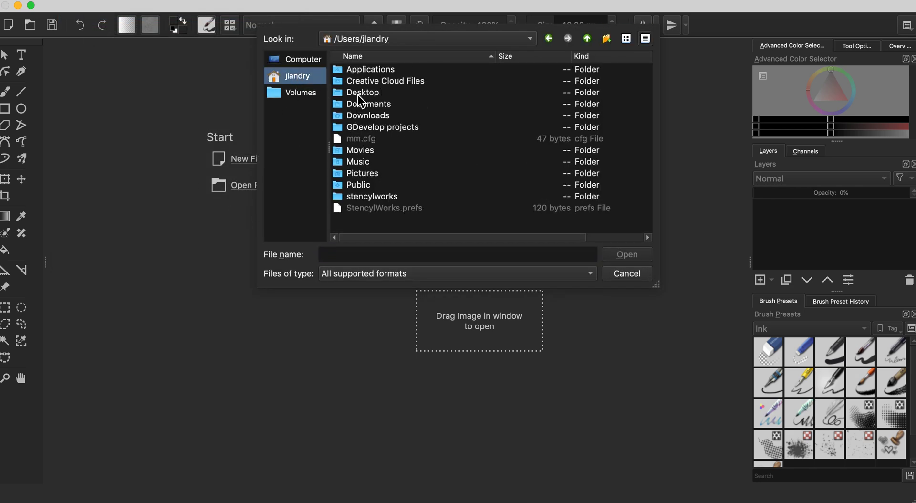
pyautogui.doubleClick(363, 92)
pyautogui.write('Cube UV Unwrap.png')
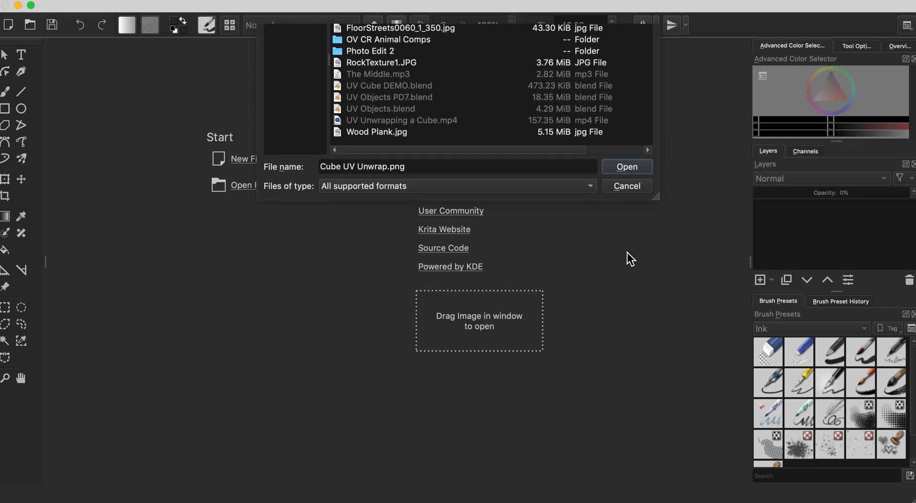
pyautogui.click(626, 167)
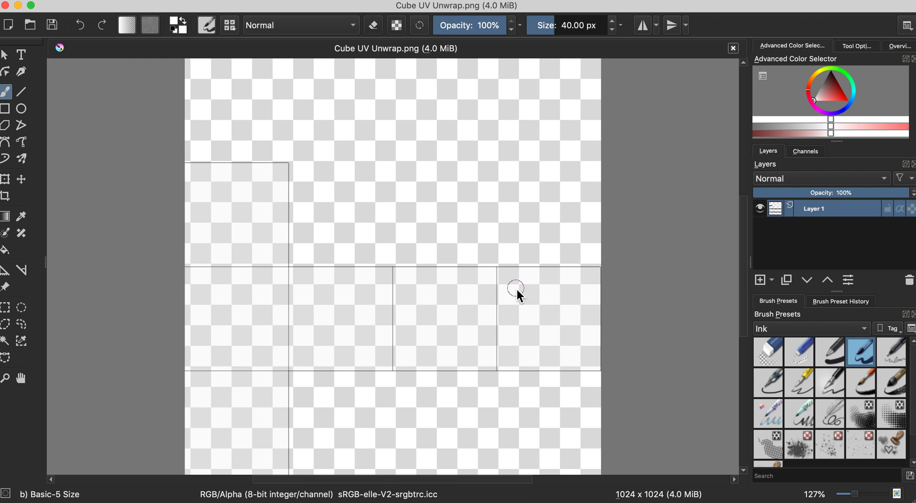
# Step: Zoom in on the Cube UV Unwrap canvas to inspect the face outlines
pyautogui.press('1')
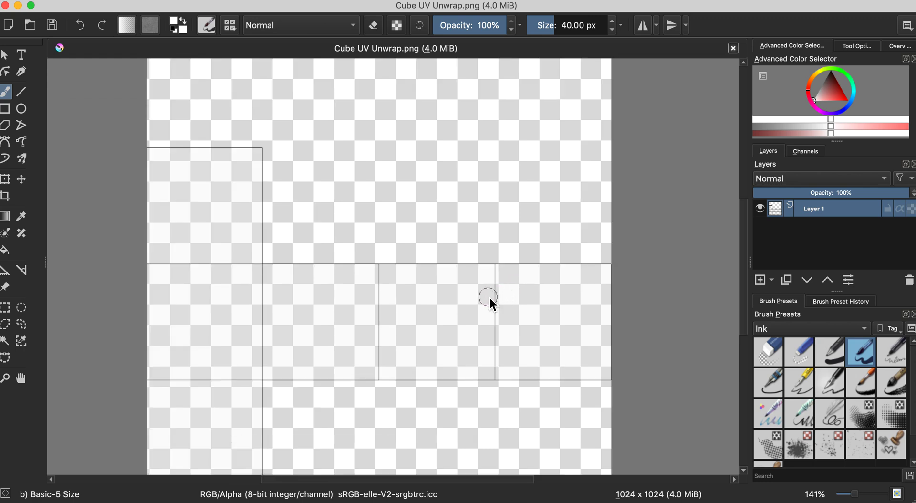
pyautogui.moveTo(668, 332)
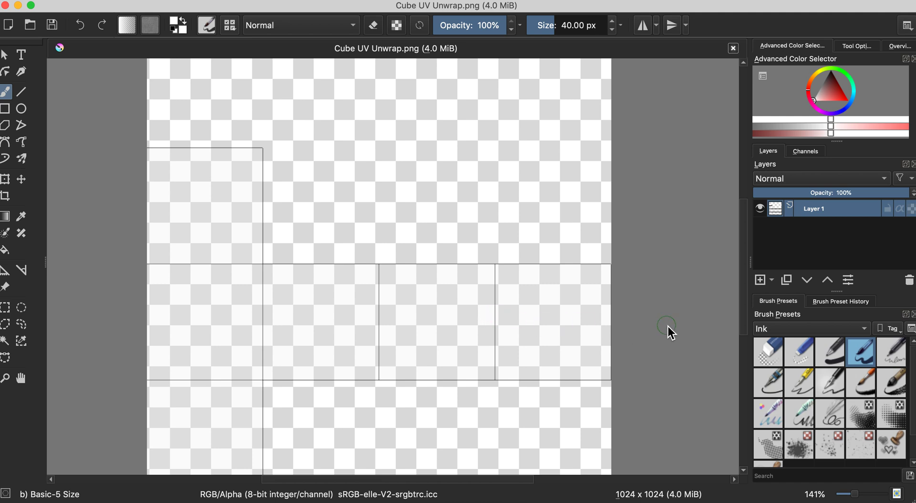
pyautogui.moveTo(485, 313)
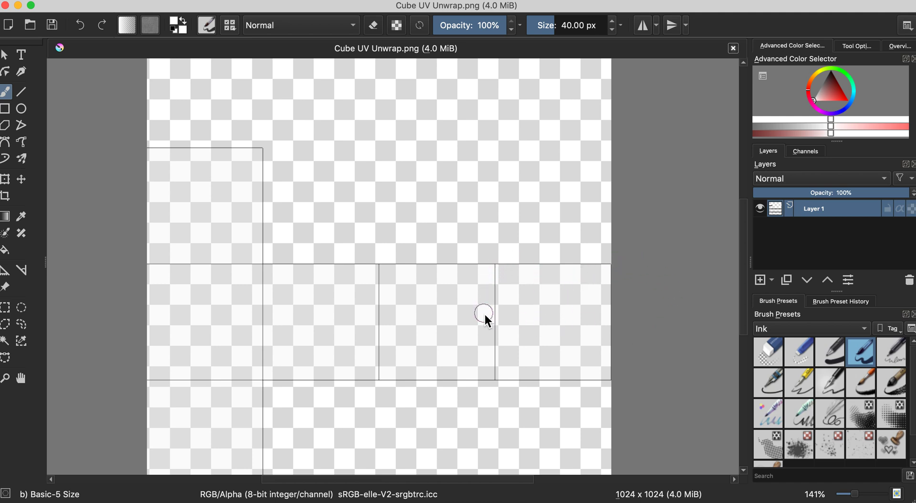
pyautogui.moveTo(497, 305)
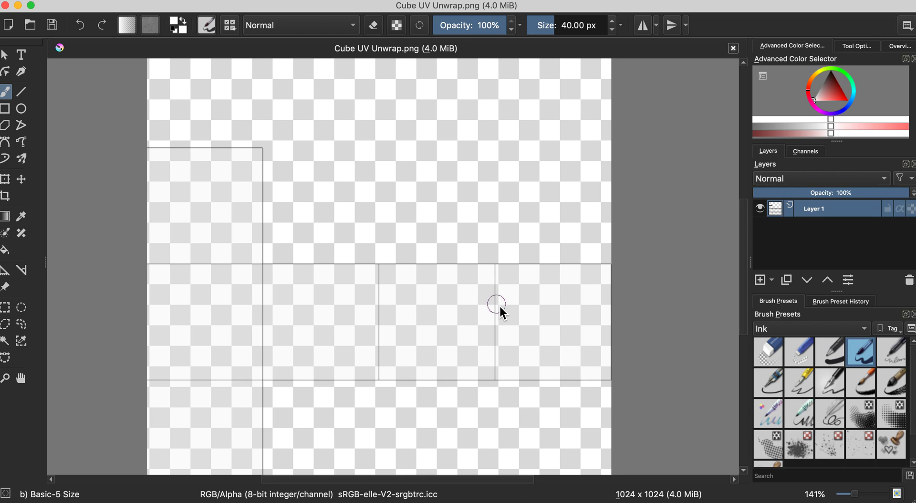
pyautogui.moveTo(575, 323)
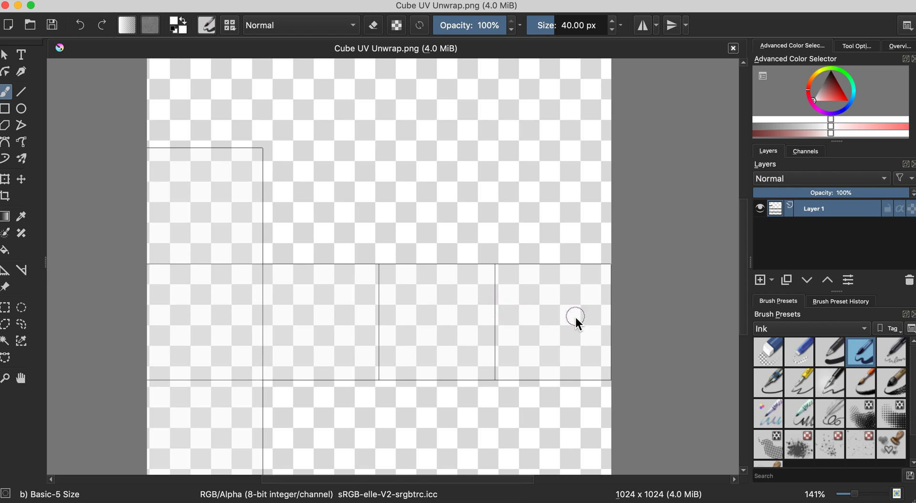
pyautogui.moveTo(548, 285)
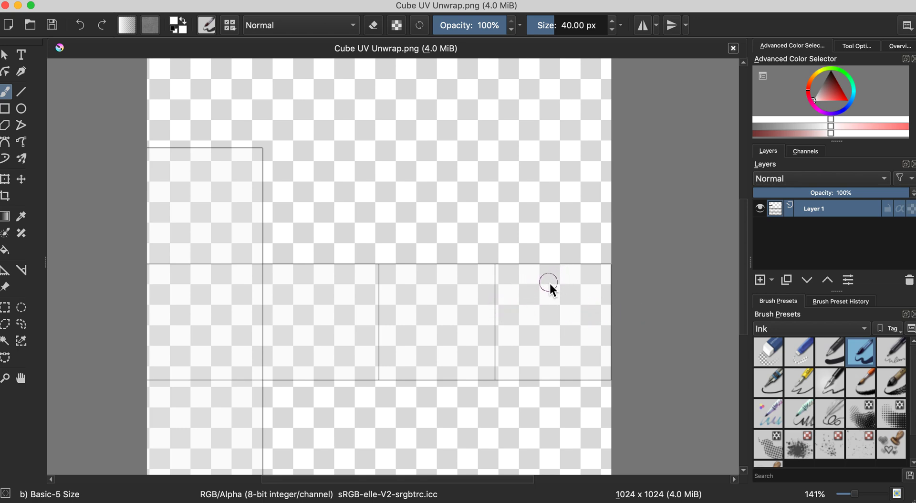
pyautogui.moveTo(526, 284)
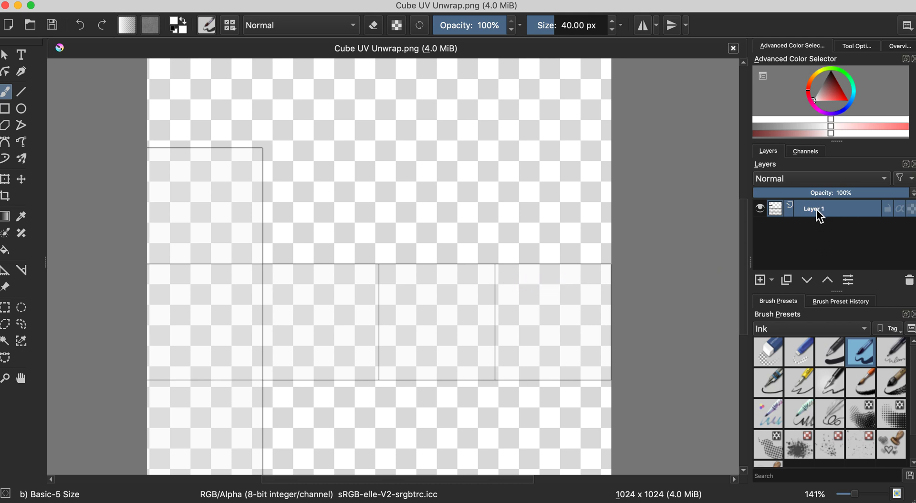
pyautogui.moveTo(817, 209)
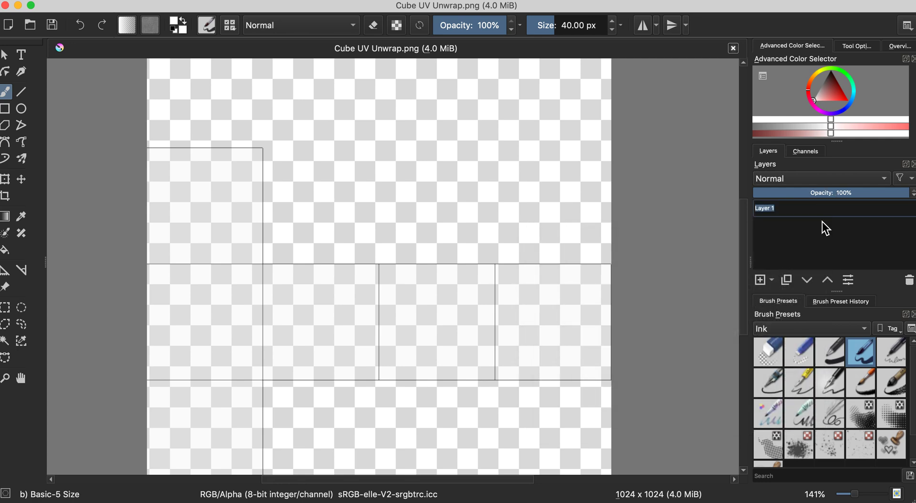
pyautogui.write('UV U')
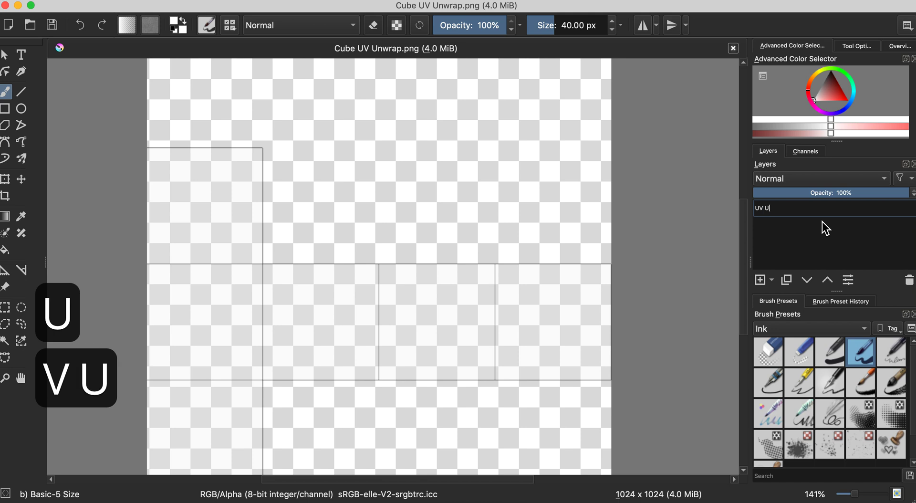
pyautogui.write('NWRAP')
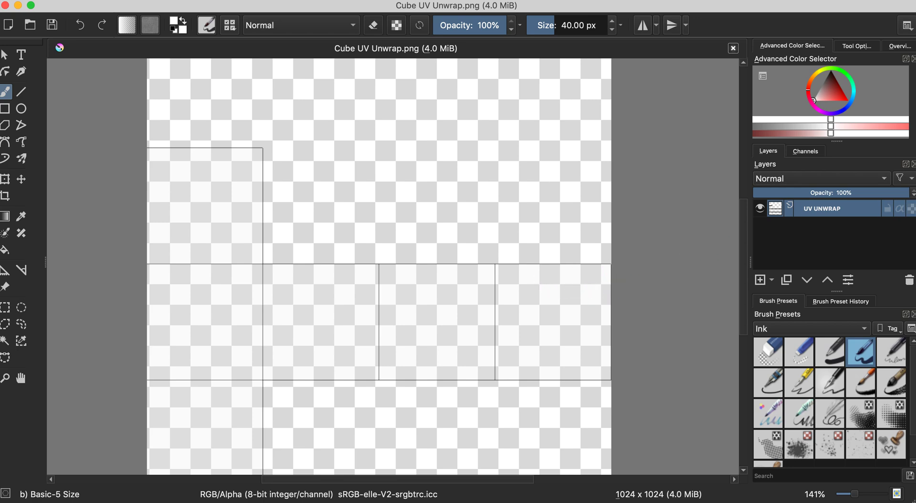
pyautogui.press('shift+cmd+!')
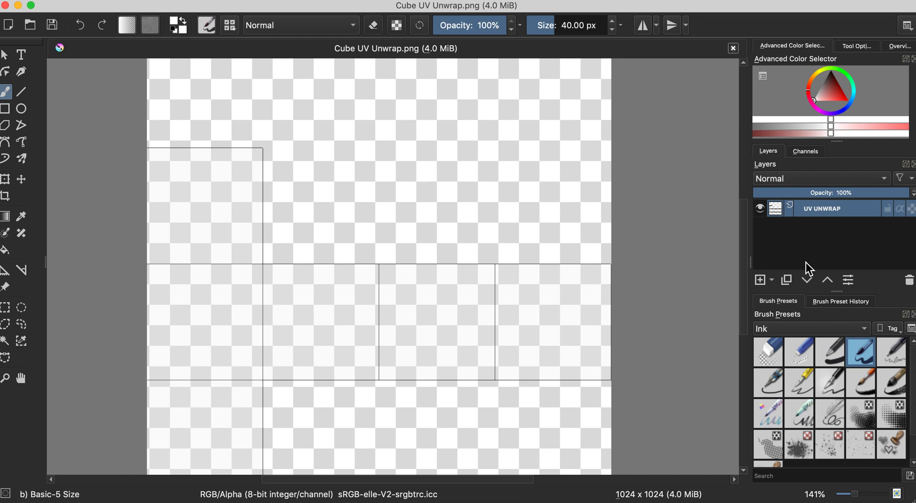
pyautogui.moveTo(576, 318)
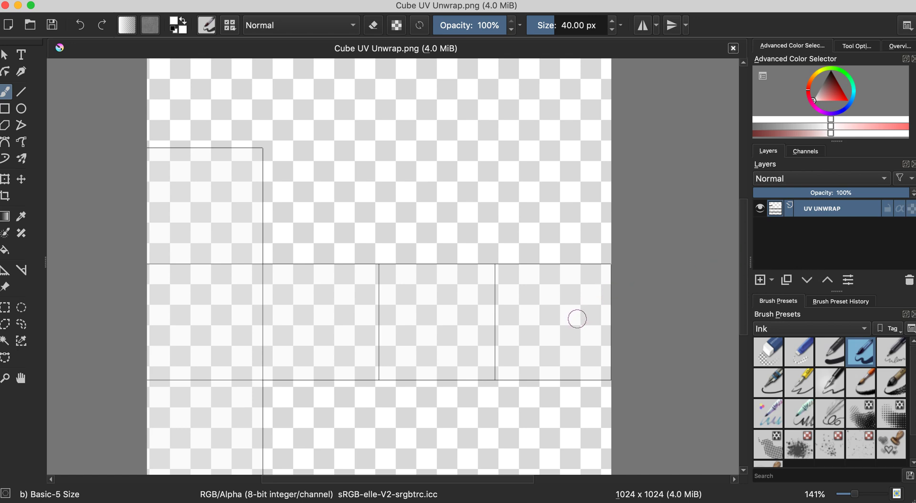
pyautogui.moveTo(505, 276)
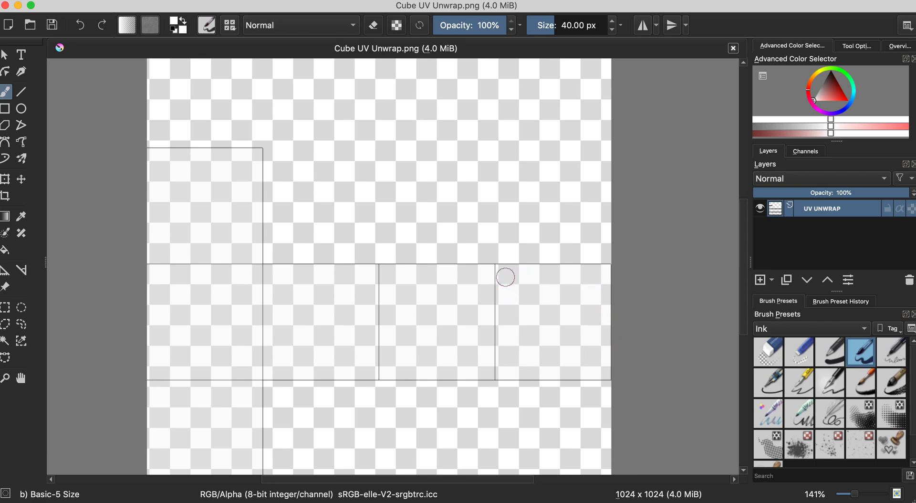
pyautogui.moveTo(542, 313)
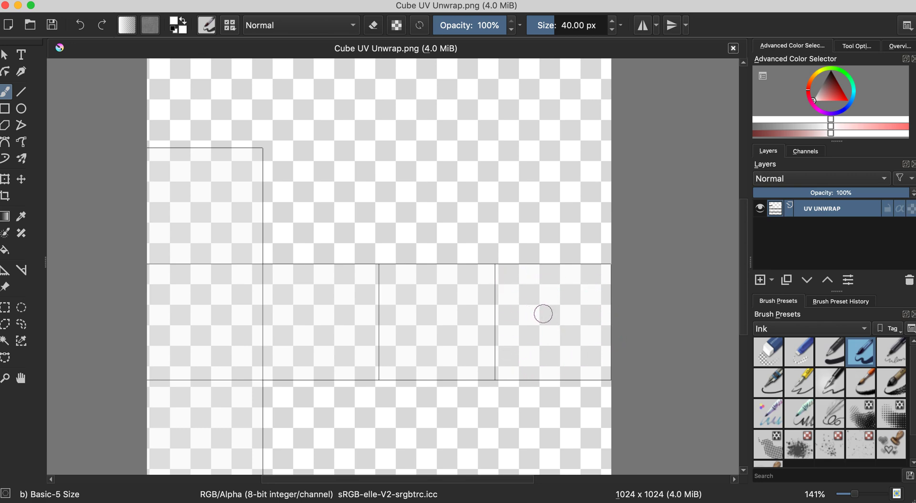
pyautogui.moveTo(544, 313)
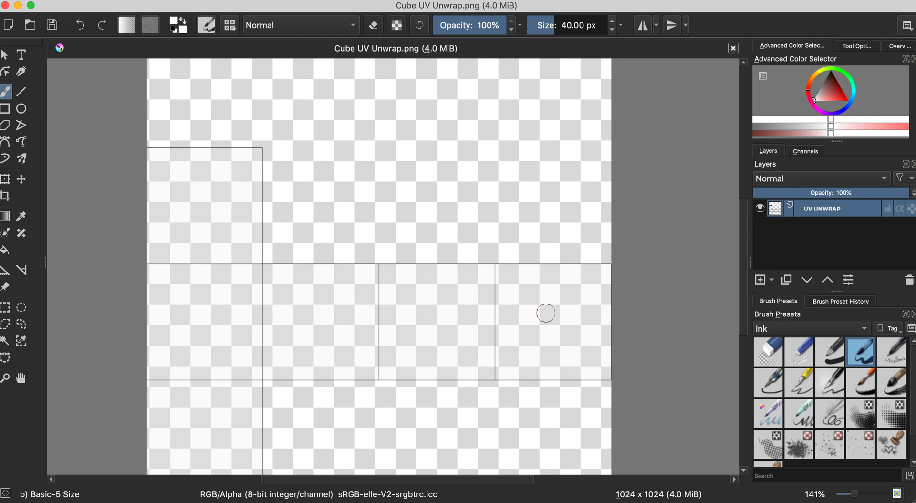
pyautogui.moveTo(565, 320)
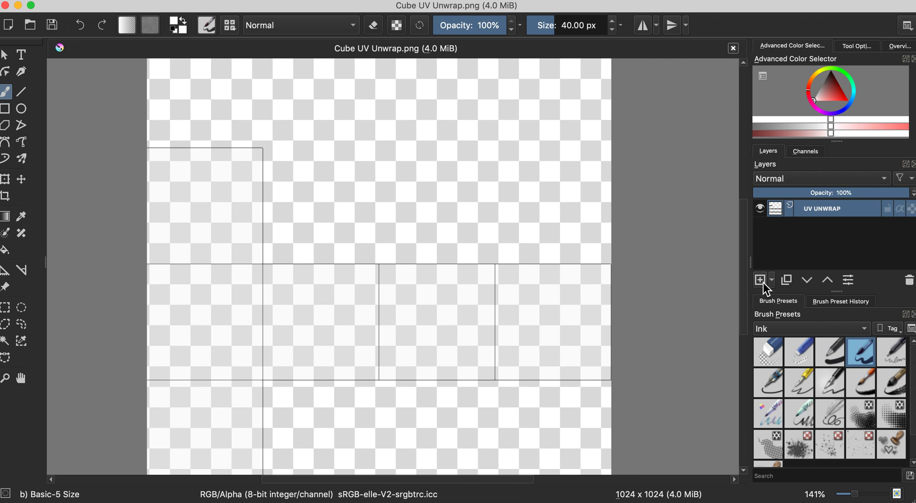
# Step: Add a new layer above UV UNWRAP and name it '1'
pyautogui.click(760, 280)
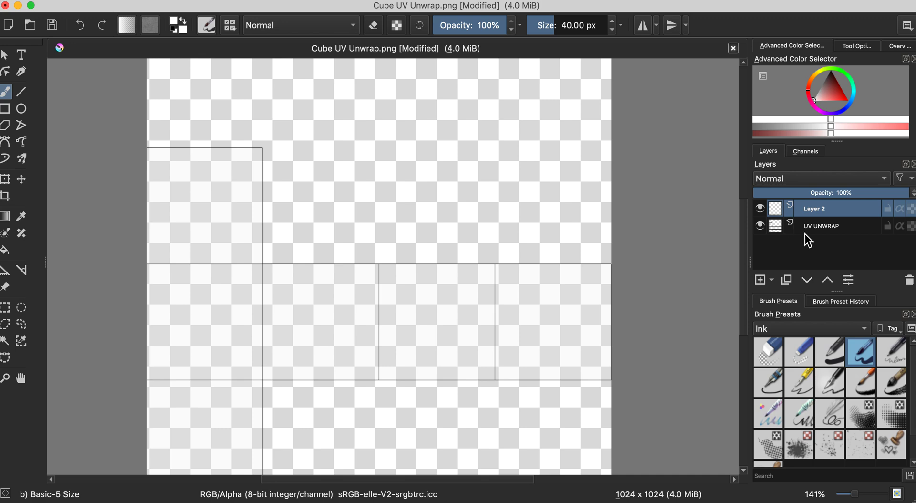
pyautogui.moveTo(438, 319)
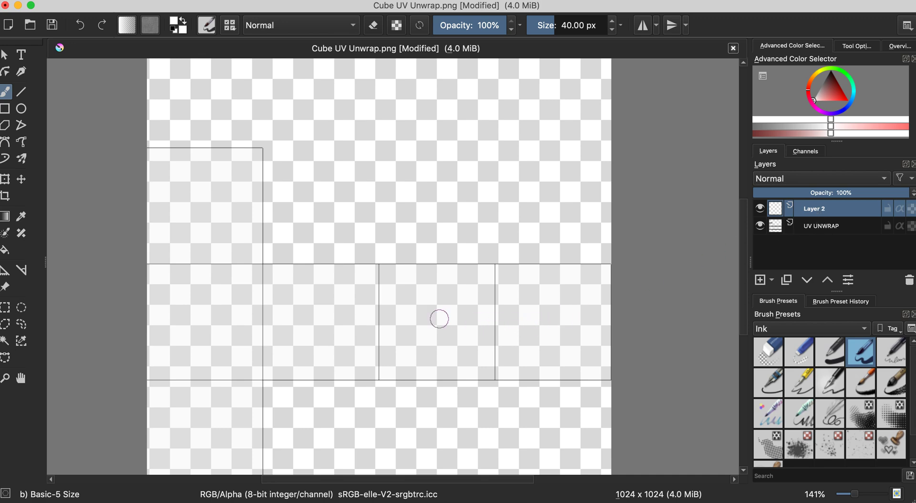
pyautogui.moveTo(189, 300)
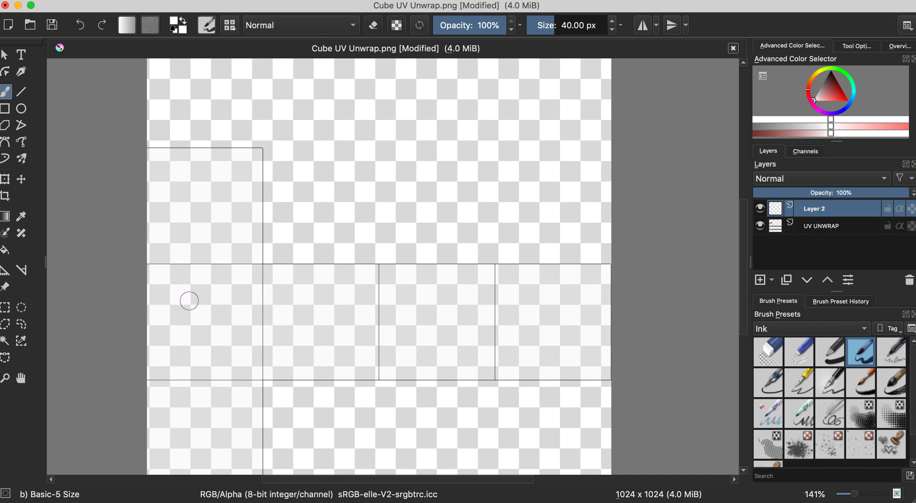
pyautogui.moveTo(512, 314)
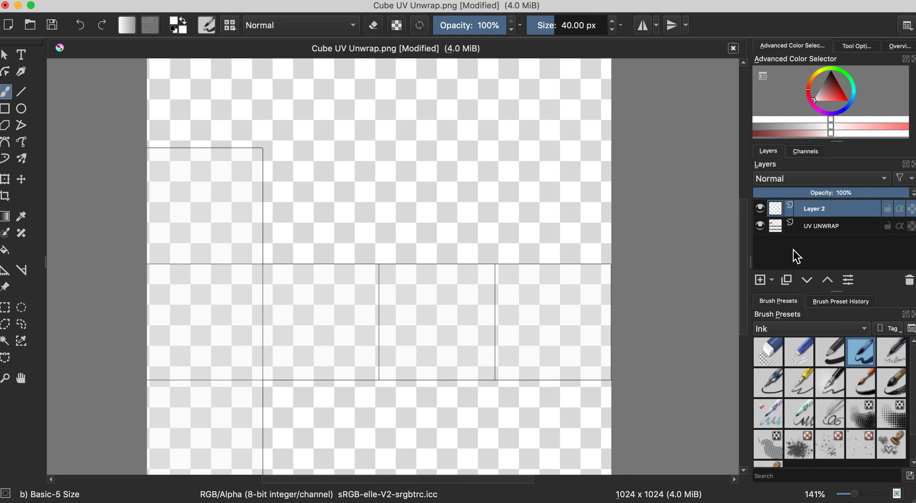
pyautogui.moveTo(814, 209)
pyautogui.write('1')
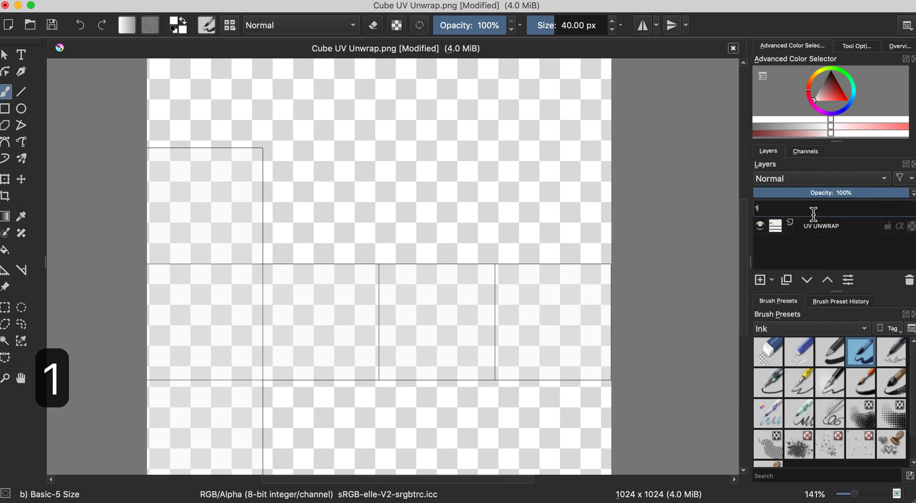
pyautogui.press('Return')
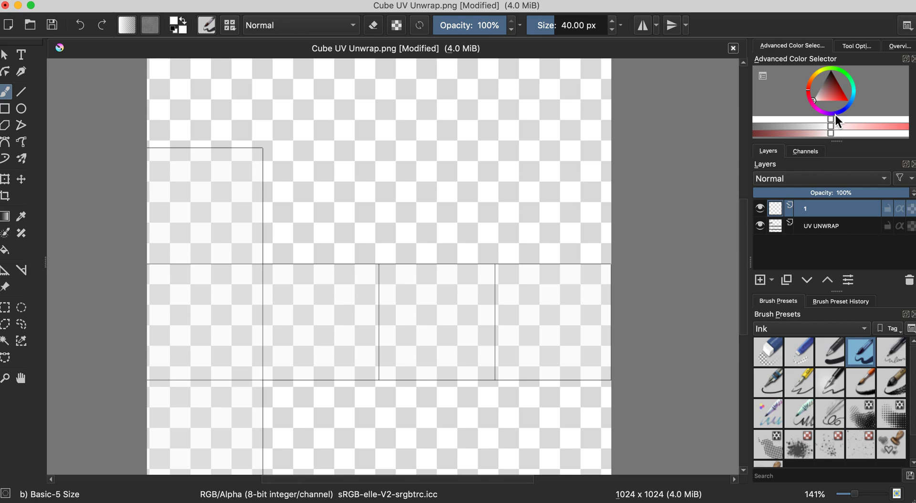
# Step: Paint the rightmost middle-row face solid red on layer 1, covering it to its edges
pyautogui.click(830, 123)
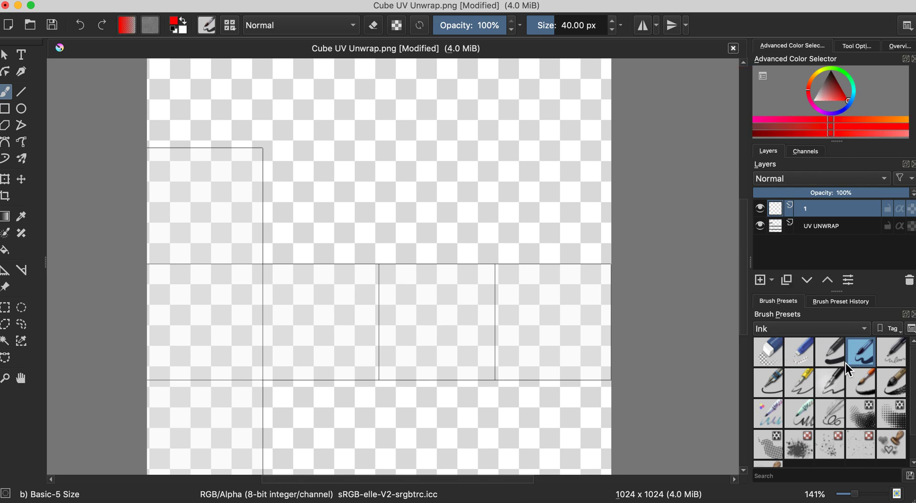
pyautogui.moveTo(553, 335)
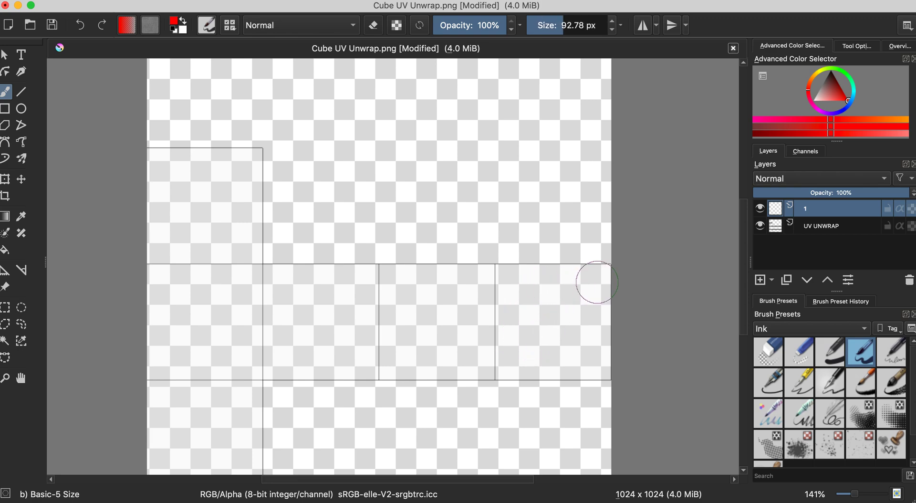
pyautogui.moveTo(599, 274); pyautogui.dragTo(605, 369)
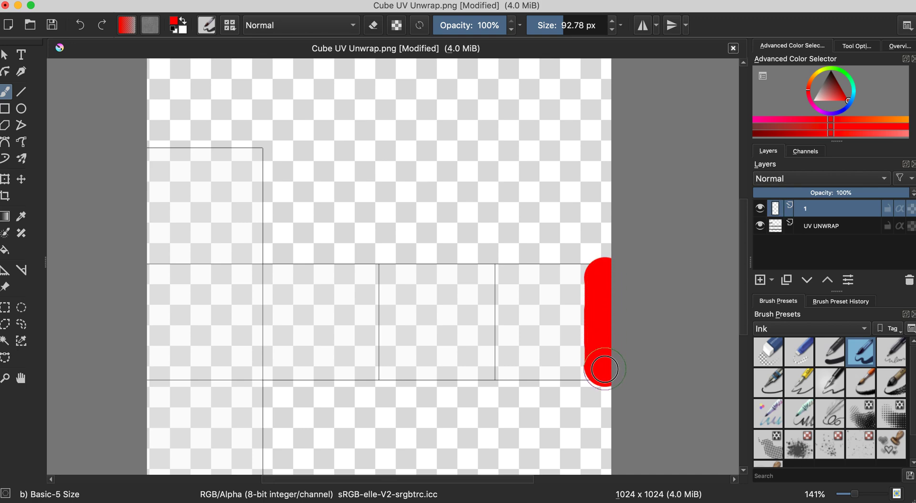
pyautogui.moveTo(602, 368); pyautogui.dragTo(575, 344)
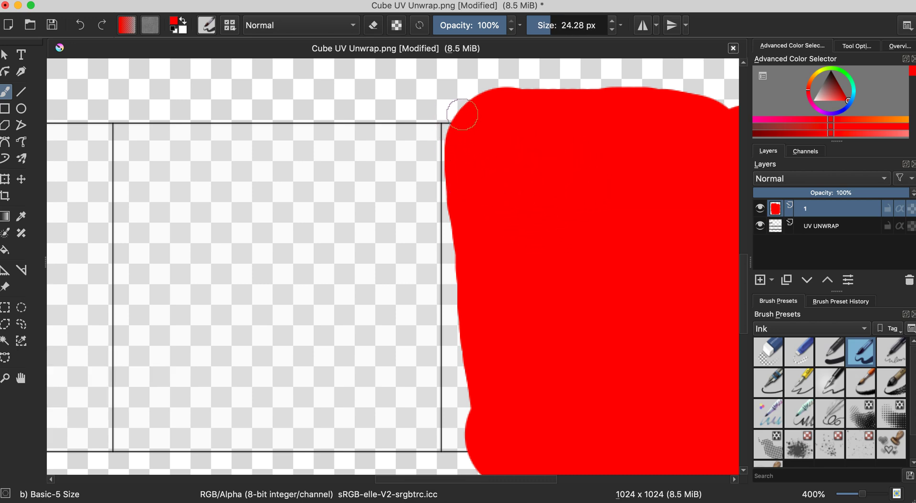
pyautogui.moveTo(460, 114); pyautogui.dragTo(466, 142)
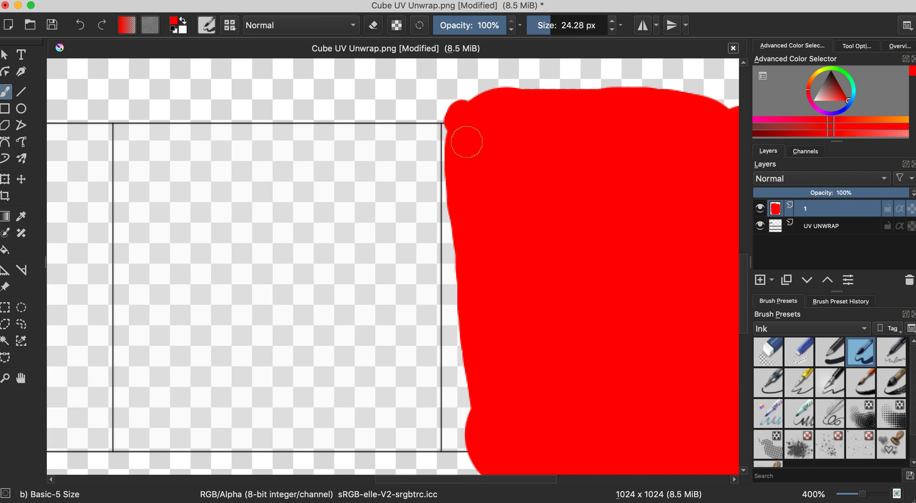
pyautogui.moveTo(465, 141); pyautogui.dragTo(445, 250)
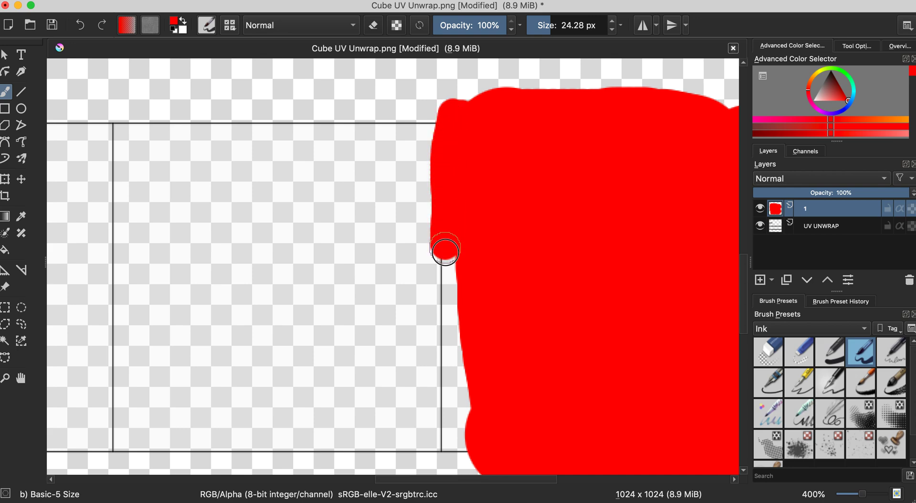
pyautogui.moveTo(445, 251); pyautogui.dragTo(462, 450)
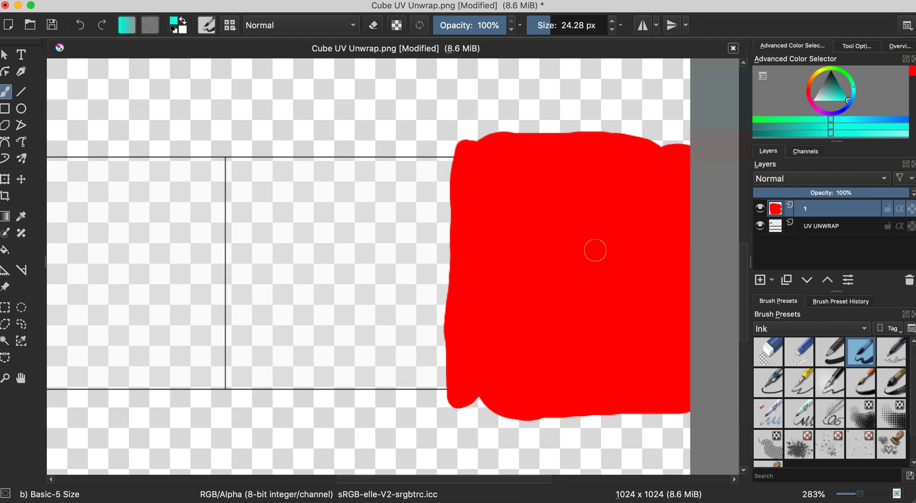
pyautogui.moveTo(551, 213)
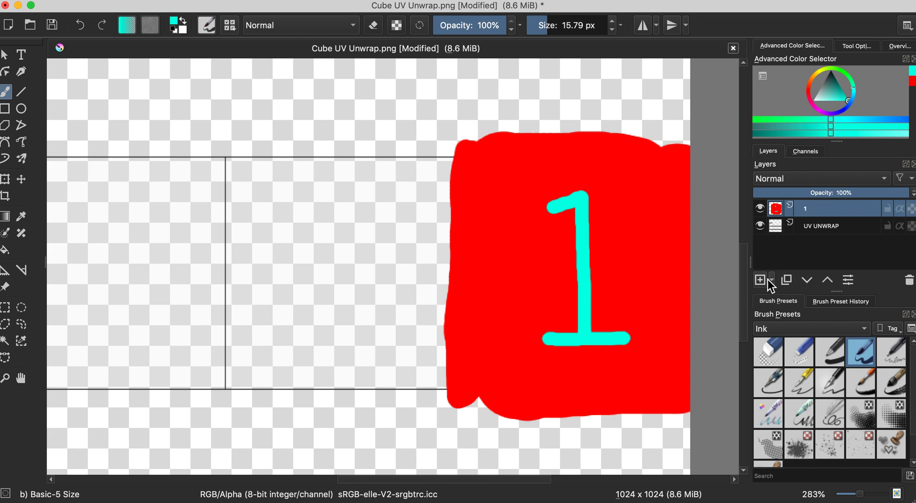
pyautogui.moveTo(599, 259)
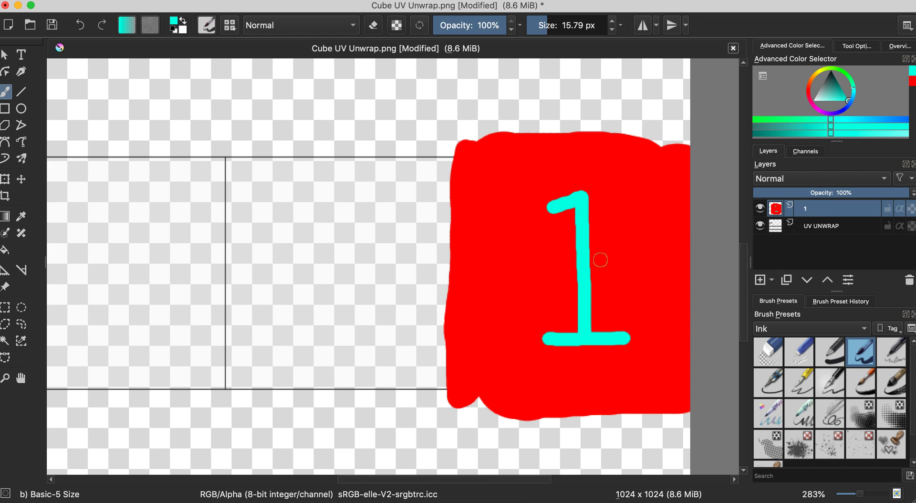
pyautogui.moveTo(615, 260)
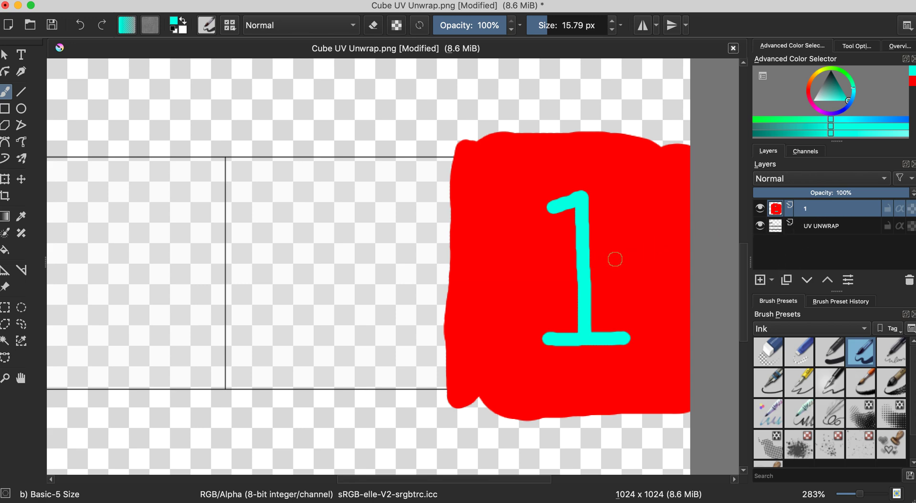
pyautogui.moveTo(635, 240)
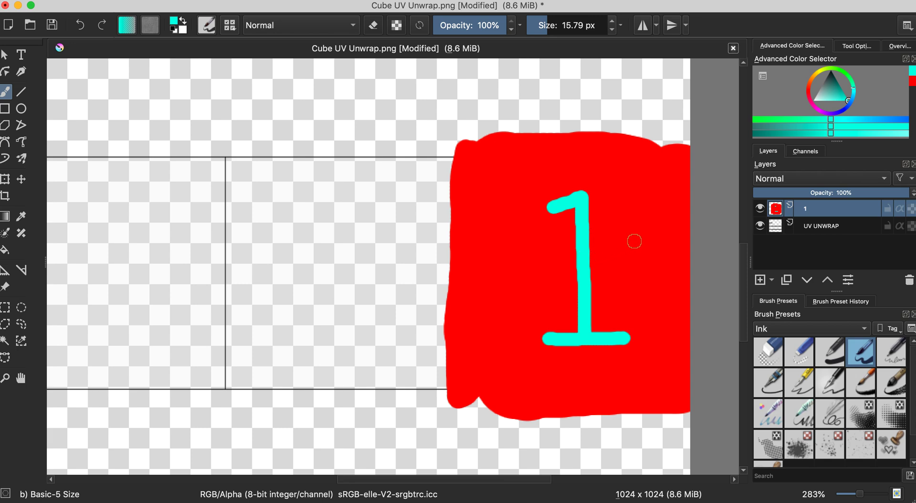
# Step: Add another layer above layer 1 and name it '2'
pyautogui.click(760, 279)
pyautogui.write('2')
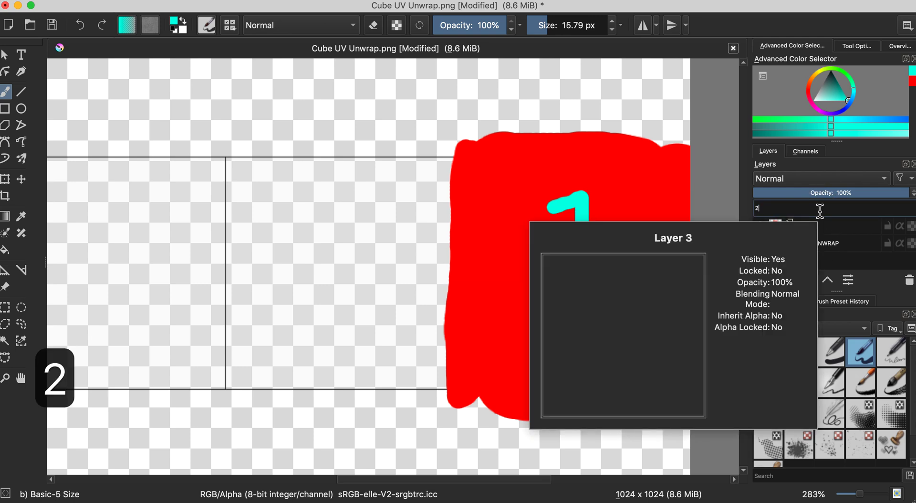
pyautogui.press('Return')
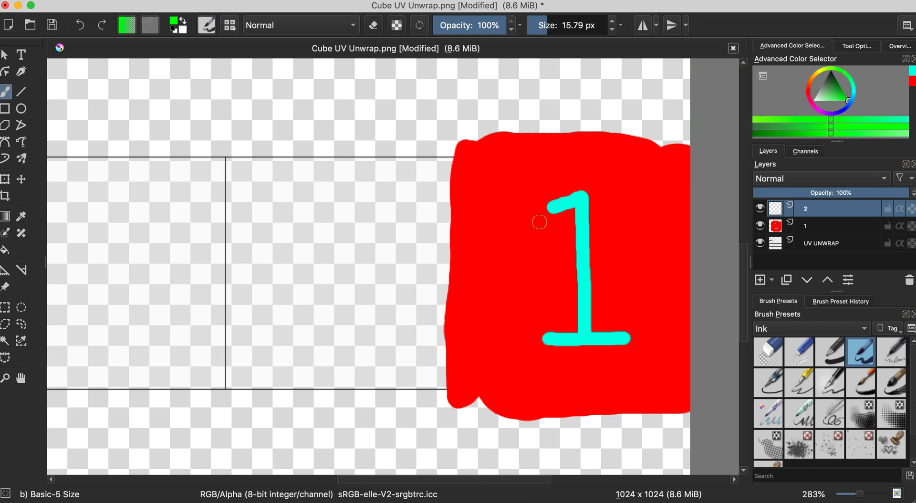
pyautogui.moveTo(476, 153)
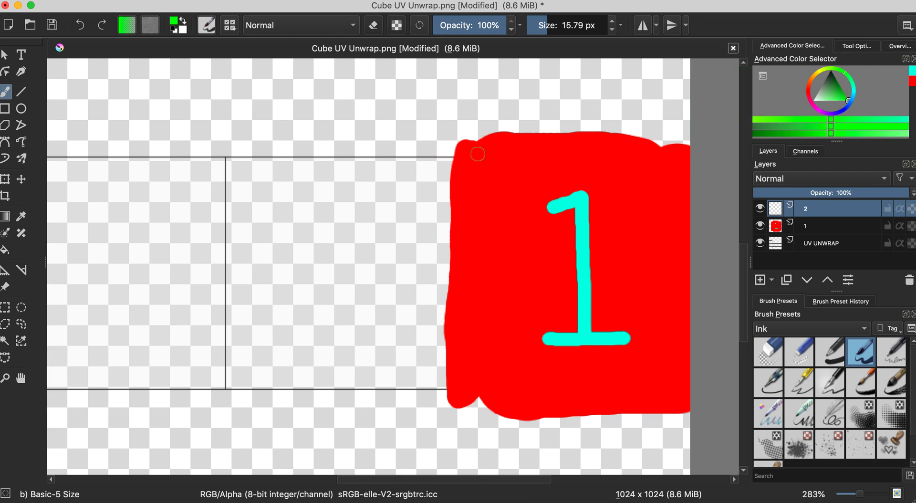
pyautogui.moveTo(371, 193)
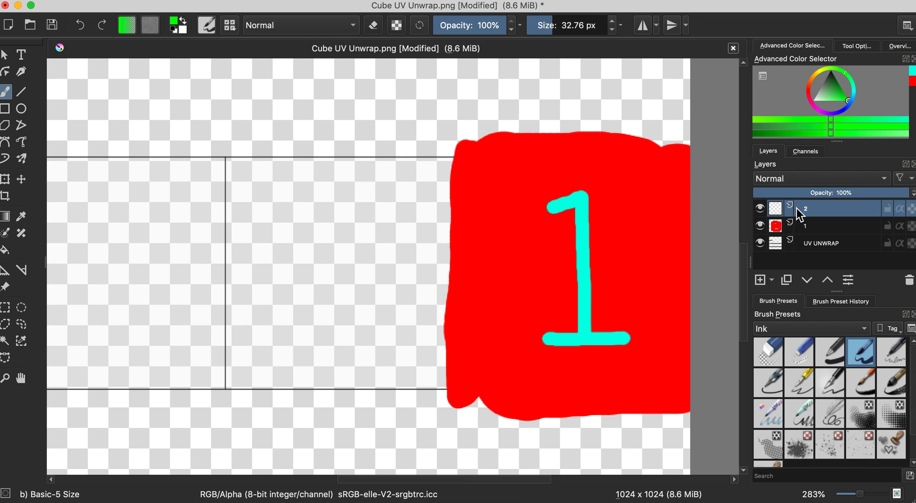
# Step: Fill the face left of the red face with solid green on layer 2
pyautogui.moveTo(297, 166); pyautogui.dragTo(388, 166)
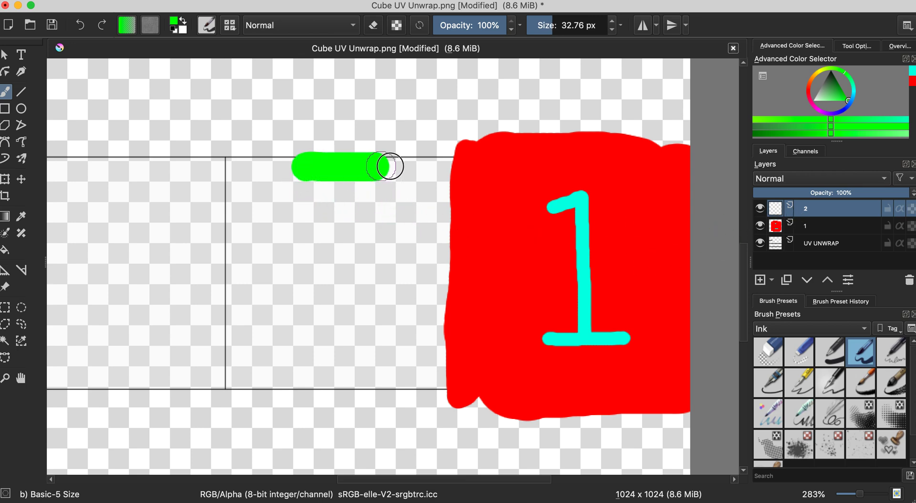
pyautogui.moveTo(383, 165); pyautogui.dragTo(467, 299)
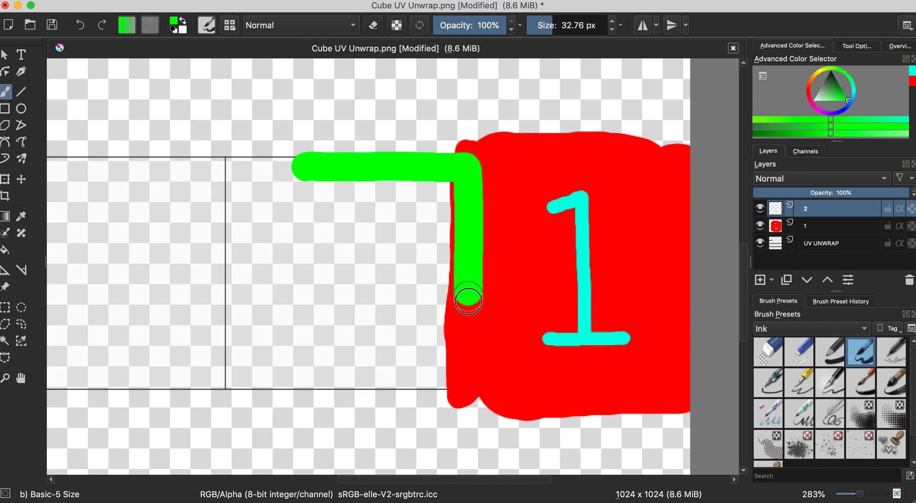
pyautogui.moveTo(467, 300); pyautogui.dragTo(330, 384)
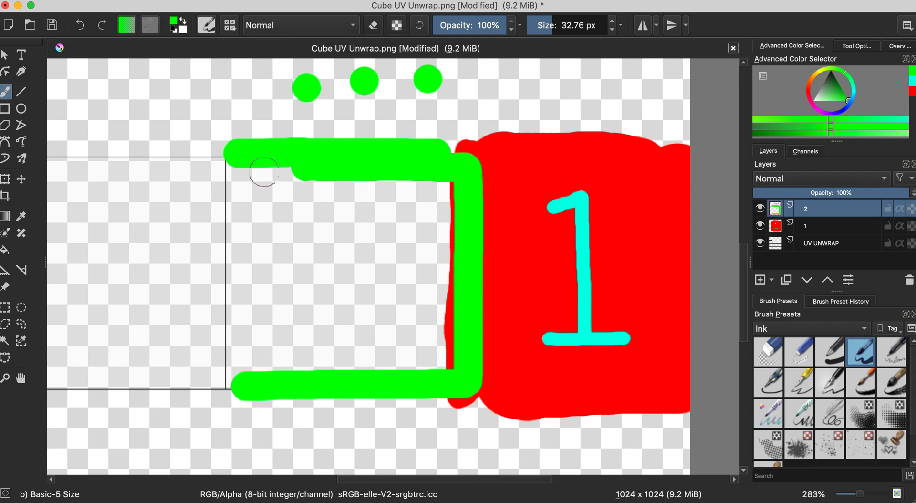
pyautogui.moveTo(257, 169); pyautogui.dragTo(239, 367)
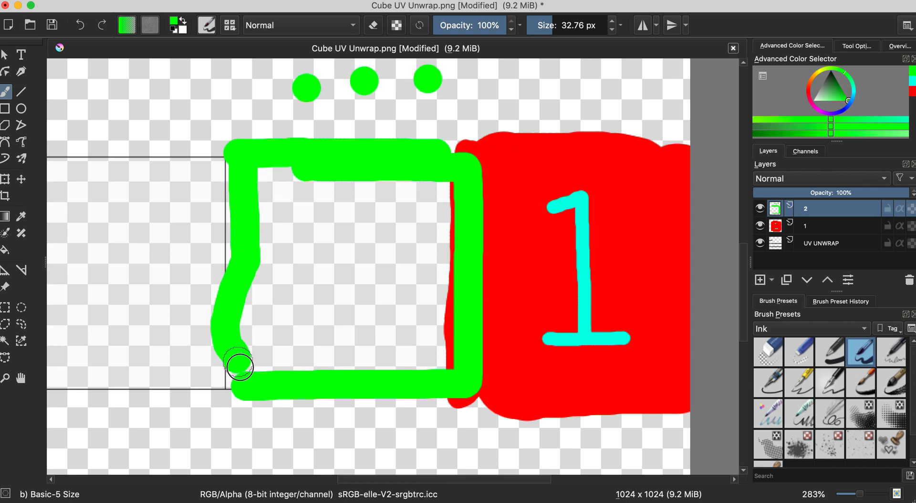
pyautogui.moveTo(238, 367); pyautogui.dragTo(415, 192)
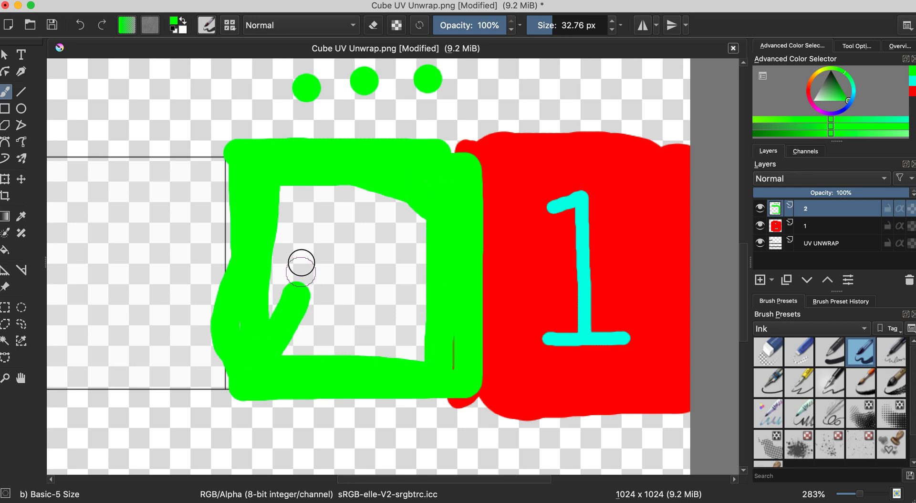
pyautogui.moveTo(301, 275); pyautogui.dragTo(391, 375)
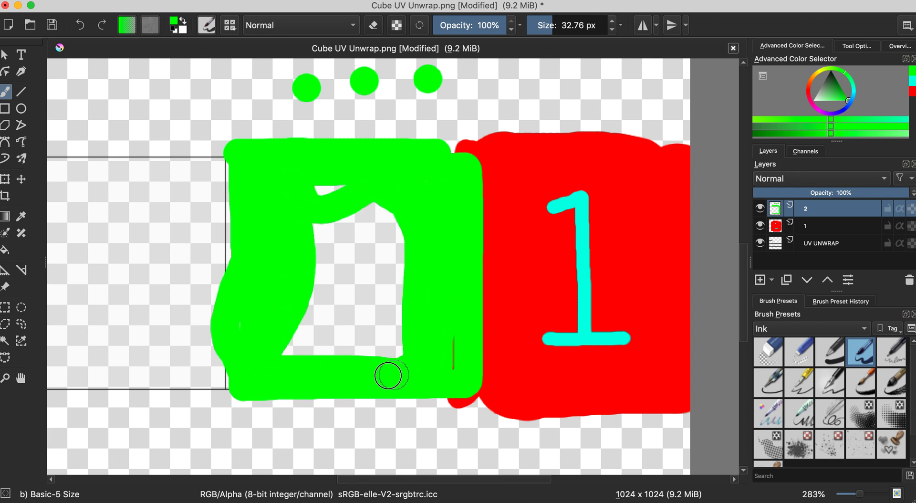
pyautogui.moveTo(390, 375); pyautogui.dragTo(422, 302)
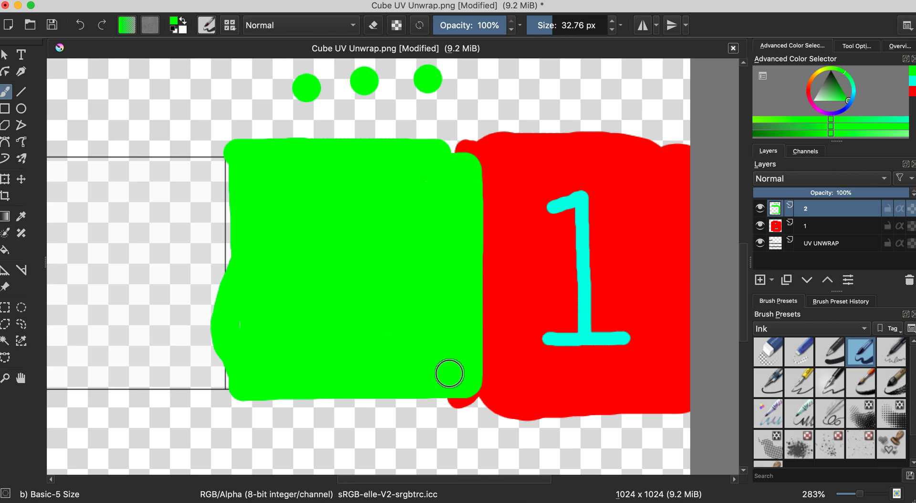
pyautogui.moveTo(333, 274)
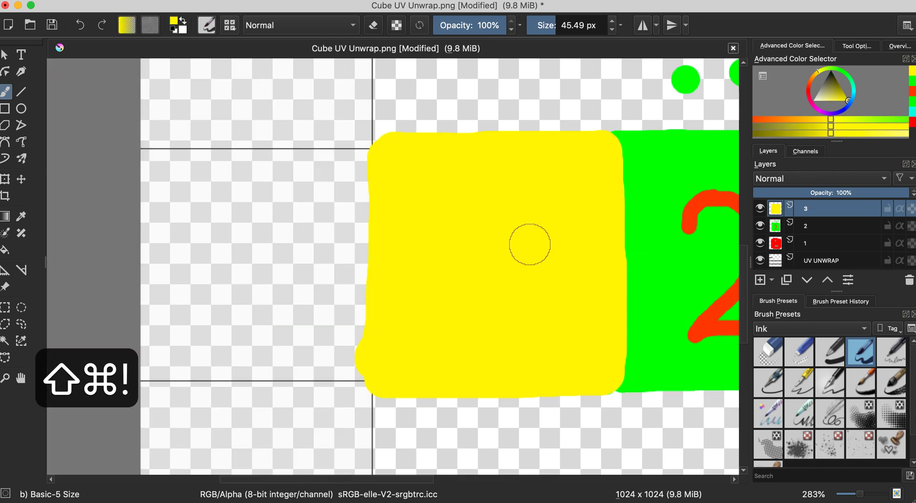
pyautogui.moveTo(504, 215)
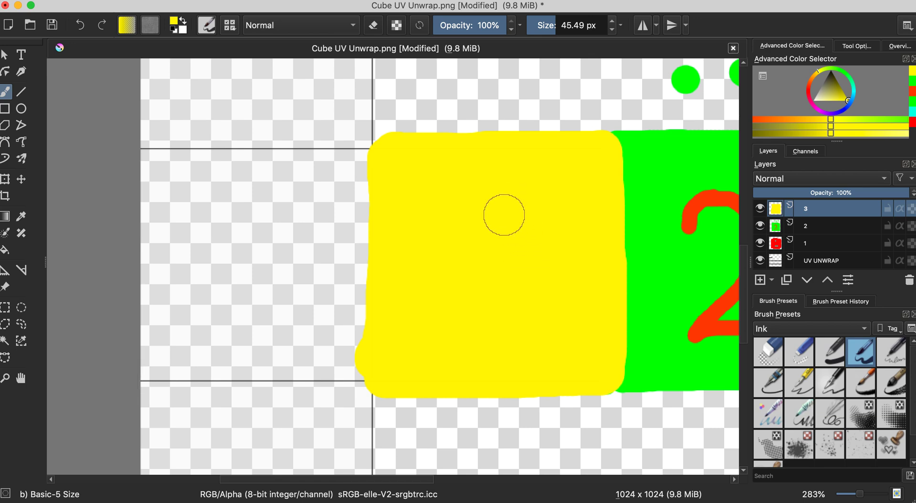
pyautogui.moveTo(508, 237)
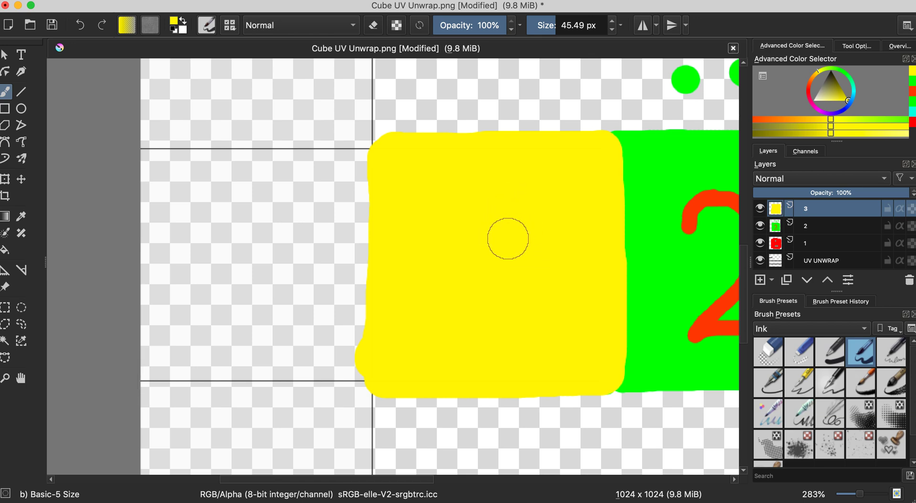
# Step: Move UV UNWRAP above the colour layers and select layer 3
pyautogui.click(822, 260)
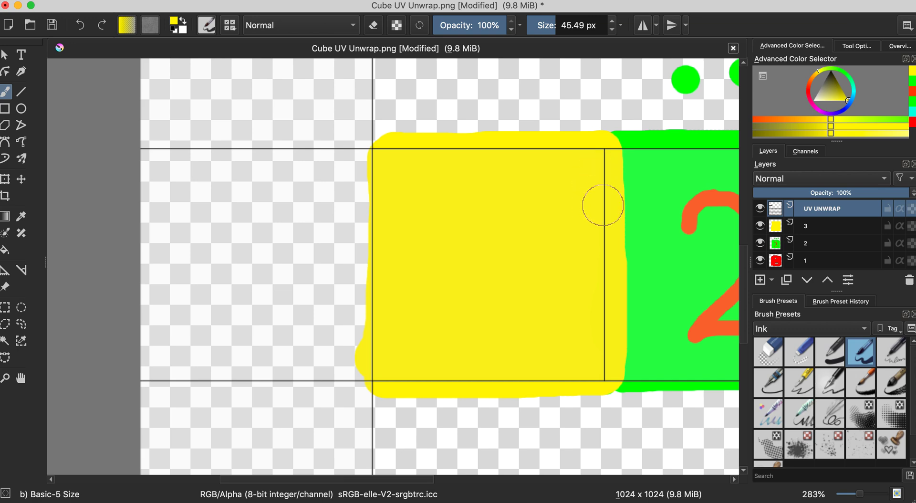
pyautogui.moveTo(588, 213)
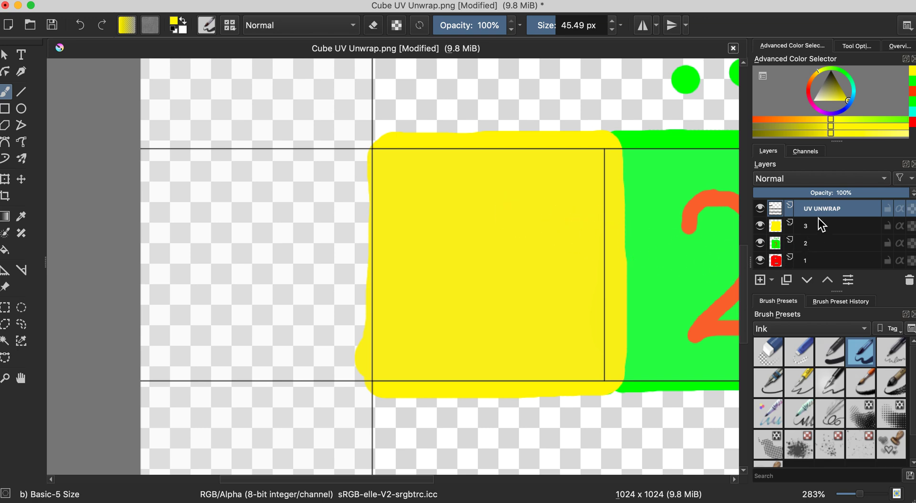
pyautogui.moveTo(825, 230)
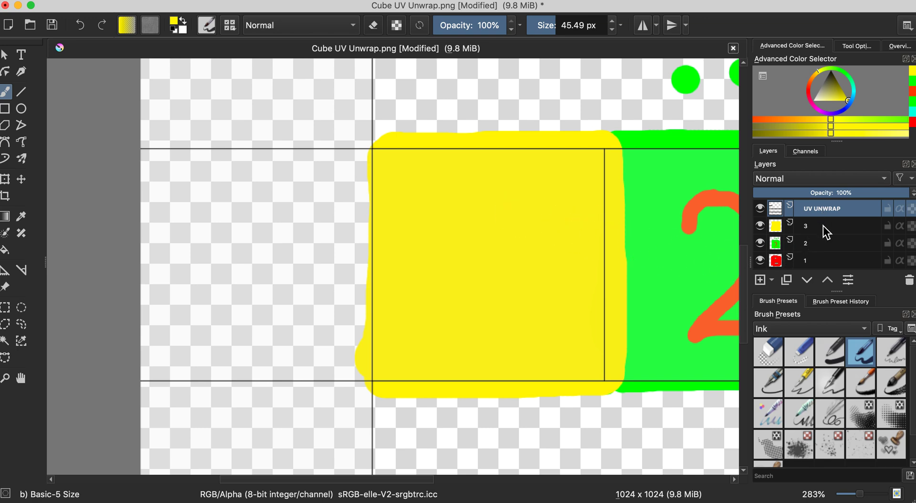
pyautogui.click(835, 227)
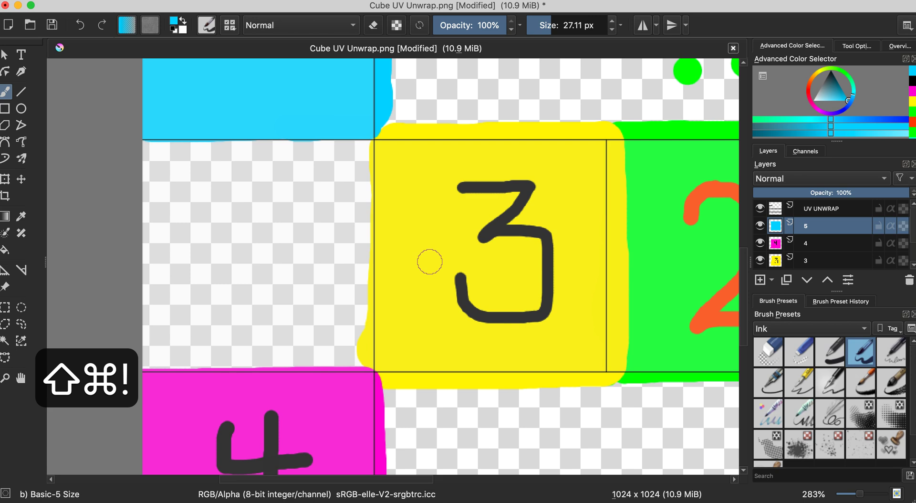
pyautogui.moveTo(431, 228)
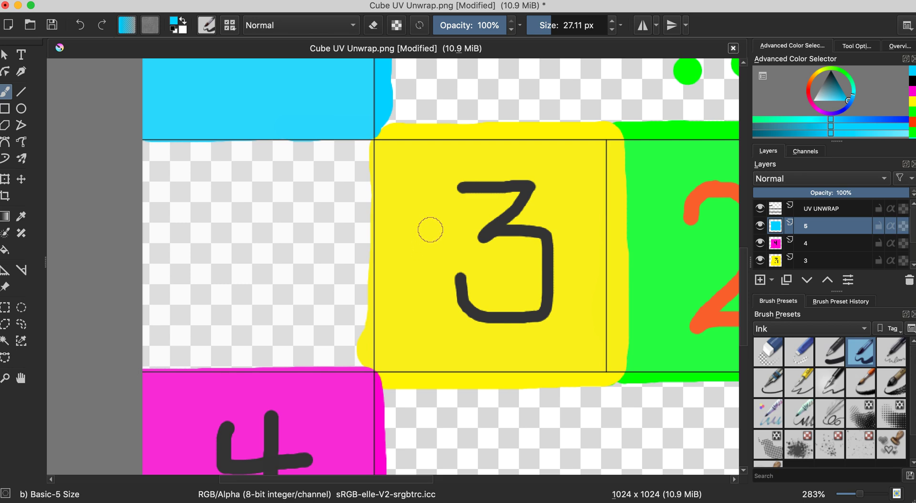
pyautogui.moveTo(458, 232)
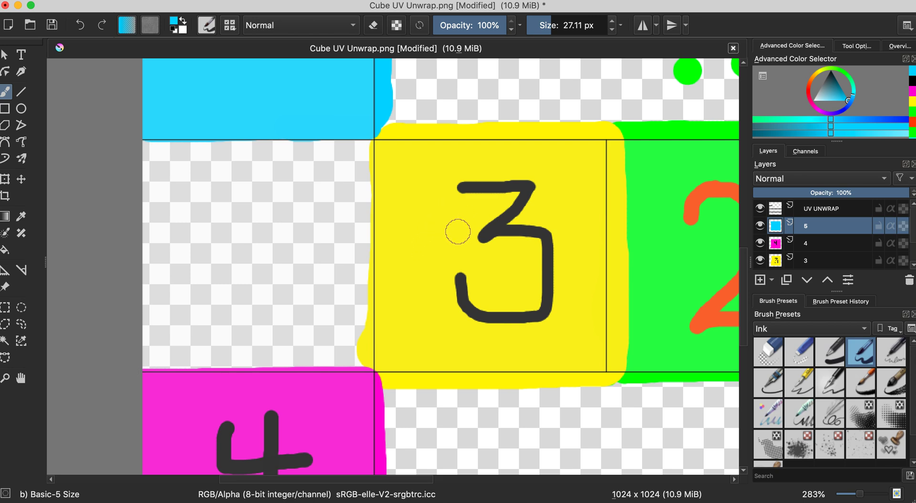
# Step: Make layer 3 active and sample face 3's yellow as the paint colour
pyautogui.click(818, 261)
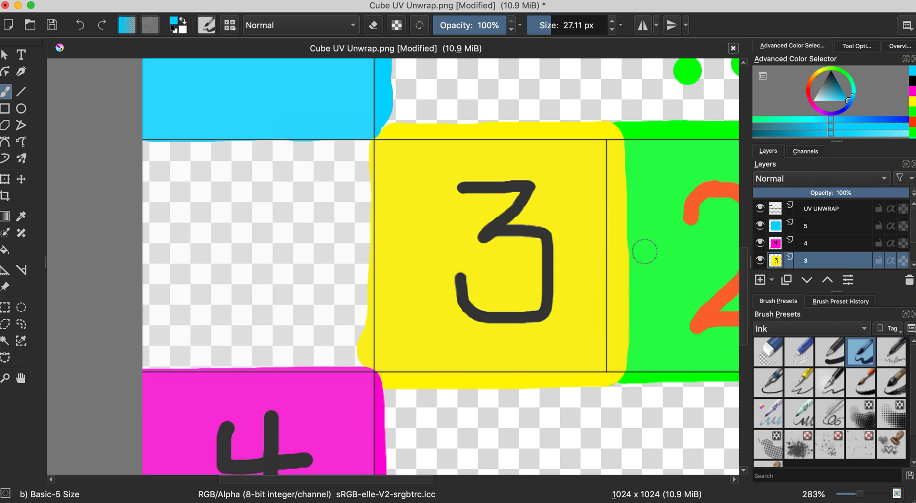
pyautogui.moveTo(577, 251)
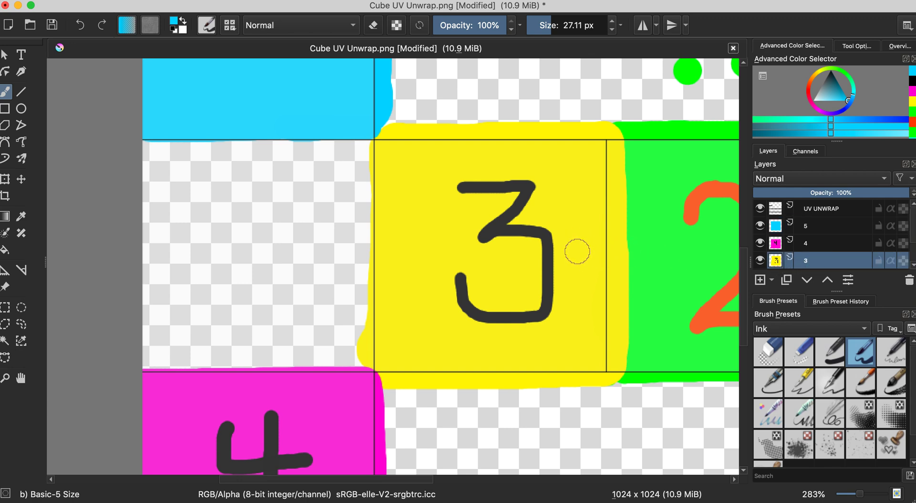
pyautogui.moveTo(420, 246)
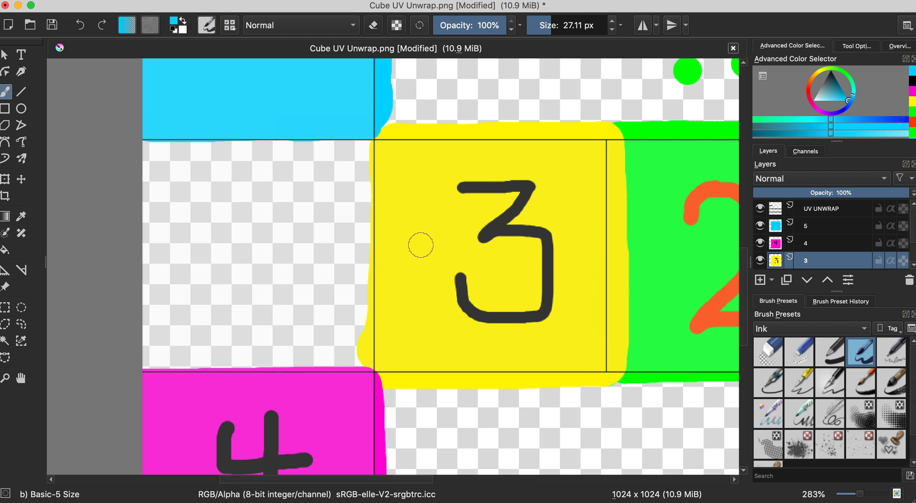
pyautogui.moveTo(372, 323)
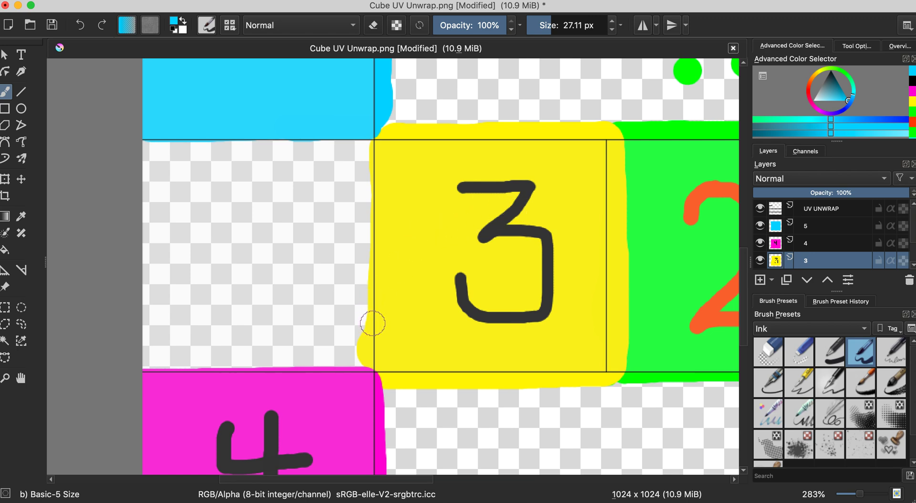
pyautogui.click(425, 350)
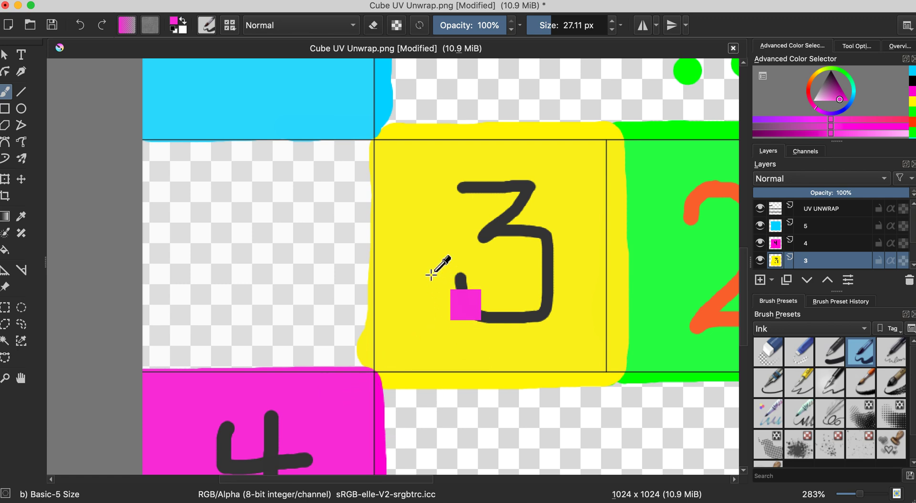
pyautogui.click(430, 273)
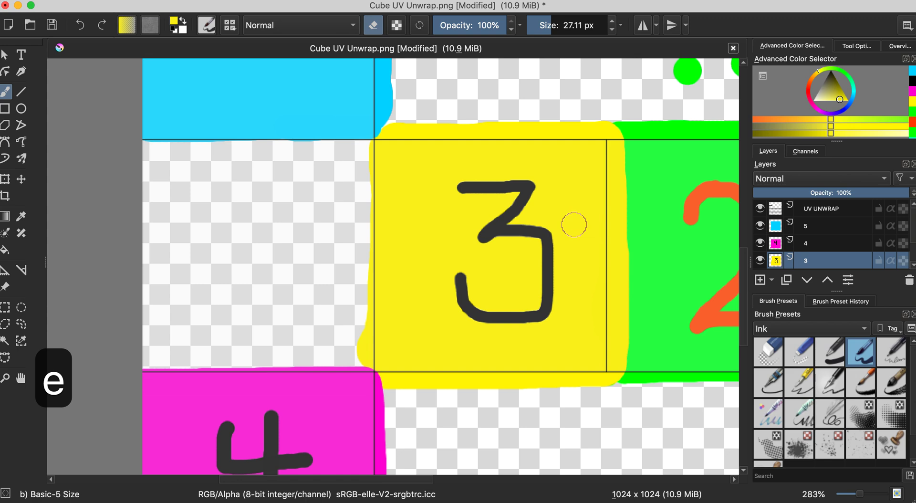
pyautogui.moveTo(619, 131)
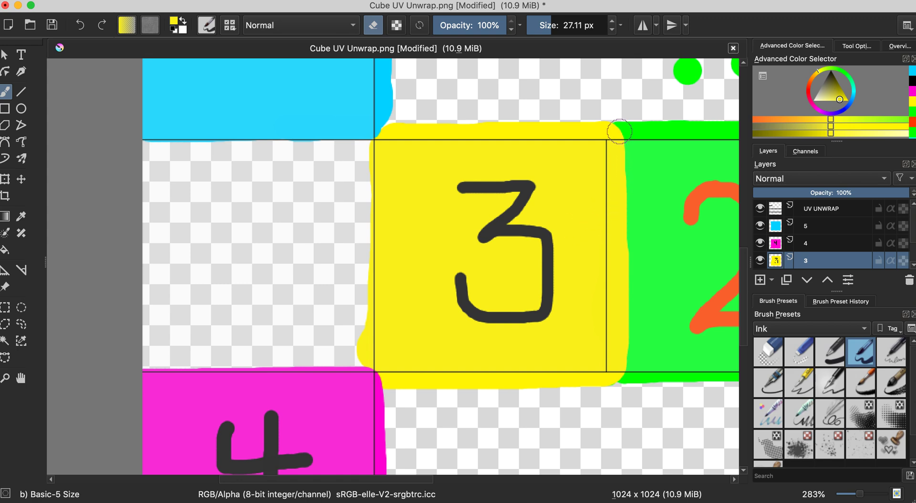
# Step: Erase the yellow overspill along face 3's right edge, then return to painting
pyautogui.moveTo(620, 130); pyautogui.dragTo(620, 279)
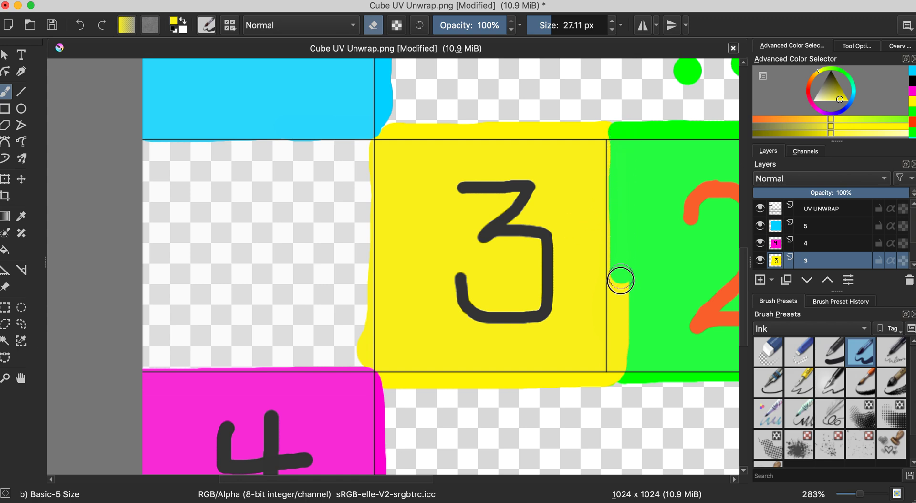
pyautogui.moveTo(620, 279); pyautogui.dragTo(619, 343)
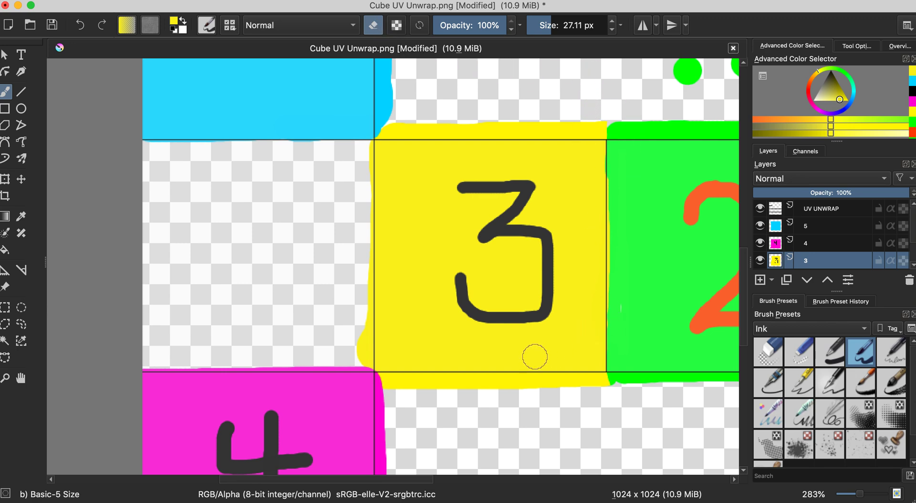
pyautogui.moveTo(362, 227)
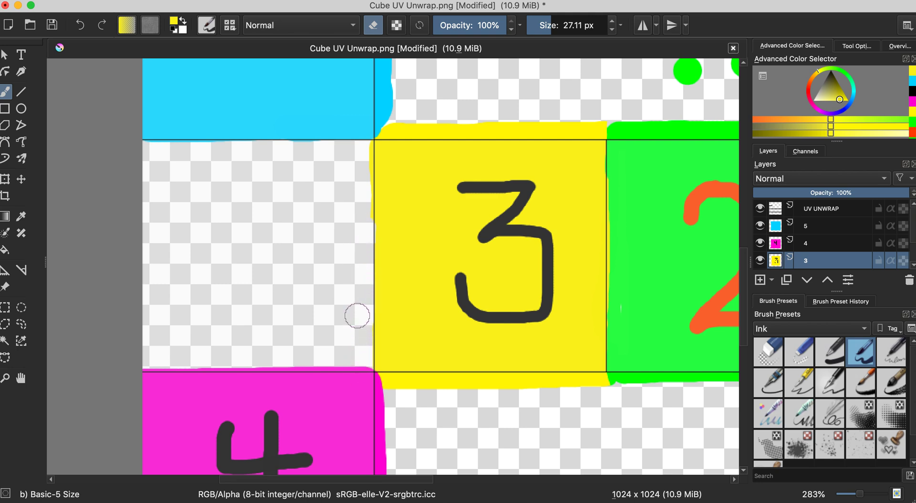
pyautogui.press('e')
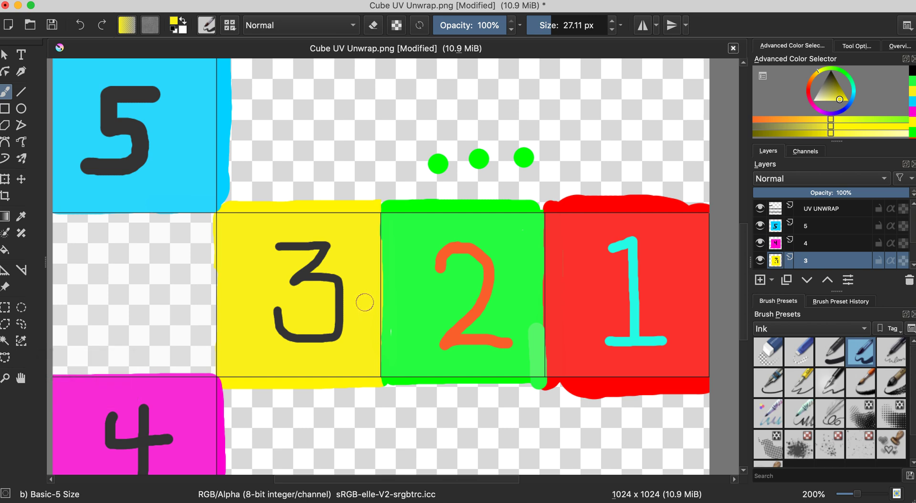
pyautogui.moveTo(369, 291)
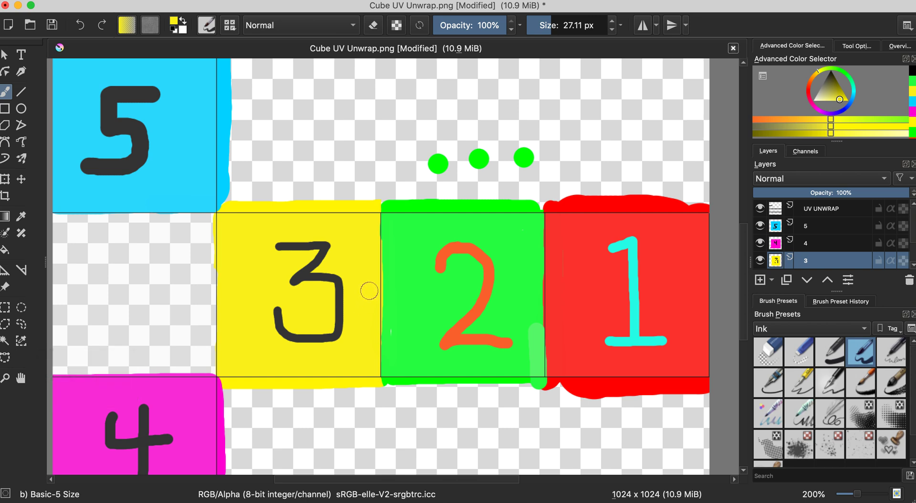
pyautogui.moveTo(369, 290)
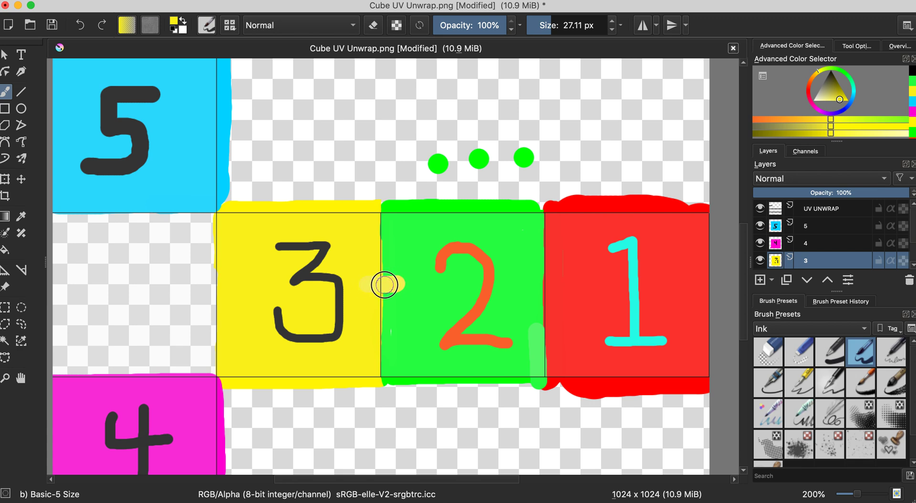
# Step: Paint a pale yellow stroke on layer 3 across the seam beside green face 2
pyautogui.moveTo(383, 284); pyautogui.dragTo(372, 333)
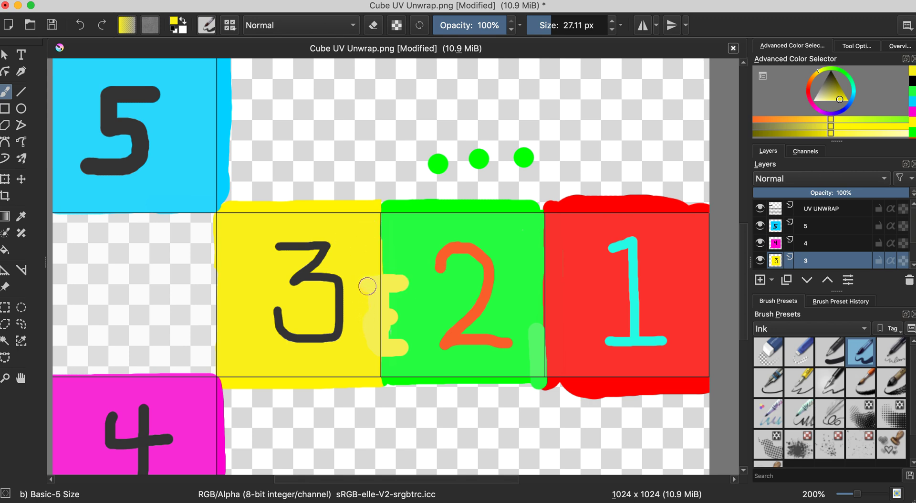
pyautogui.moveTo(379, 297)
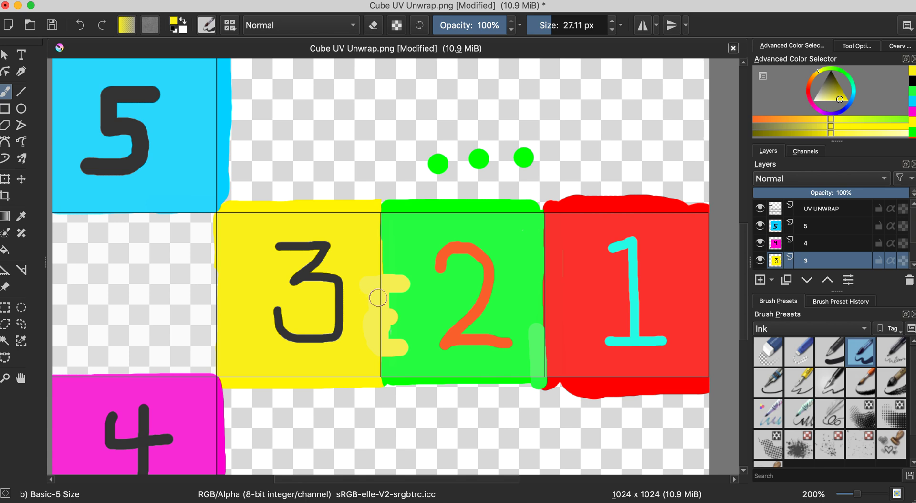
pyautogui.moveTo(364, 286)
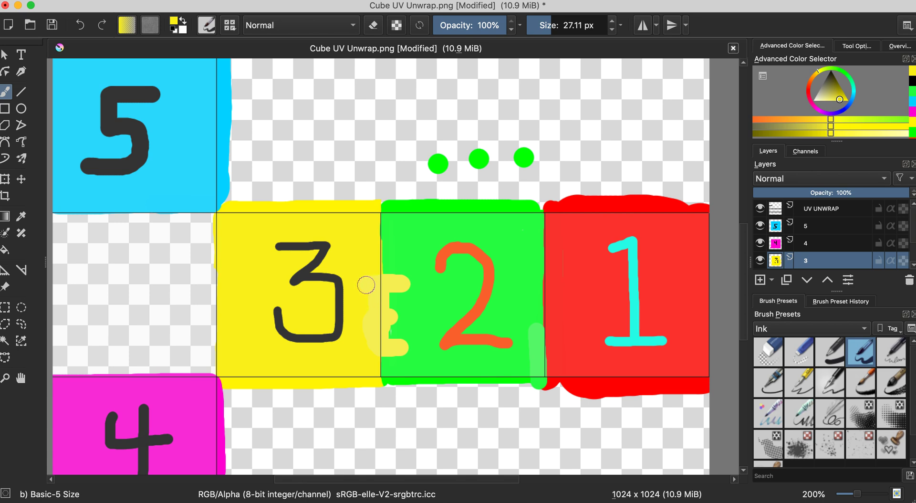
pyautogui.moveTo(367, 272)
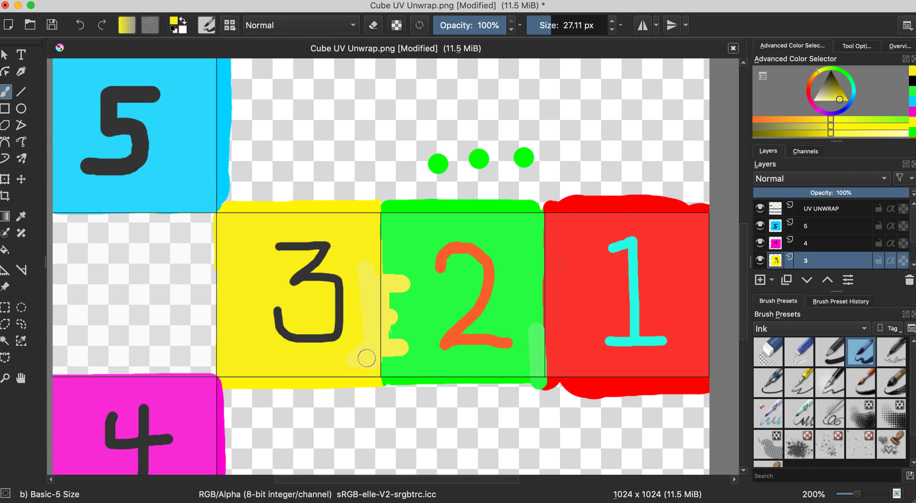
pyautogui.moveTo(344, 263)
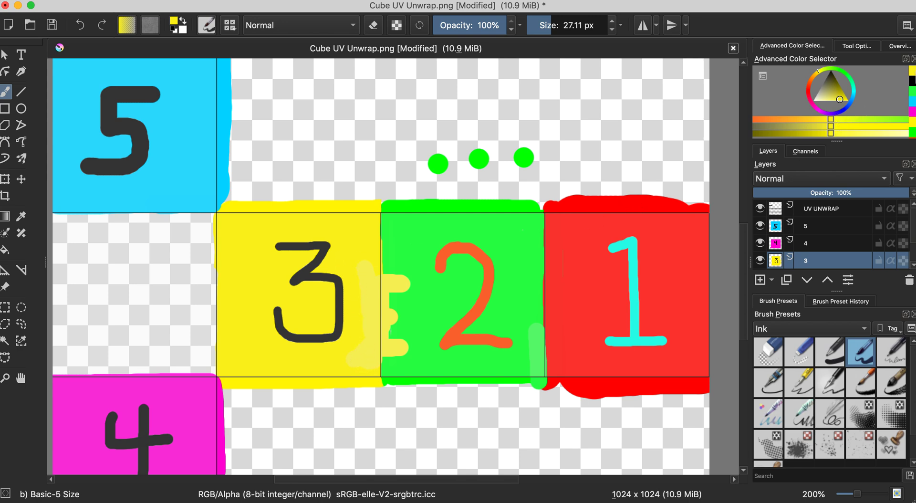
pyautogui.moveTo(370, 291)
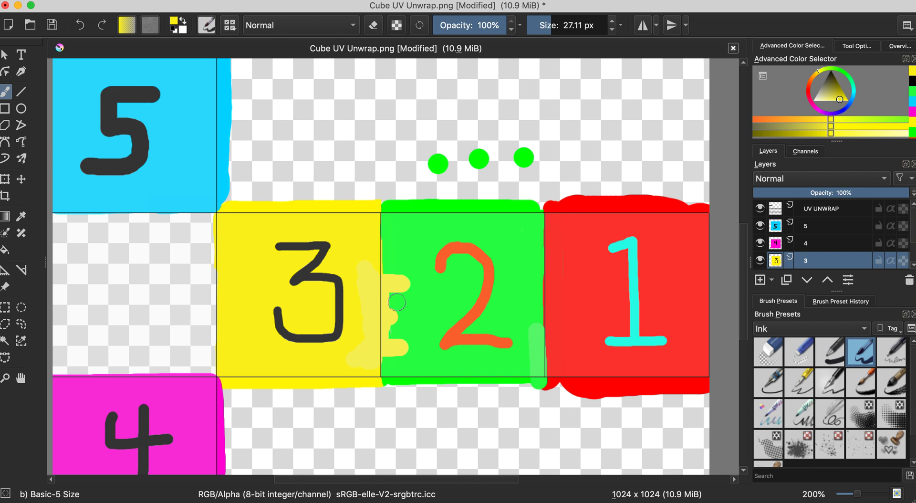
pyautogui.moveTo(368, 242)
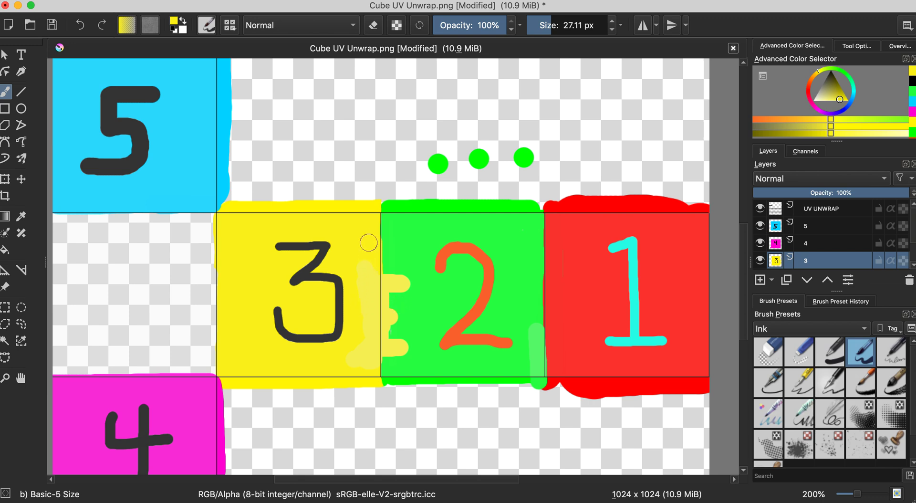
pyautogui.moveTo(146, 296)
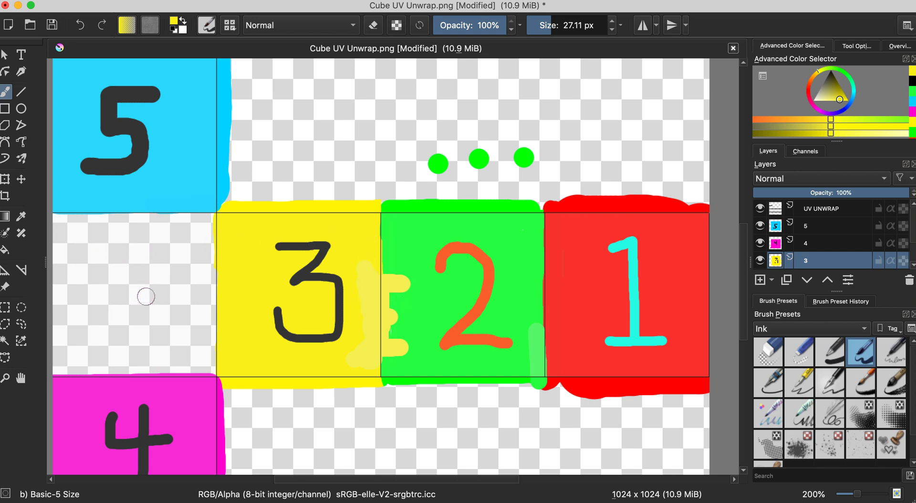
pyautogui.moveTo(153, 276)
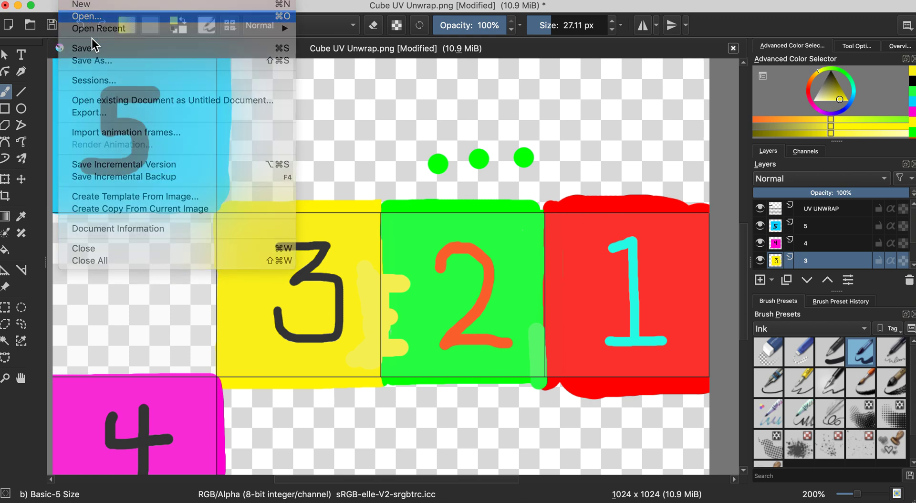
# Step: Open the Crate Texture.jpg image in Krita
pyautogui.click(87, 16)
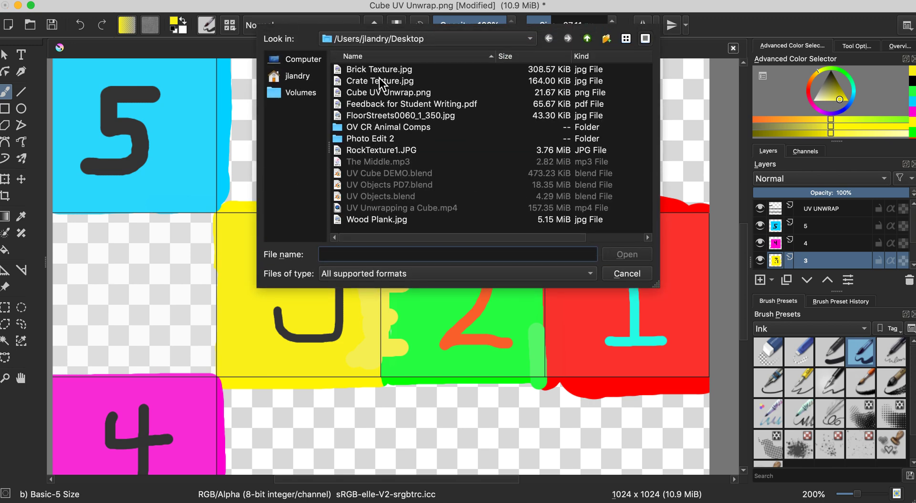
pyautogui.click(456, 253)
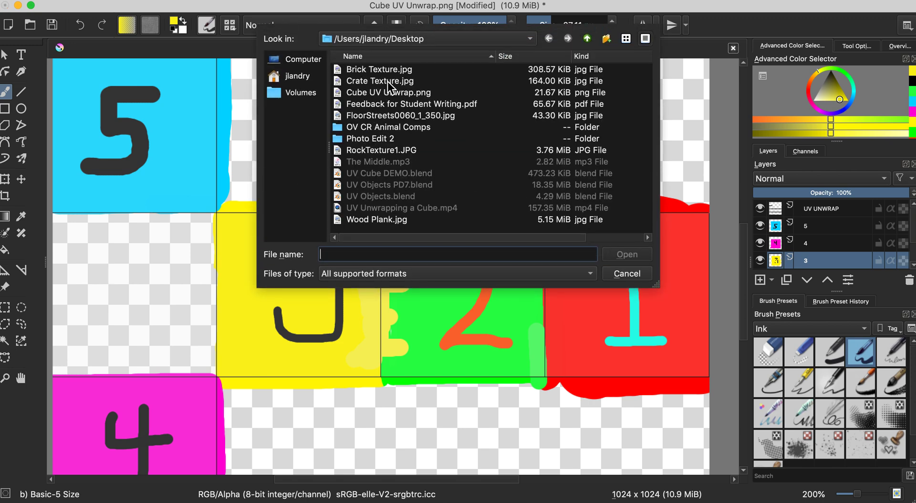
pyautogui.click(625, 274)
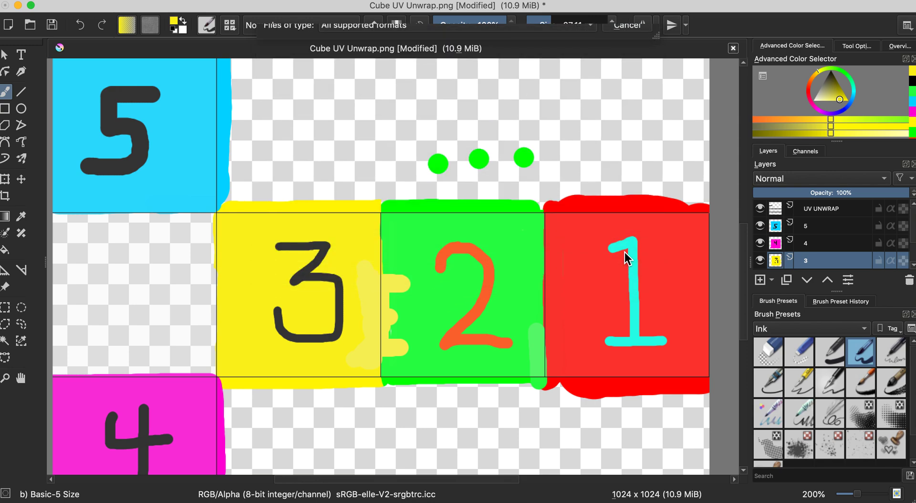
# Step: Select and copy the whole crate image, then return to Cube UV Unwrap
pyautogui.click(570, 48)
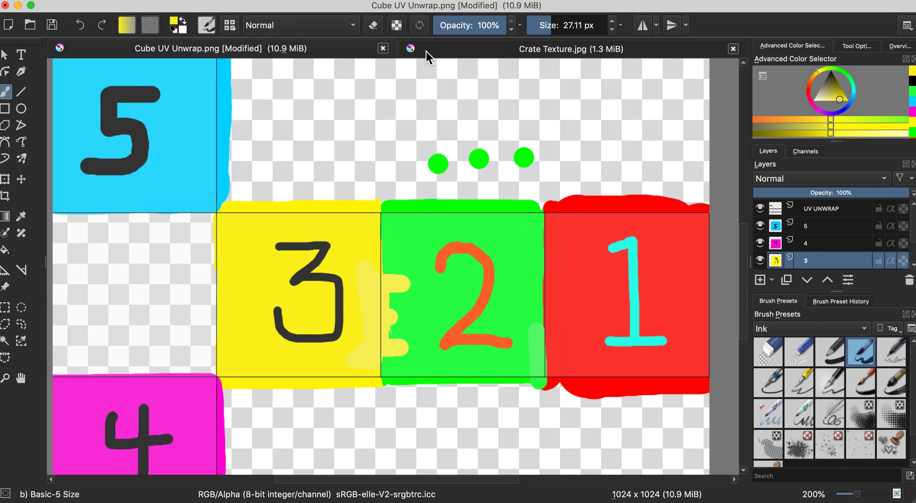
pyautogui.click(571, 48)
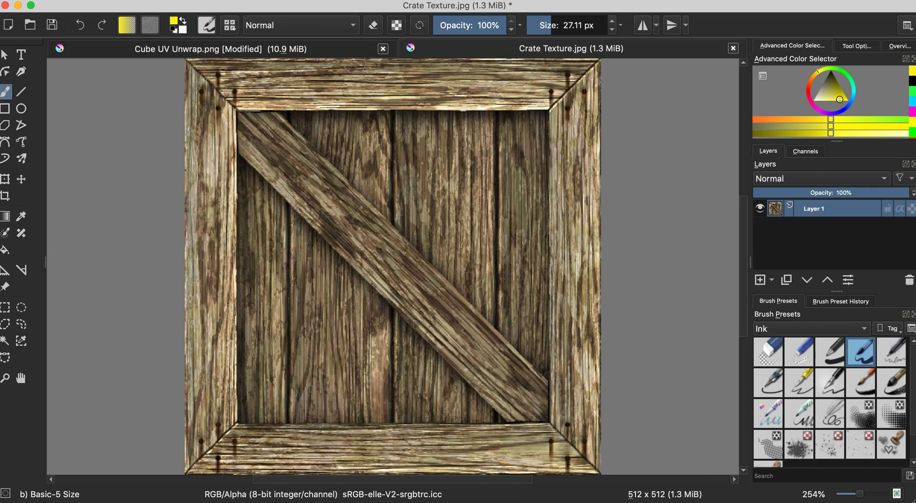
pyautogui.scroll(-3)
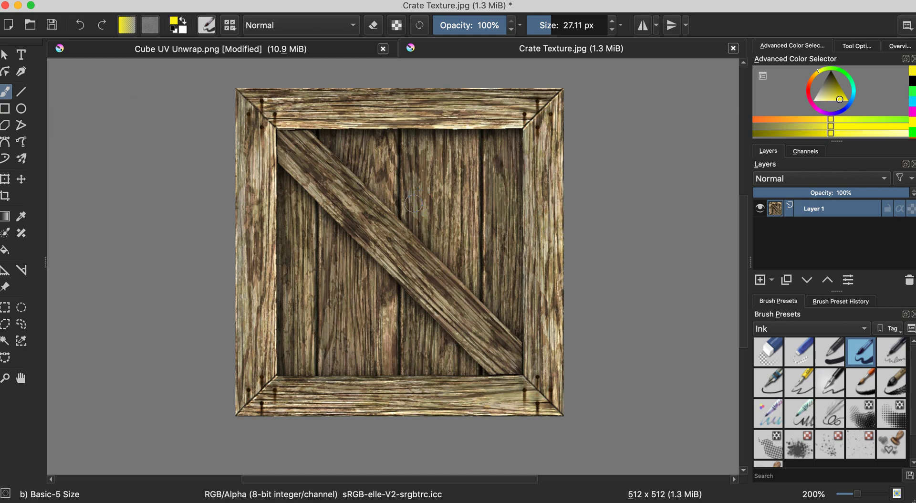
pyautogui.press('cmd+a')
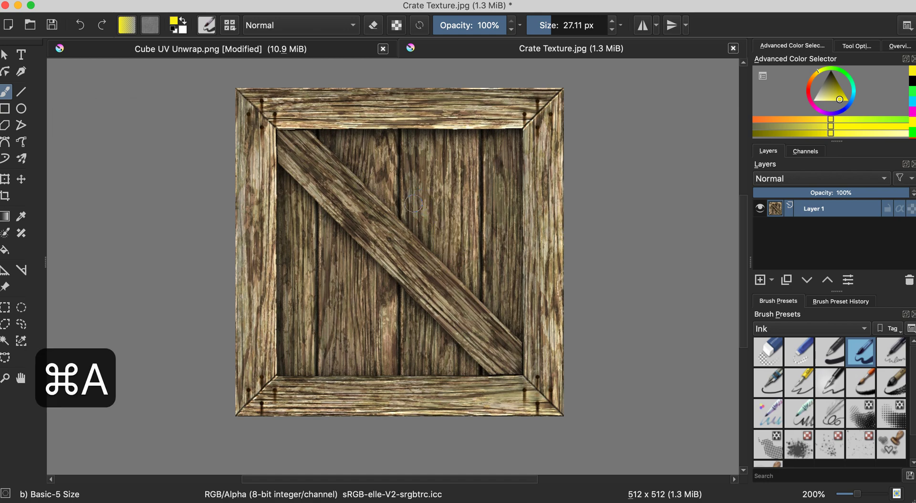
pyautogui.press('cmd+a')
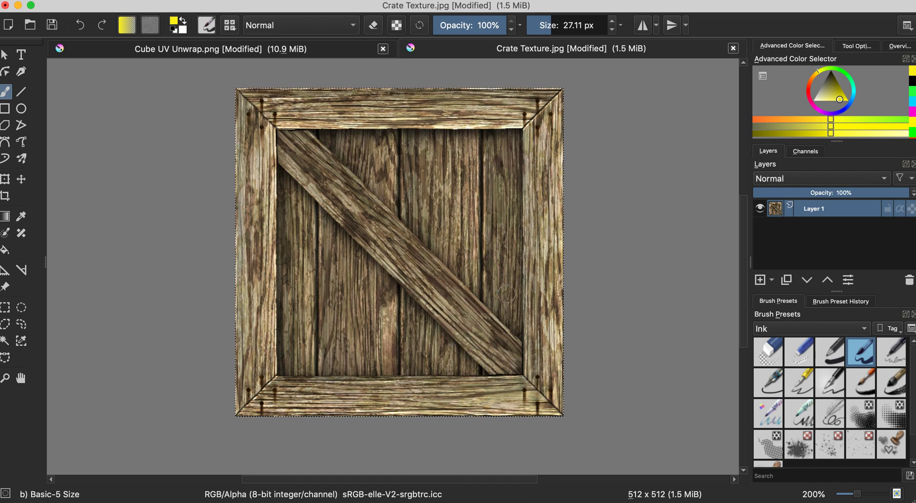
pyautogui.click(531, 305)
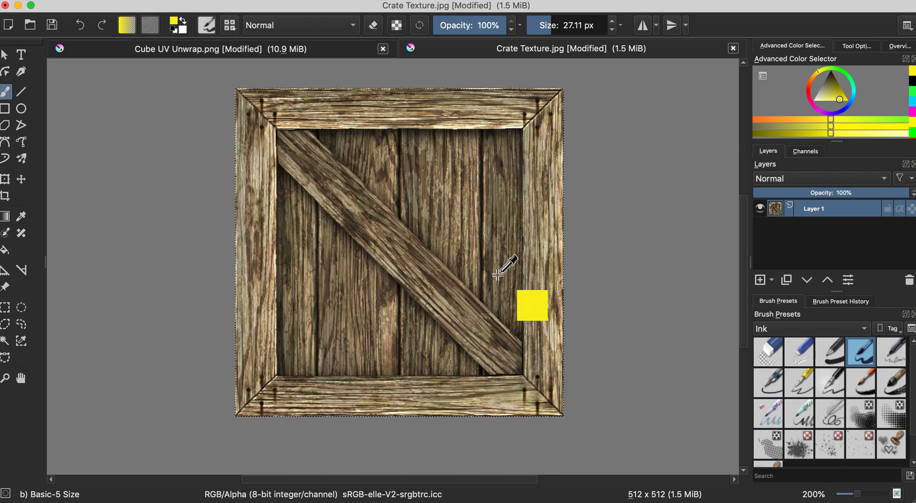
pyautogui.press('cmd+c')
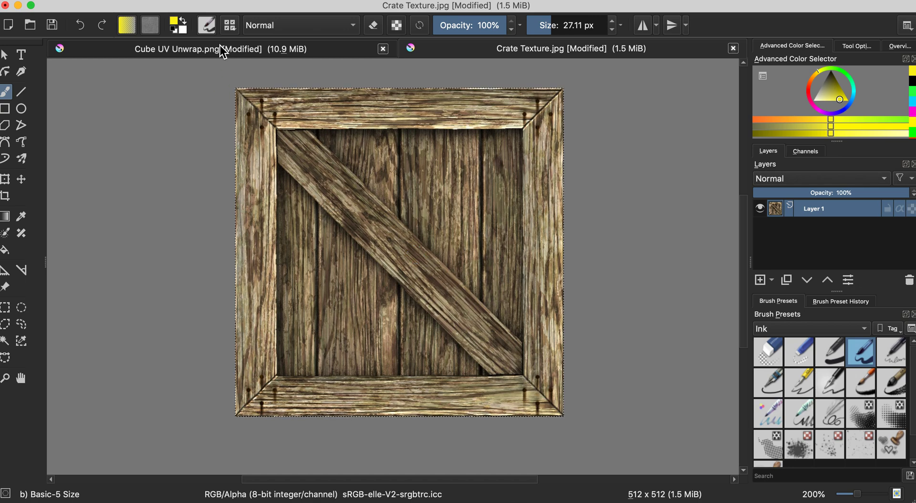
pyautogui.click(197, 48)
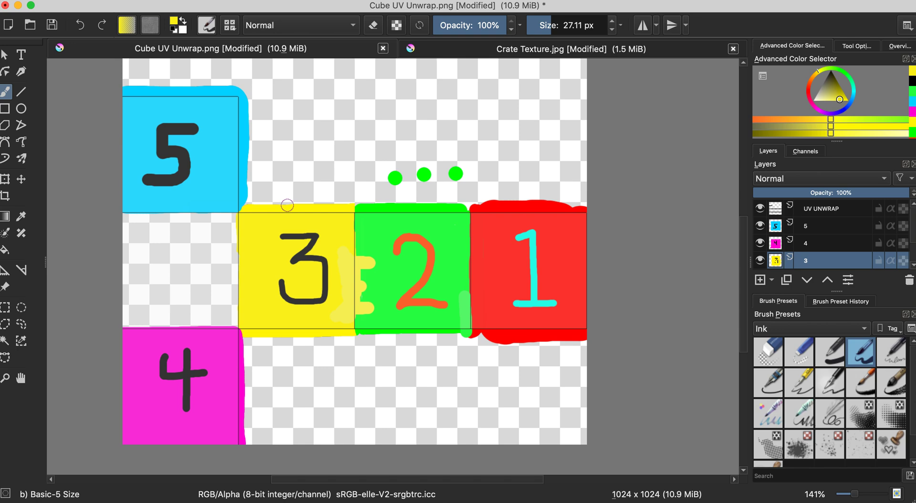
# Step: Paste the crate as a new layer, move it over face 3, and reorder the layer
pyautogui.press('cmd+v')
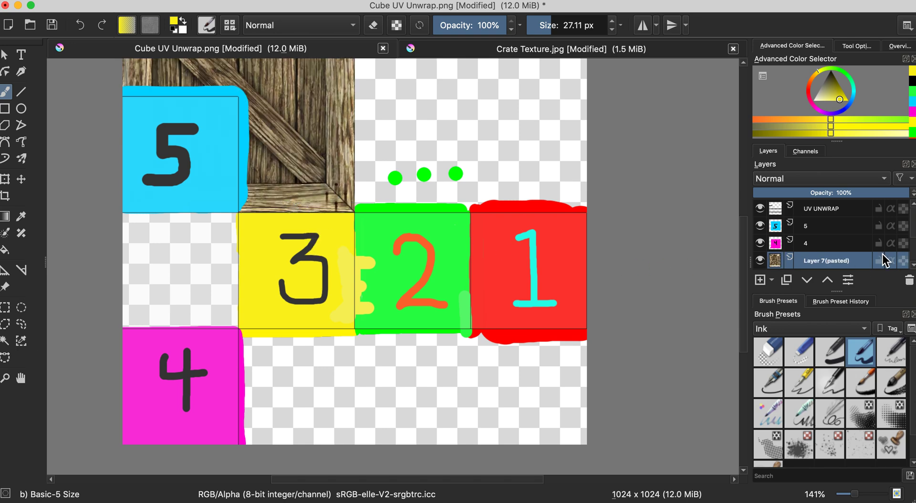
pyautogui.moveTo(832, 269)
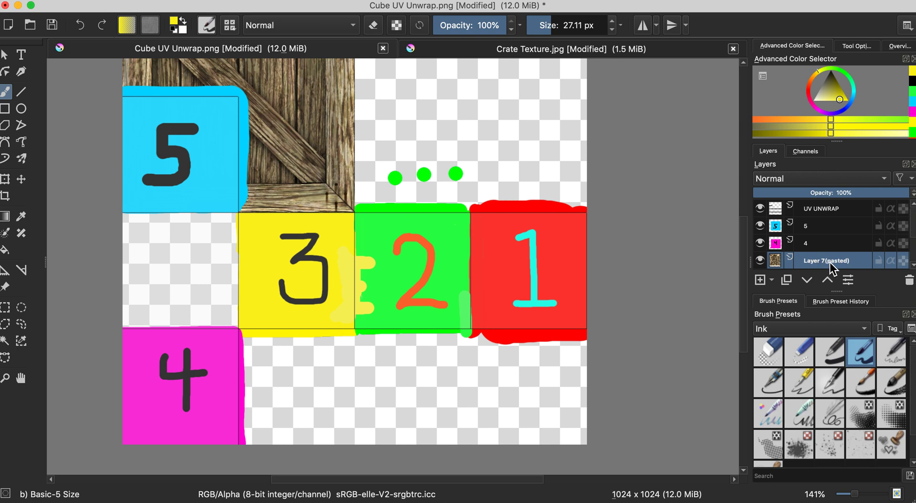
pyautogui.moveTo(312, 213)
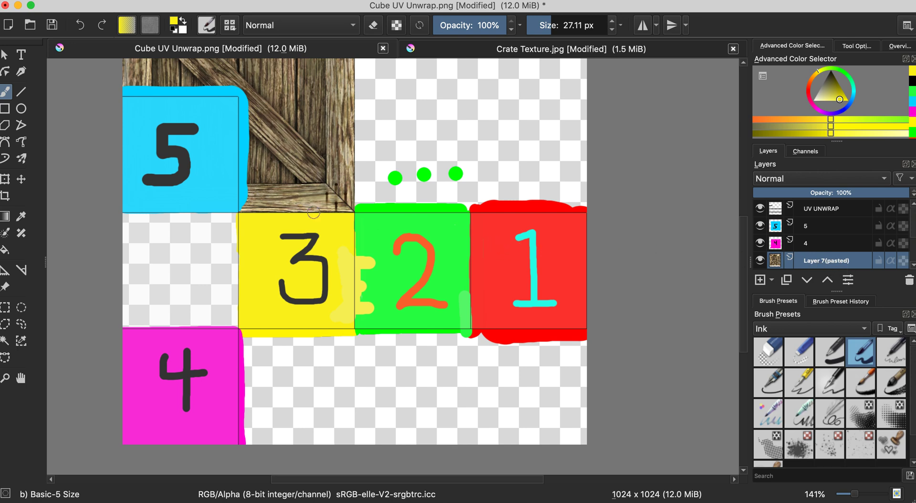
pyautogui.moveTo(183, 166)
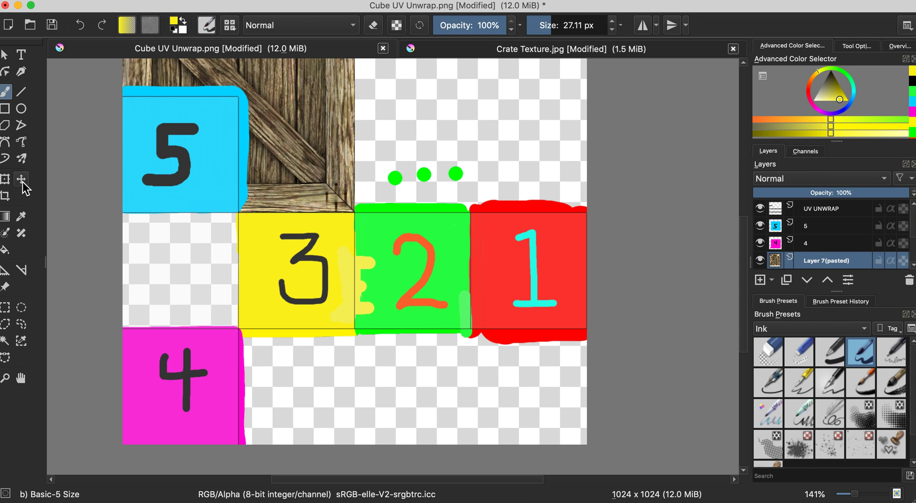
pyautogui.click(22, 179)
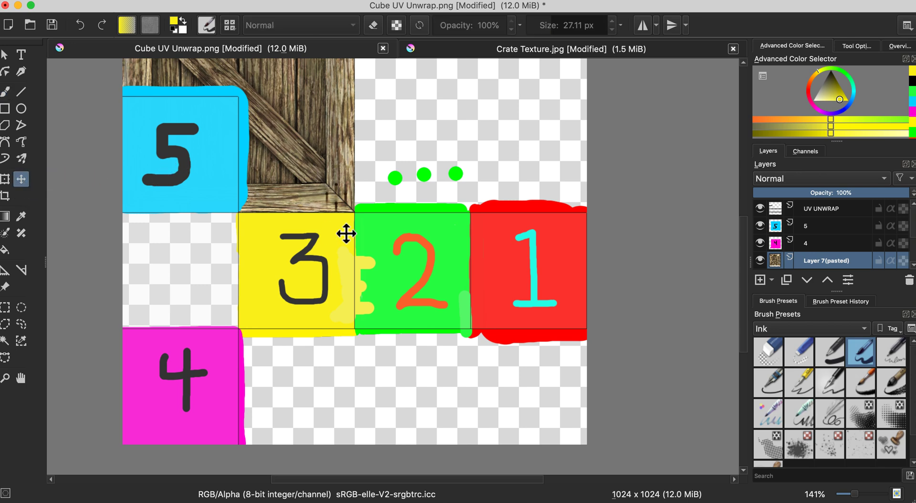
pyautogui.moveTo(346, 233); pyautogui.dragTo(328, 187)
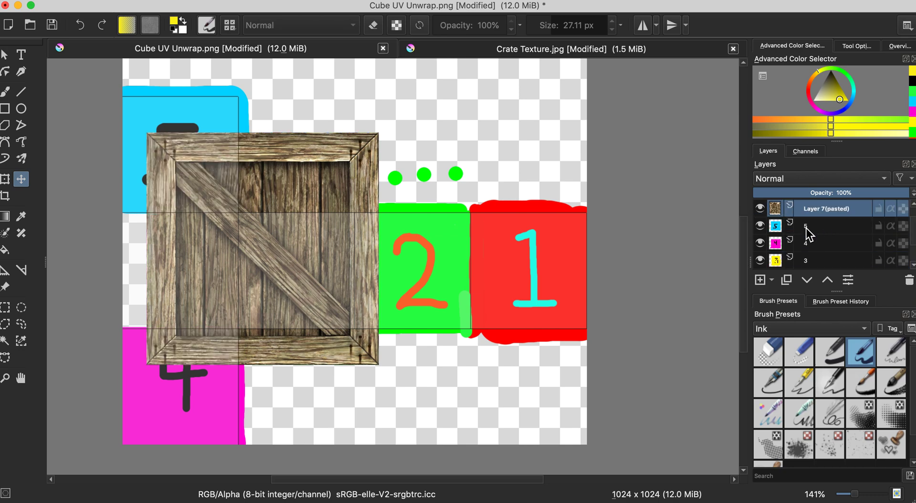
pyautogui.doubleClick(830, 209)
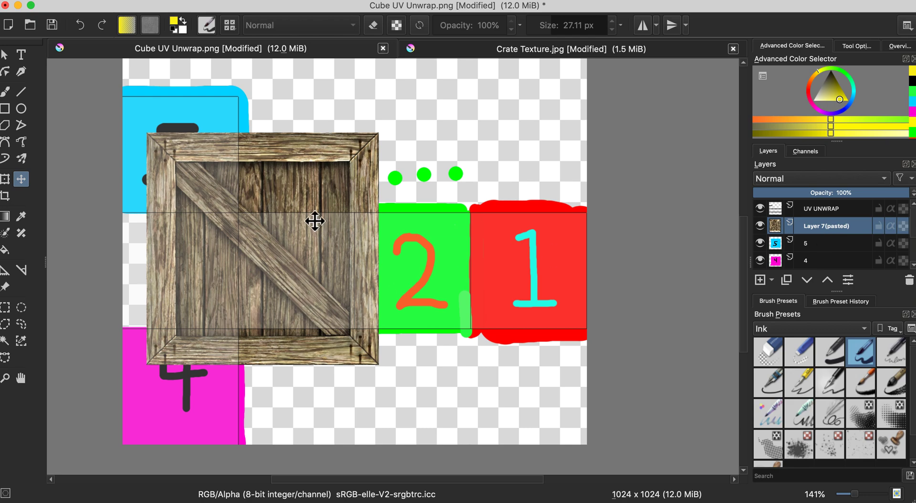
pyautogui.moveTo(138, 96)
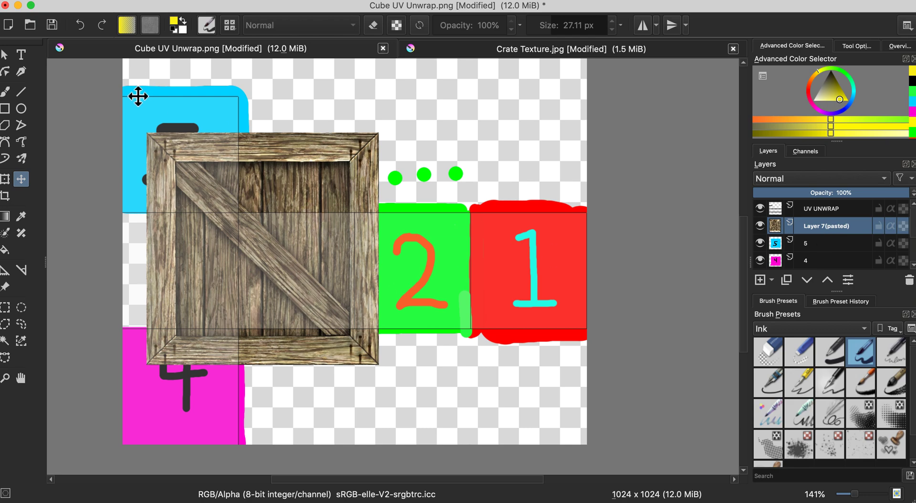
pyautogui.moveTo(175, 101)
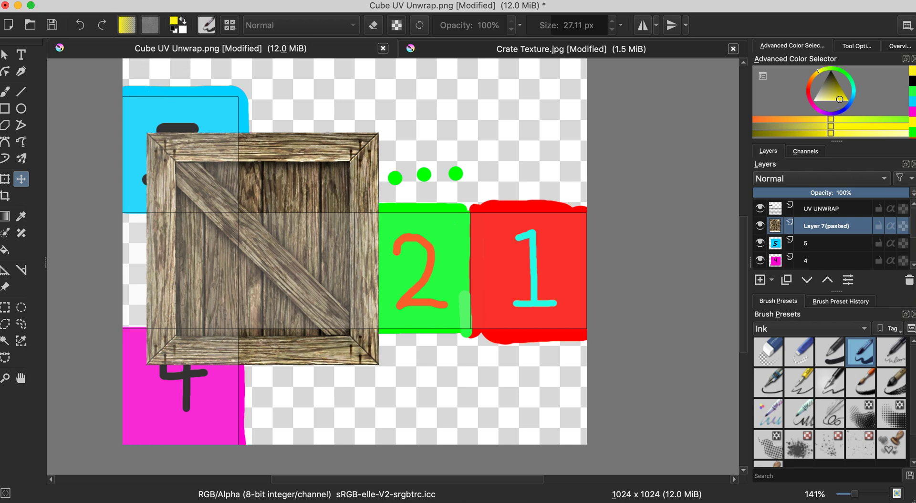
# Step: Save the image as Krita document 'Cube UV Unwrap Layers.kra'
pyautogui.click(76, 4)
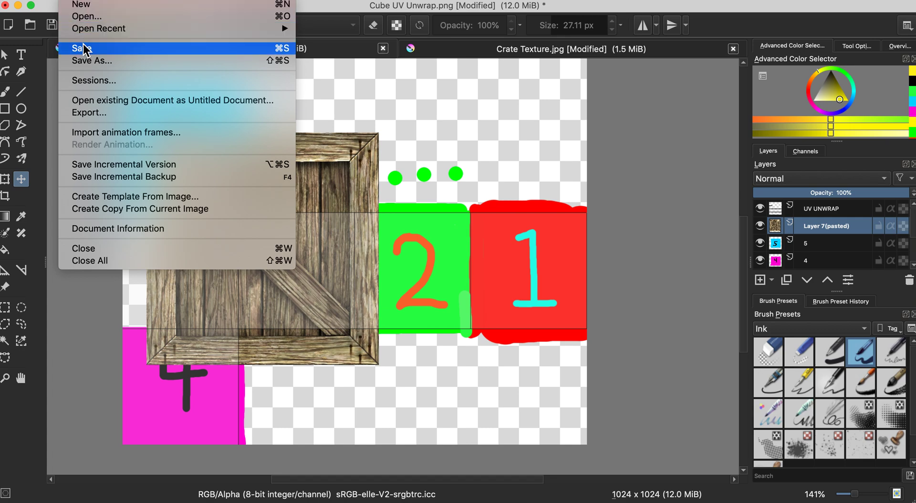
pyautogui.click(82, 48)
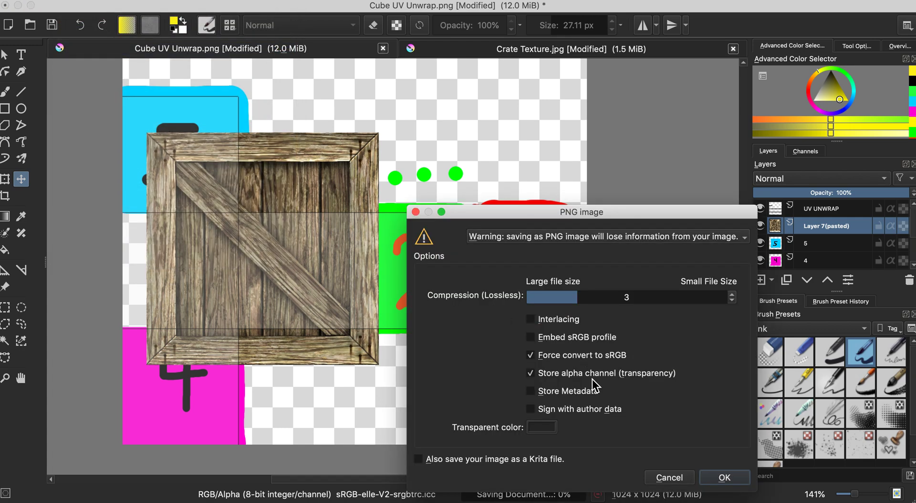
pyautogui.click(724, 477)
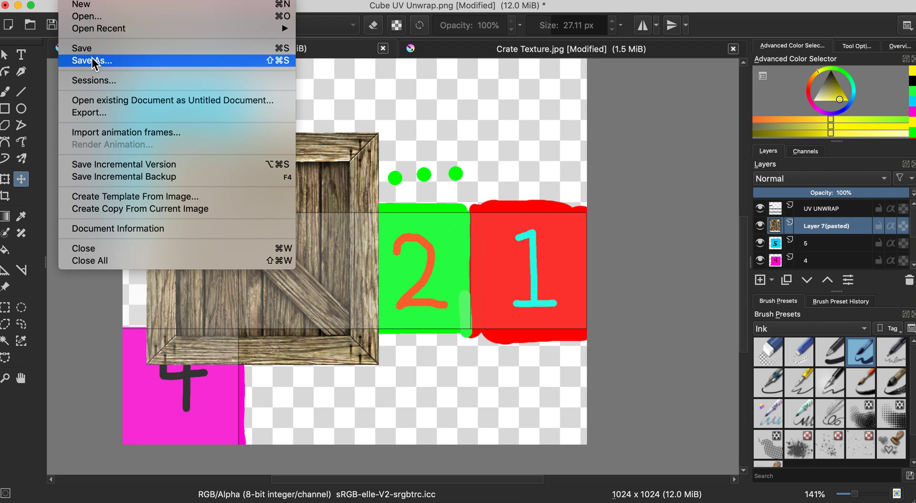
pyautogui.click(91, 61)
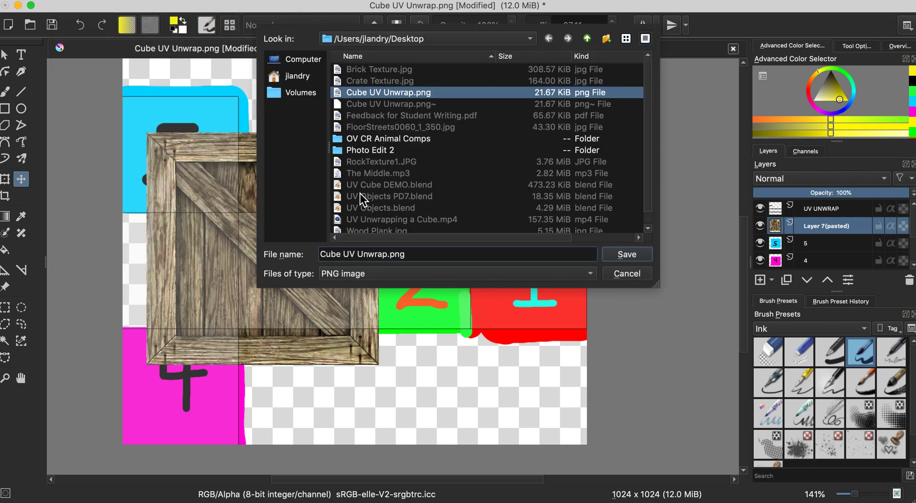
pyautogui.moveTo(377, 279)
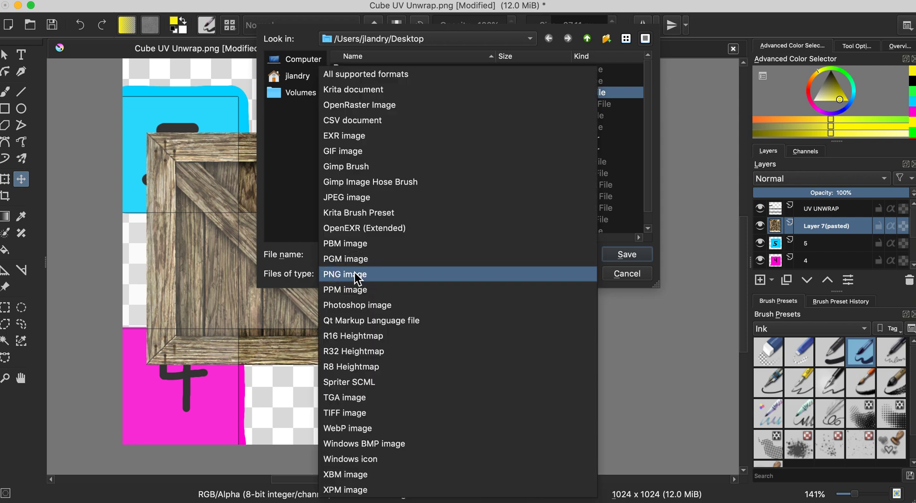
pyautogui.moveTo(365, 111)
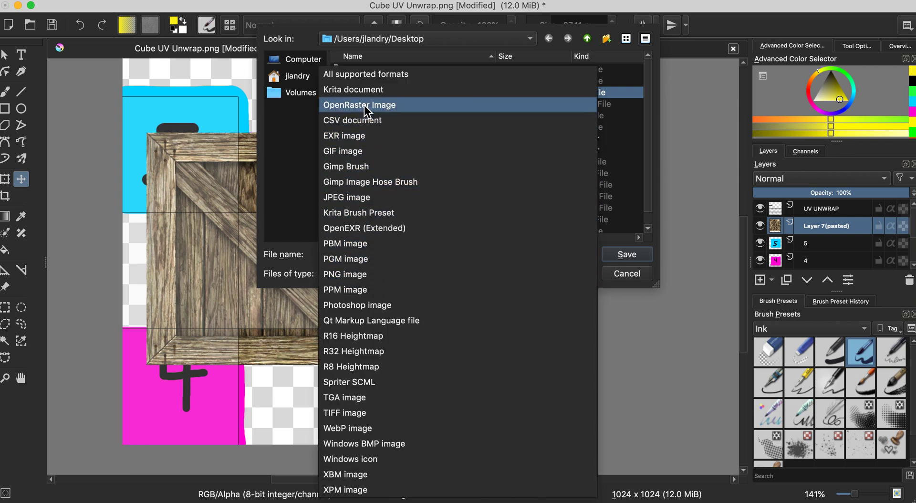
pyautogui.click(353, 89)
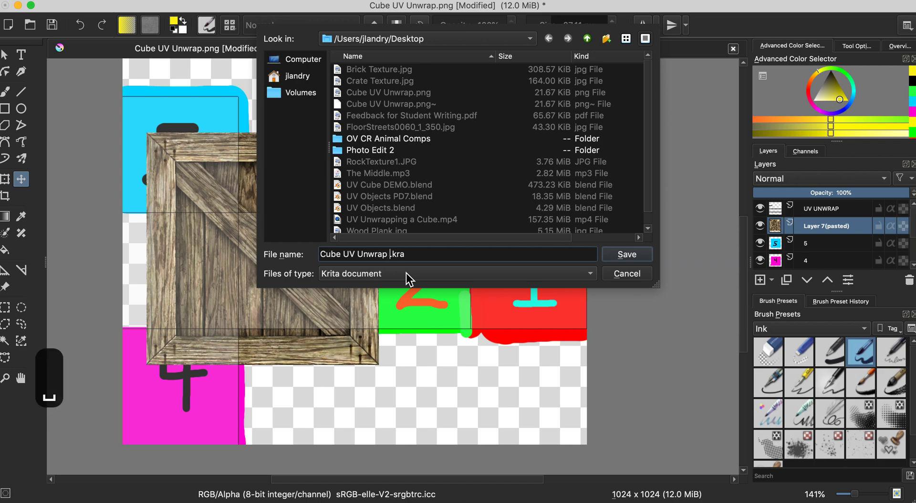
pyautogui.write('L')
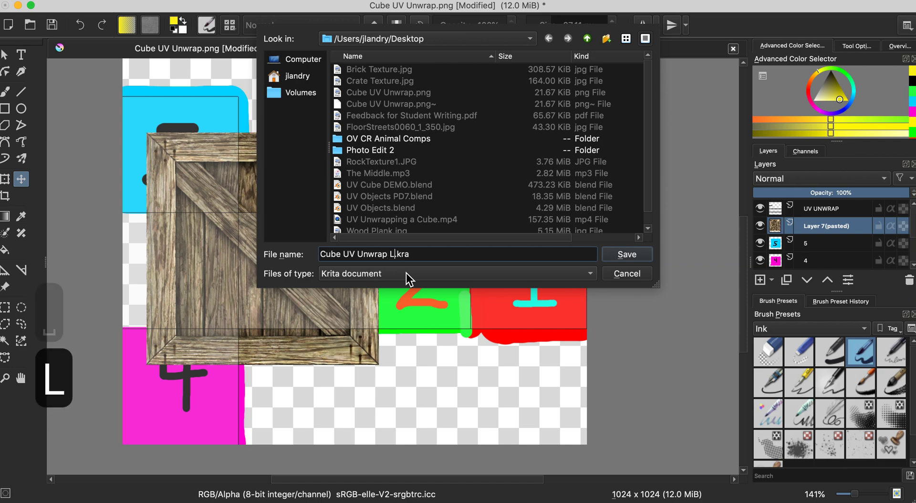
pyautogui.write('ayers')
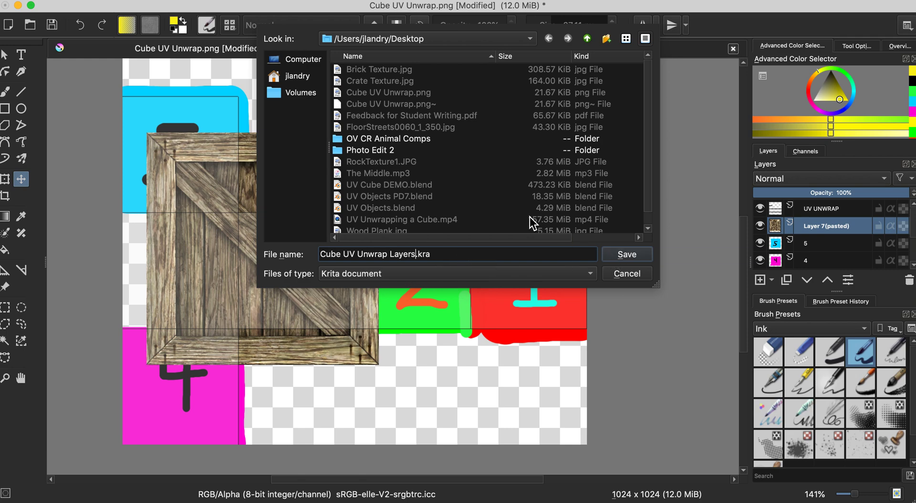
pyautogui.click(626, 253)
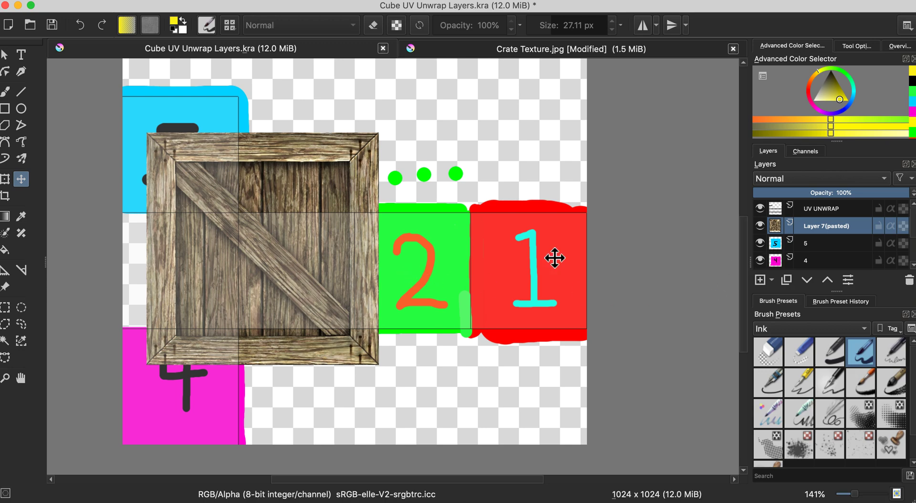
# Step: Align the crate to the left edge, scale it into the square beside face 3, and re-save
pyautogui.moveTo(554, 258); pyautogui.dragTo(317, 154)
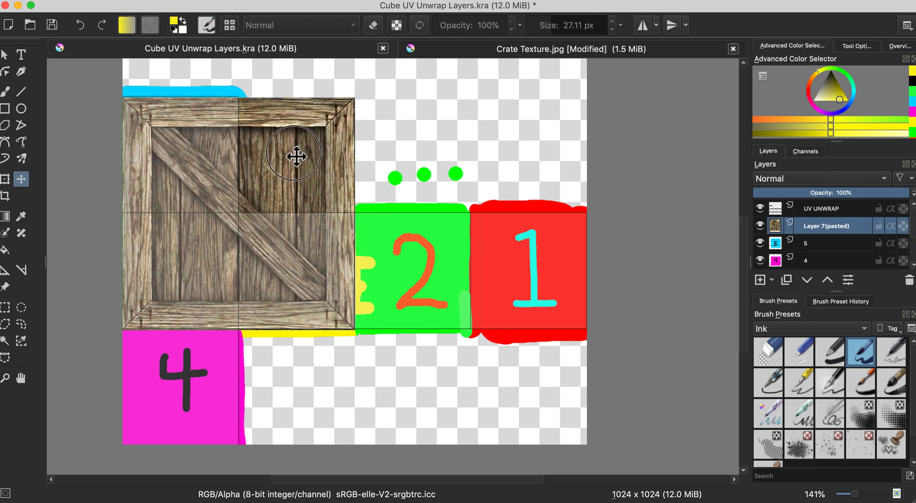
pyautogui.moveTo(124, 323)
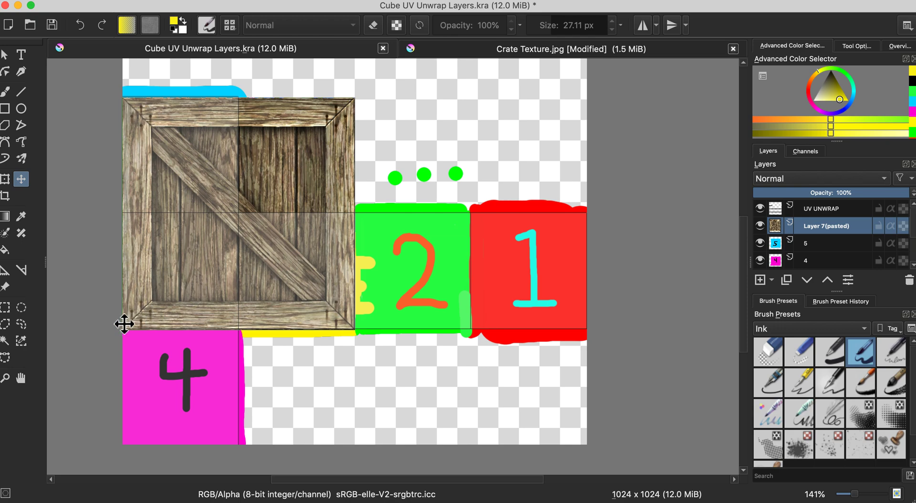
pyautogui.moveTo(136, 326)
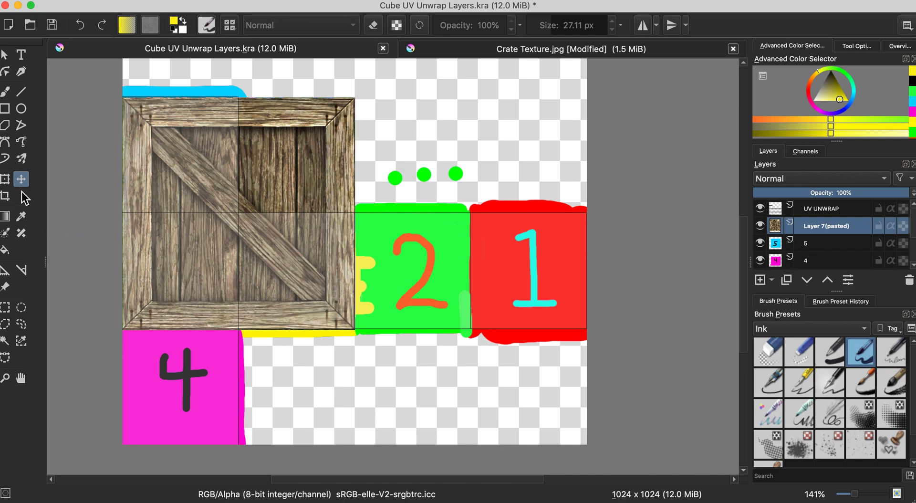
pyautogui.moveTo(5, 179)
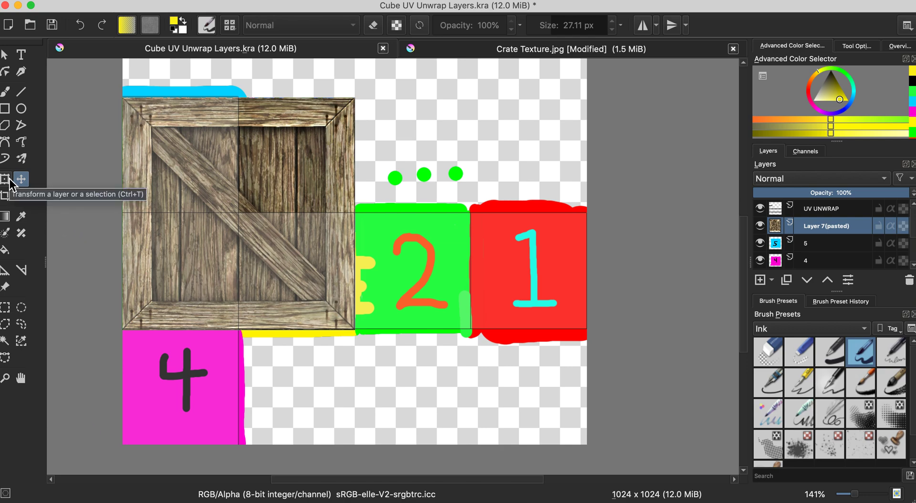
pyautogui.click(6, 179)
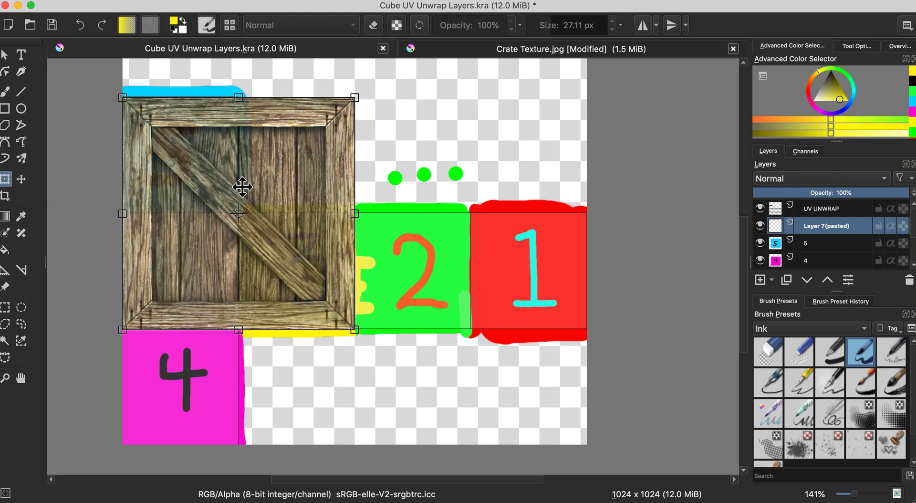
pyautogui.moveTo(350, 111)
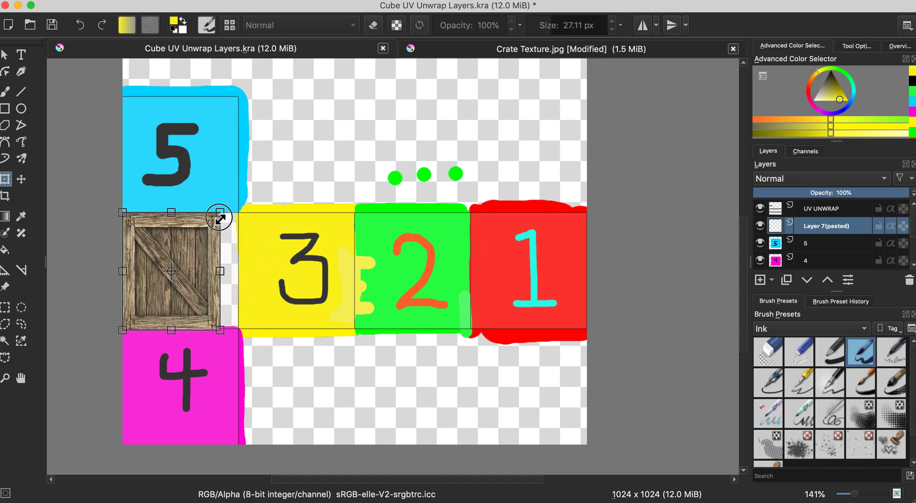
pyautogui.moveTo(219, 217); pyautogui.dragTo(237, 217)
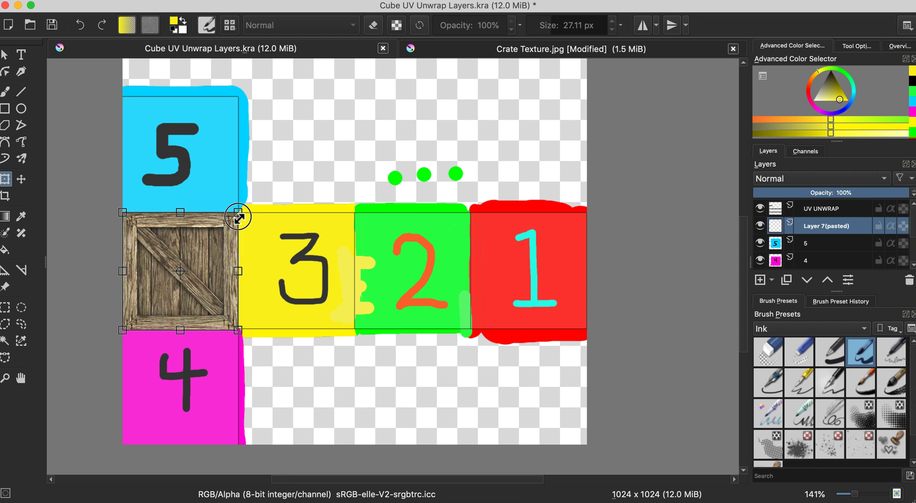
pyautogui.moveTo(224, 259)
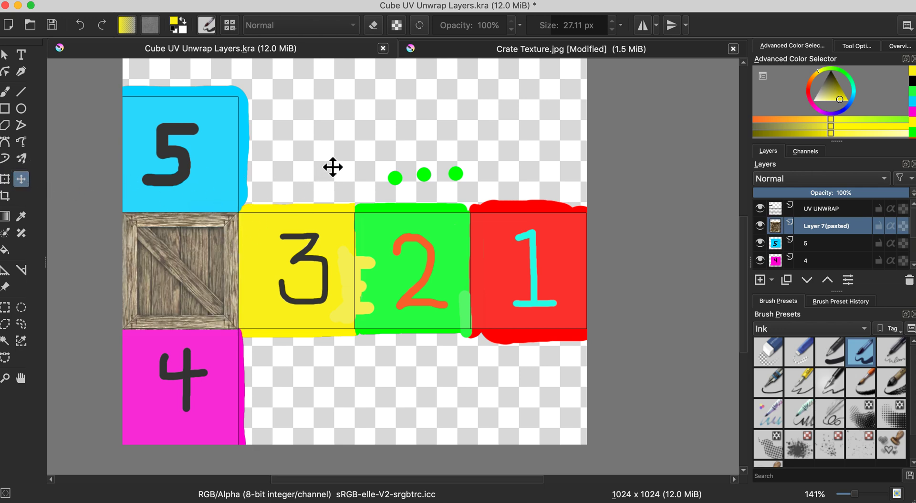
pyautogui.click(71, 6)
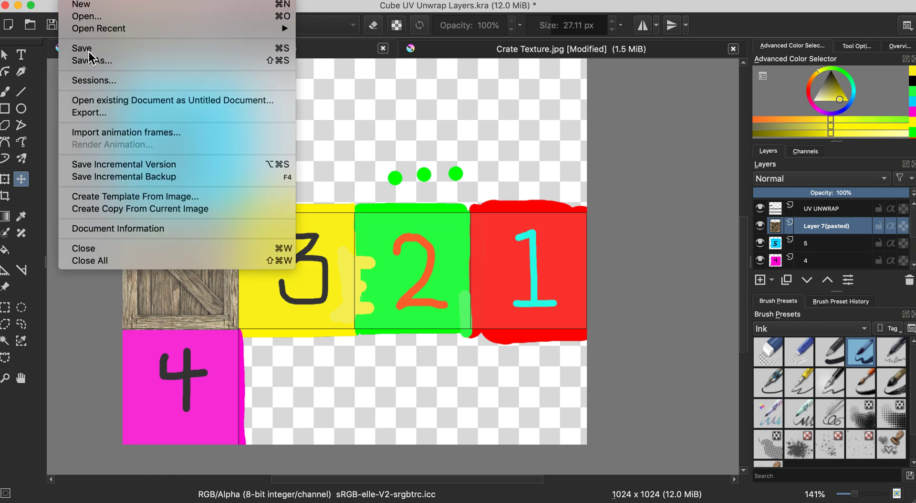
pyautogui.click(81, 48)
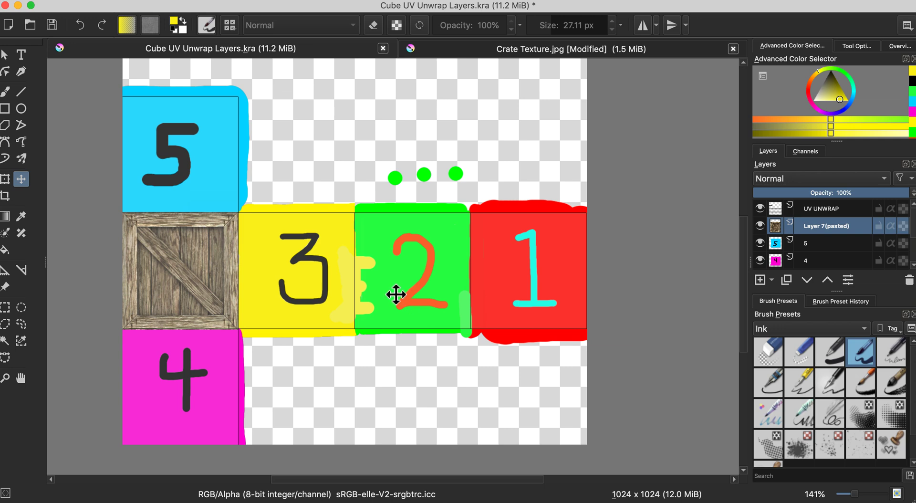
pyautogui.moveTo(278, 168)
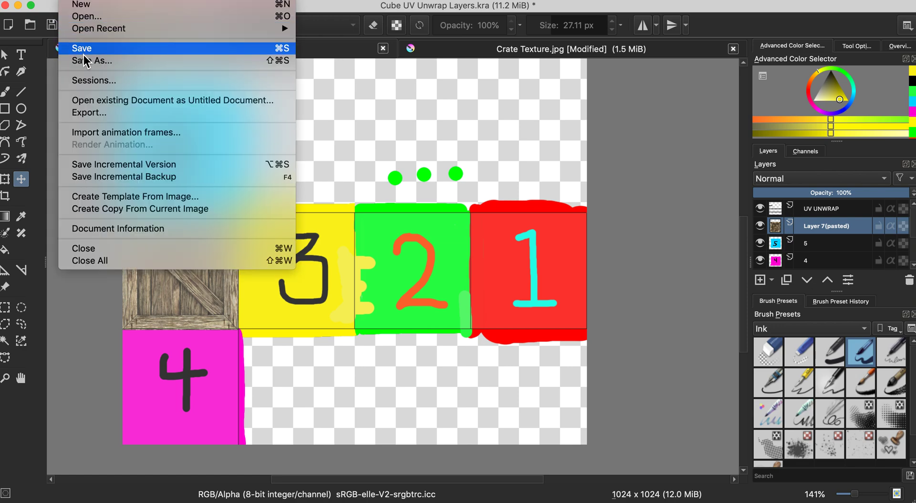
# Step: Export the texture as PNG 'Cube UV Final.png', accepting the PNG options
pyautogui.click(92, 60)
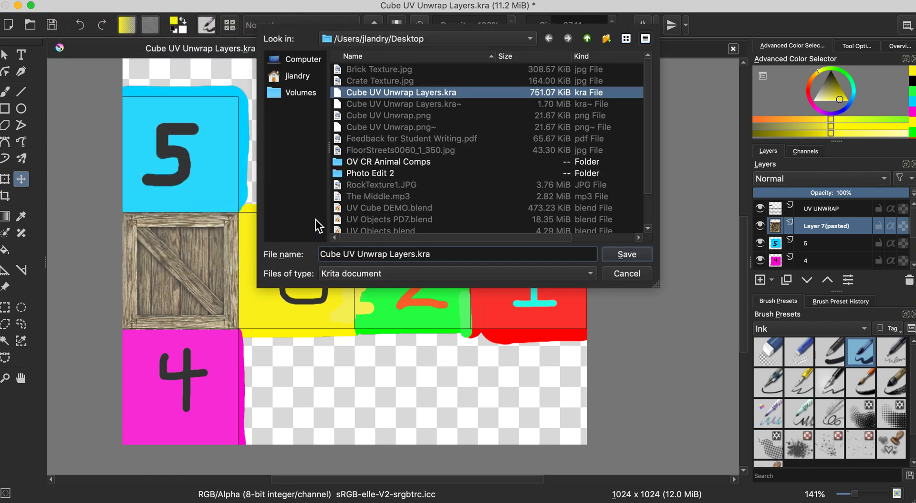
pyautogui.click(456, 274)
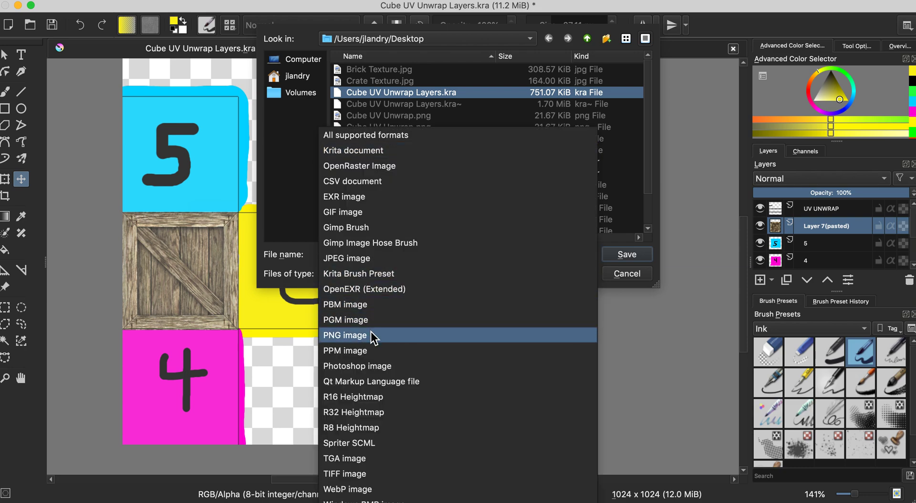
pyautogui.click(346, 334)
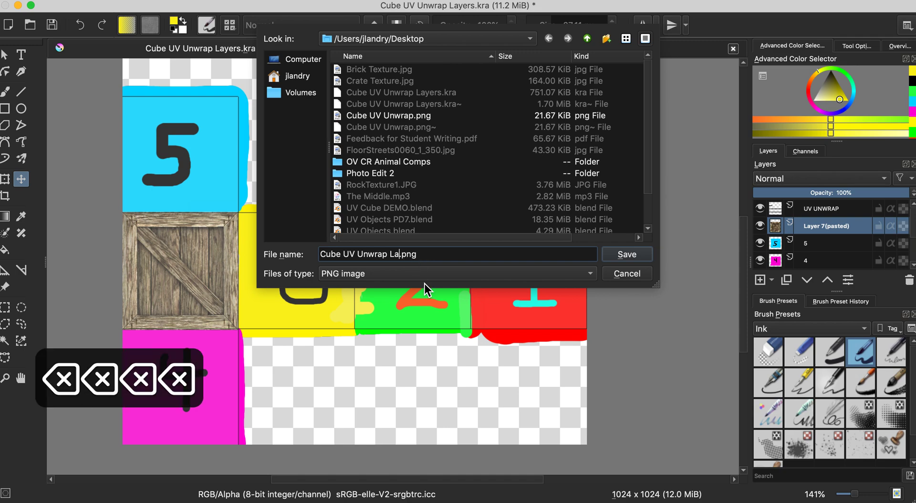
pyautogui.press('backspace')
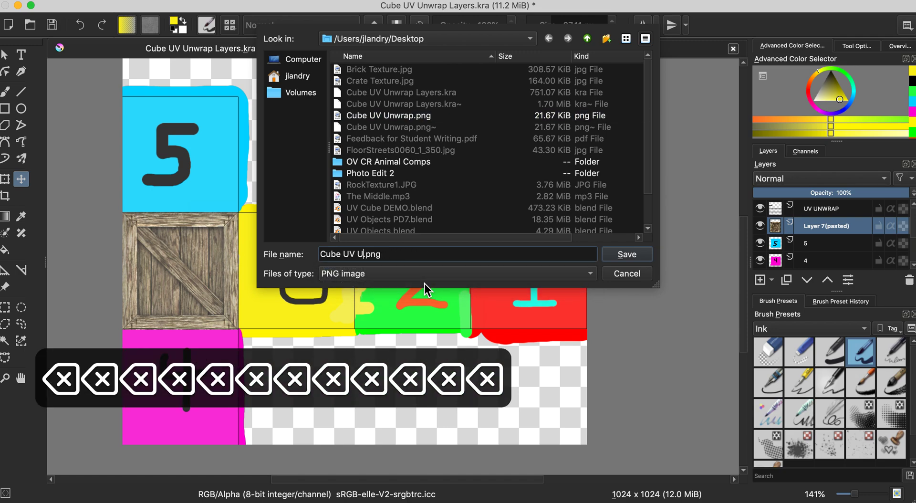
pyautogui.write('Final')
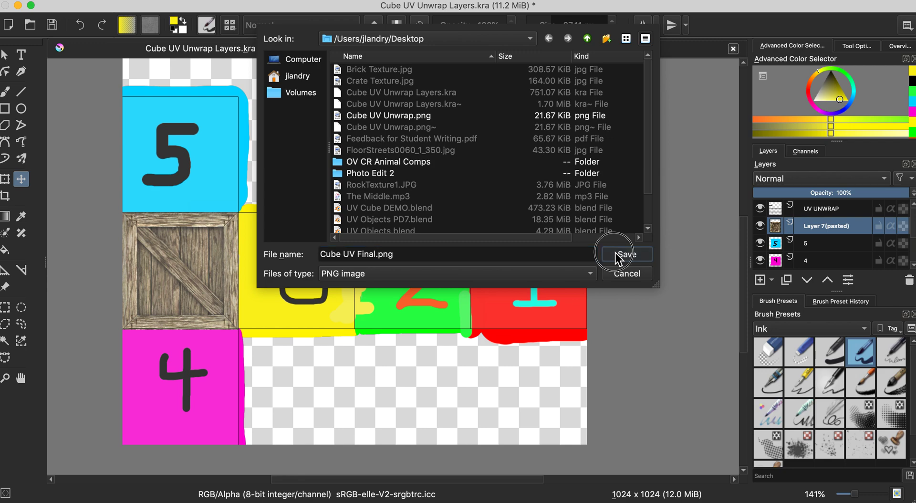
pyautogui.click(625, 254)
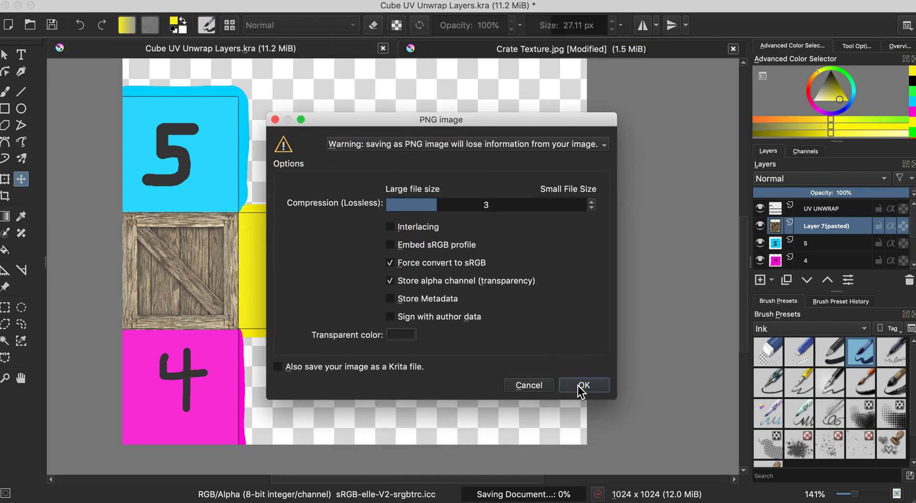
pyautogui.click(582, 385)
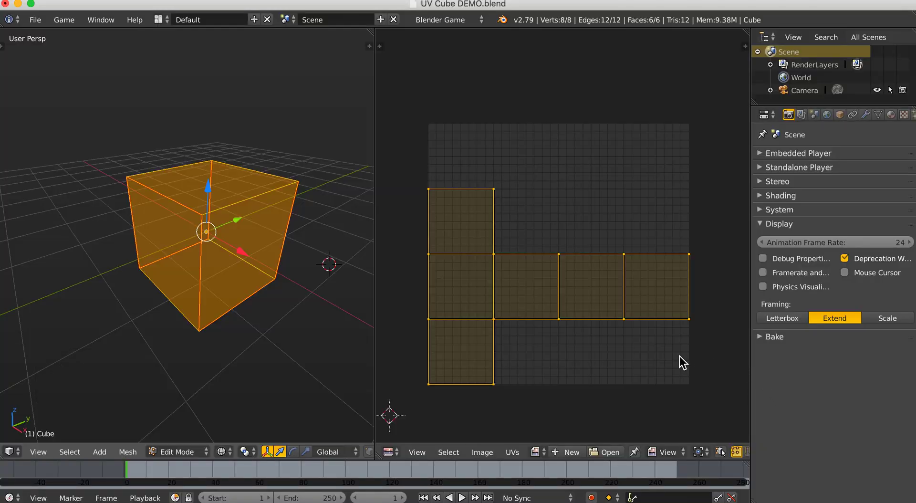
pyautogui.moveTo(283, 261)
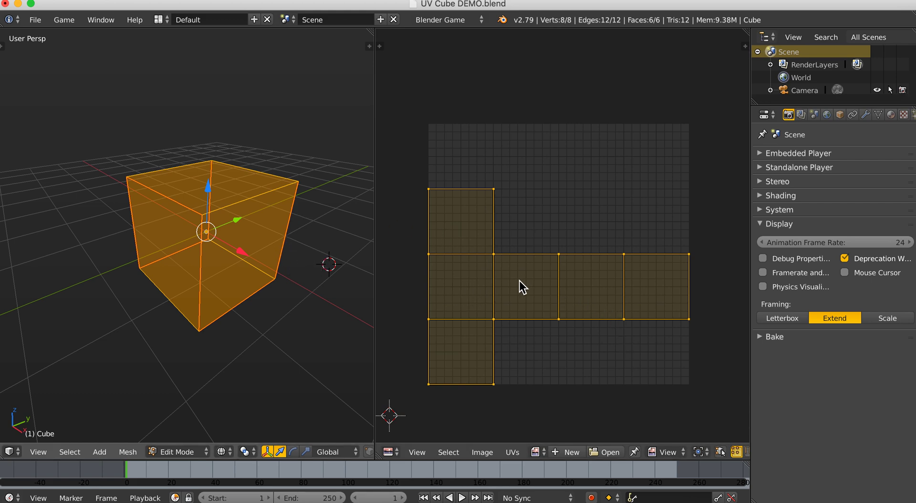
# Step: Show the Cube's Material properties and set viewport shading to Material
pyautogui.click(891, 114)
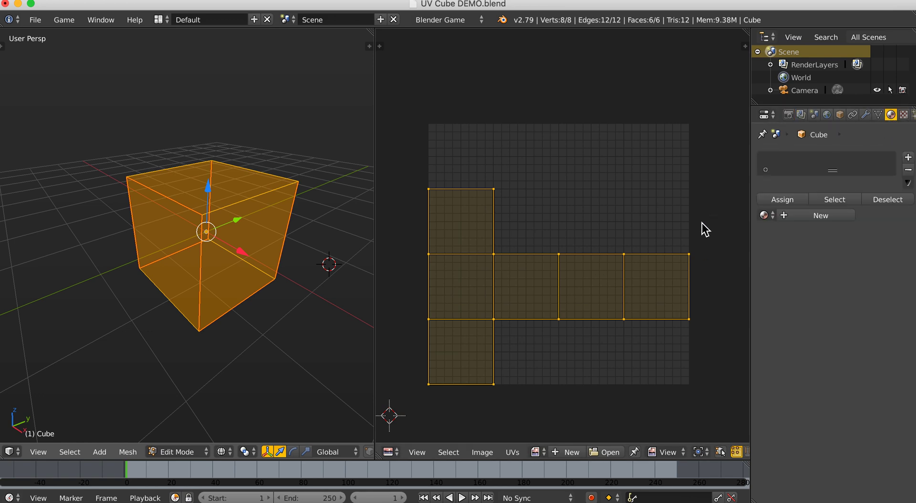
pyautogui.moveTo(745, 221)
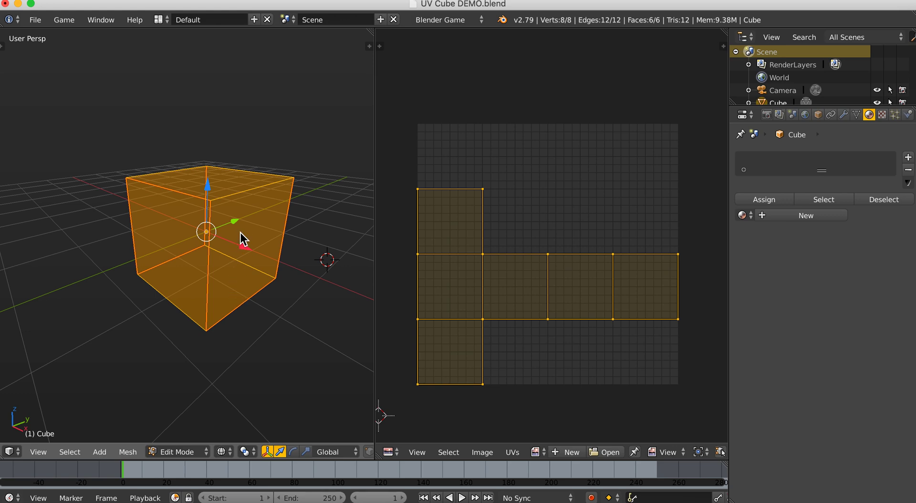
pyautogui.press('z')
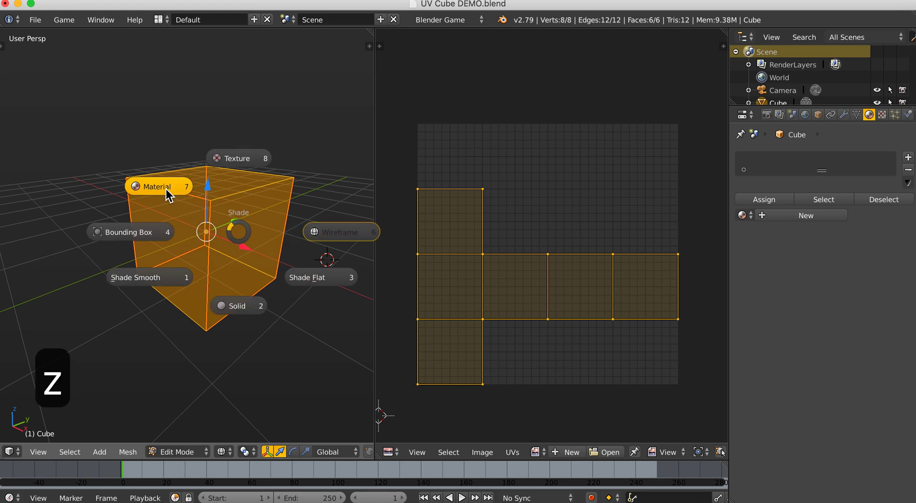
pyautogui.click(158, 186)
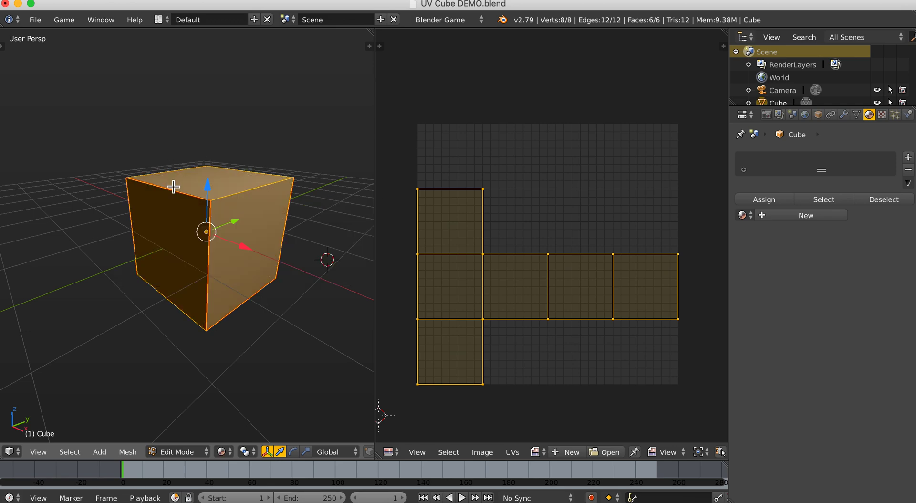
pyautogui.click(222, 451)
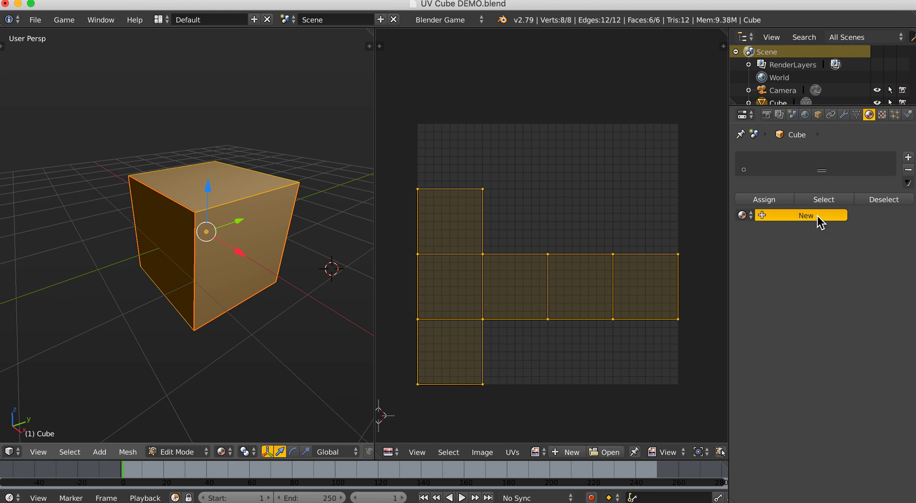
# Step: Add material 'NumberCube' and a new texture named 'NumberCubeTex' to it
pyautogui.click(805, 215)
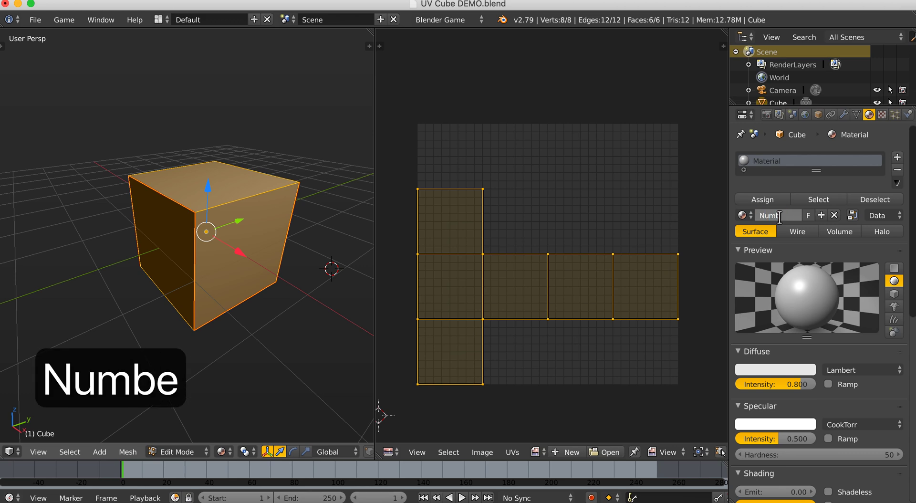
pyautogui.write('NumberCube')
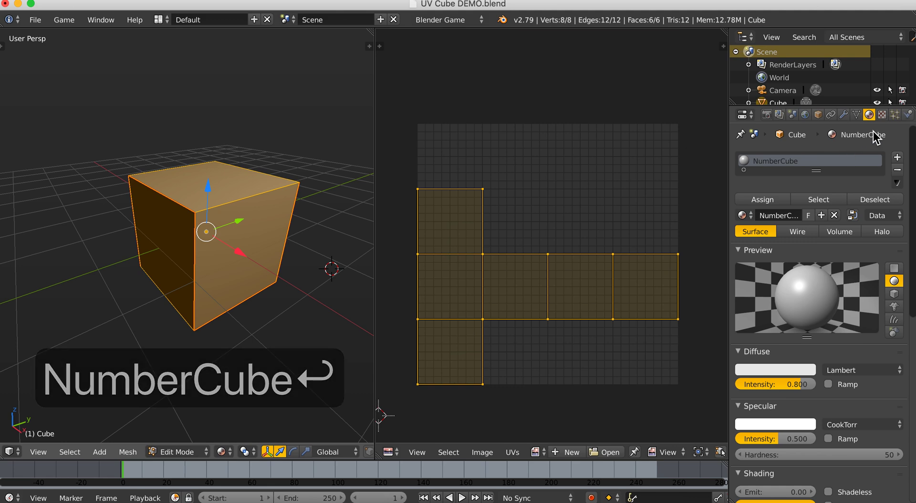
pyautogui.click(882, 114)
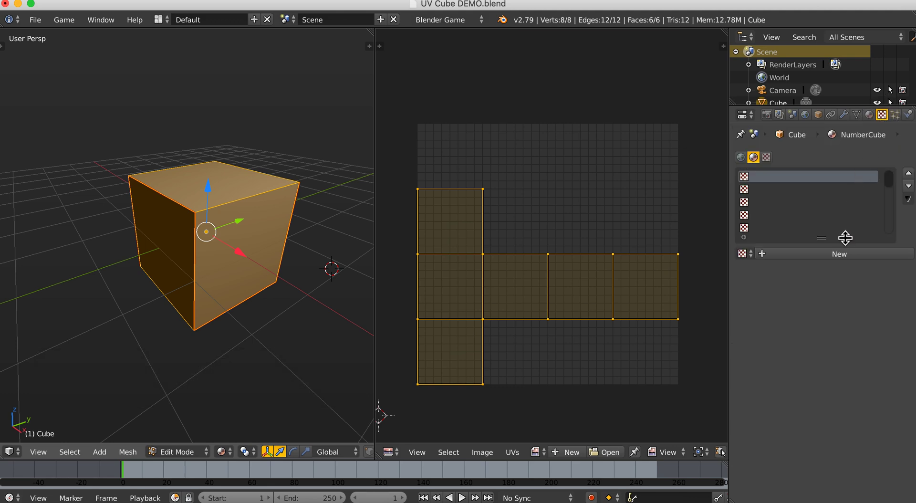
pyautogui.click(840, 254)
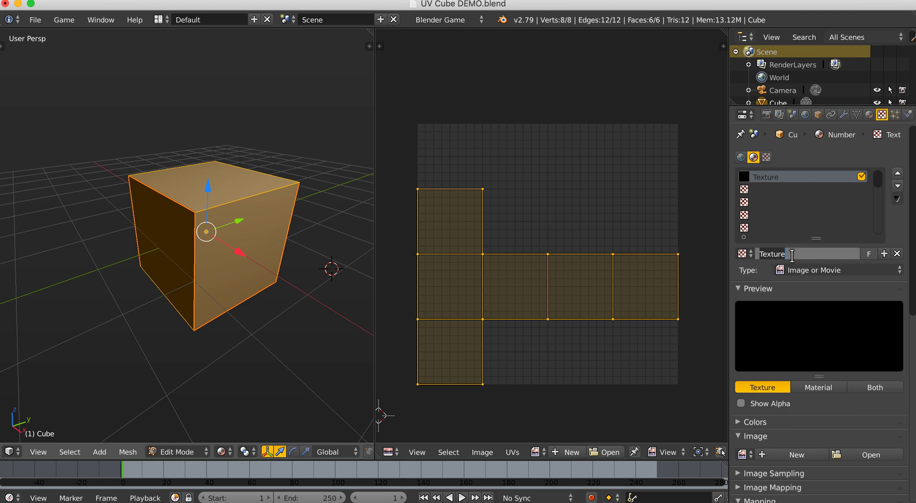
pyautogui.write('NumberCubeTex')
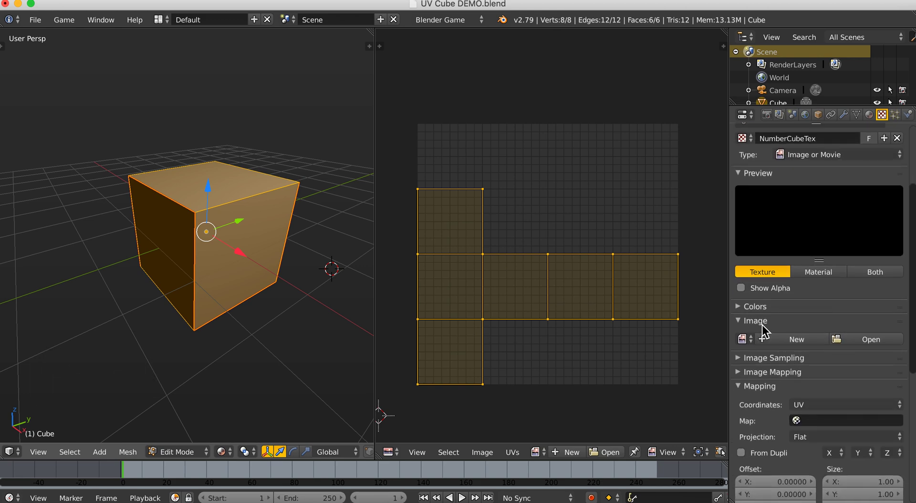
# Step: Browse in thumbnail view and open Cube UV Final.png as the NumberCubeTex image
pyautogui.click(866, 339)
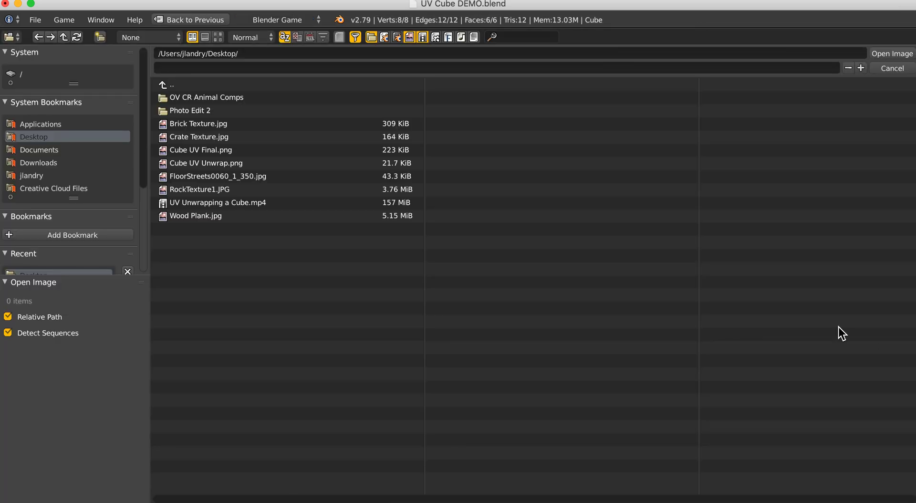
pyautogui.moveTo(212, 110)
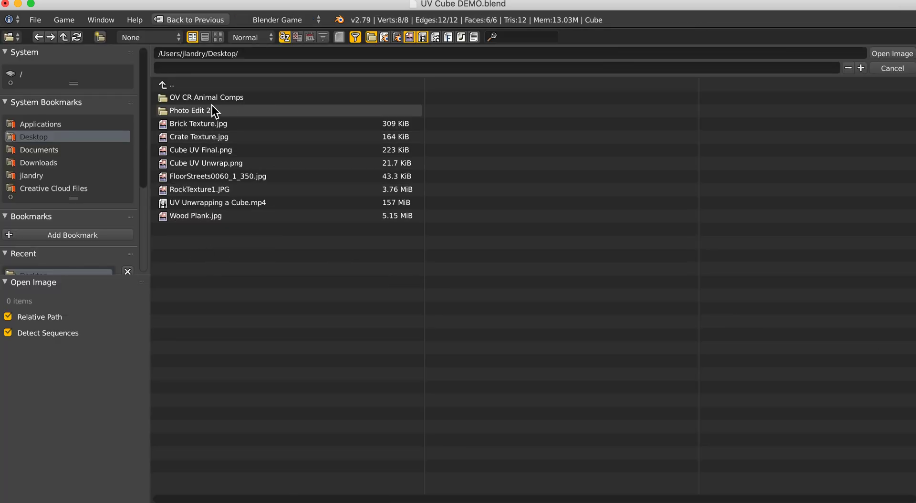
pyautogui.moveTo(201, 145)
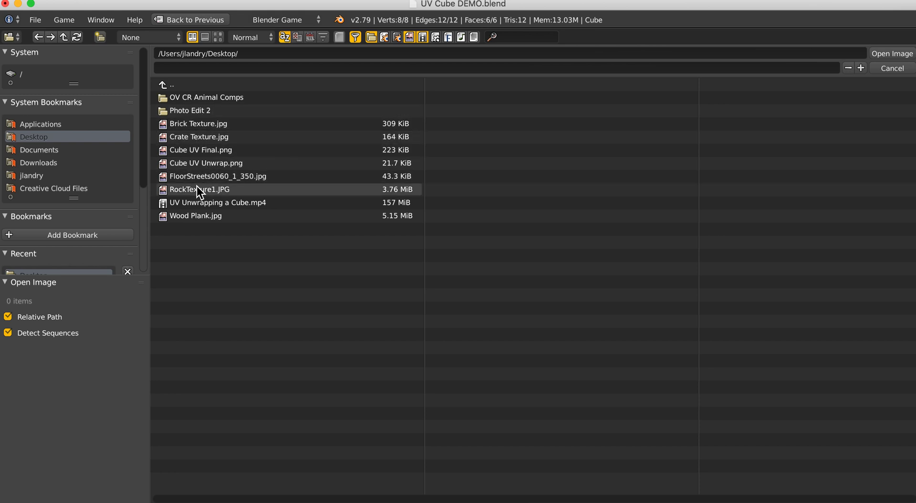
pyautogui.moveTo(217, 203)
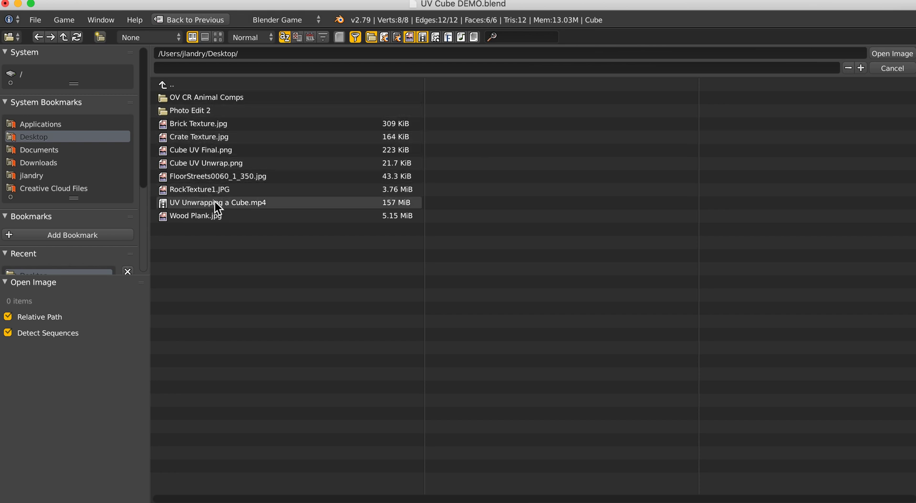
pyautogui.moveTo(205, 110)
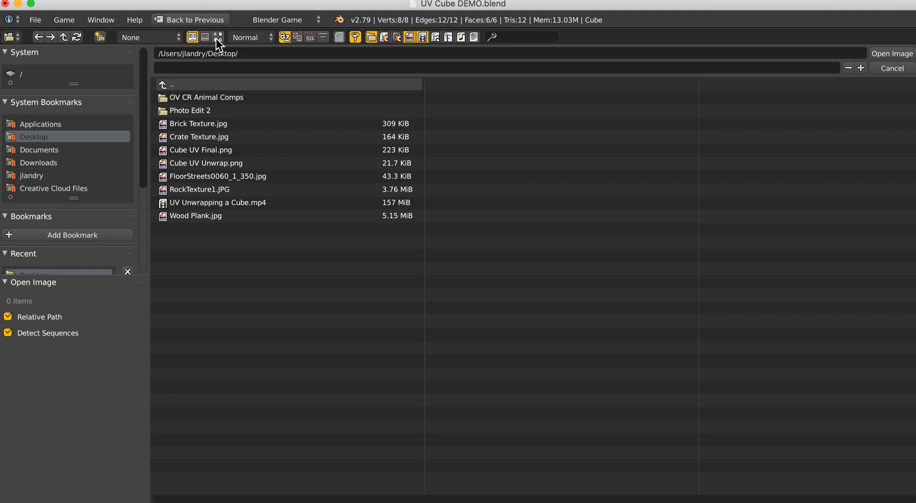
pyautogui.moveTo(218, 36)
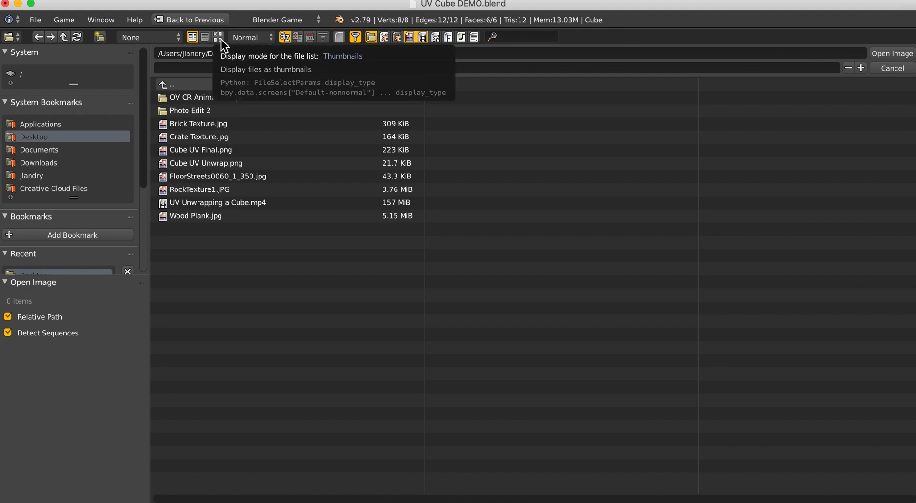
pyautogui.click(218, 37)
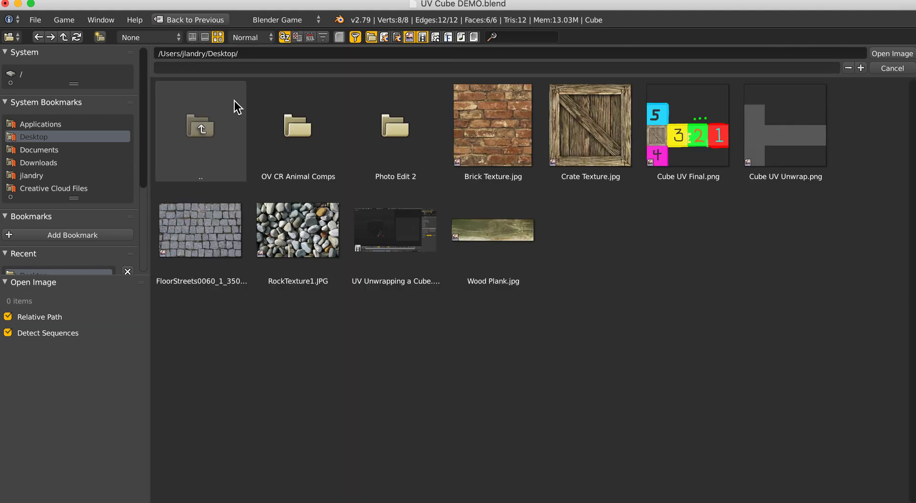
pyautogui.moveTo(600, 287)
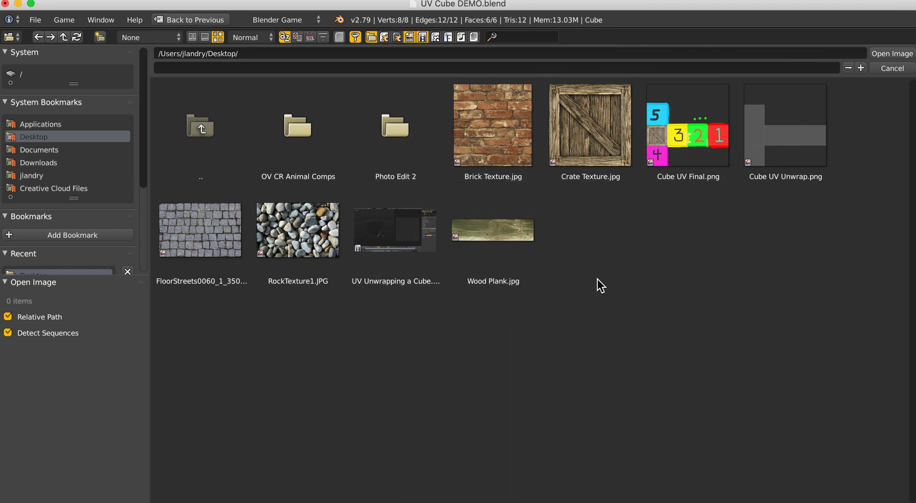
pyautogui.click(687, 125)
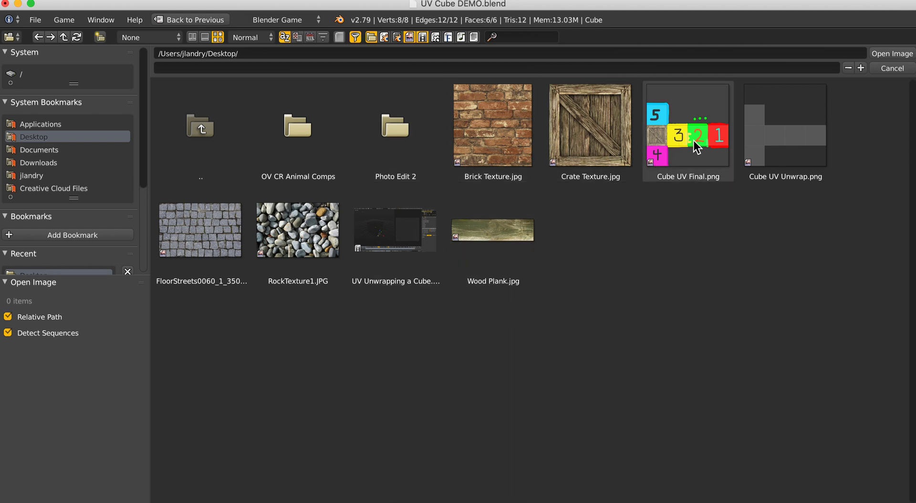
pyautogui.click(688, 125)
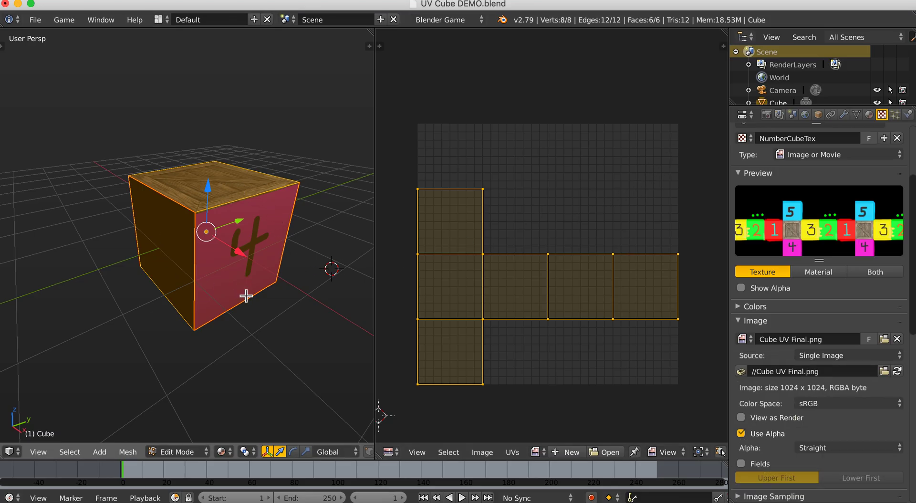
pyautogui.moveTo(237, 269)
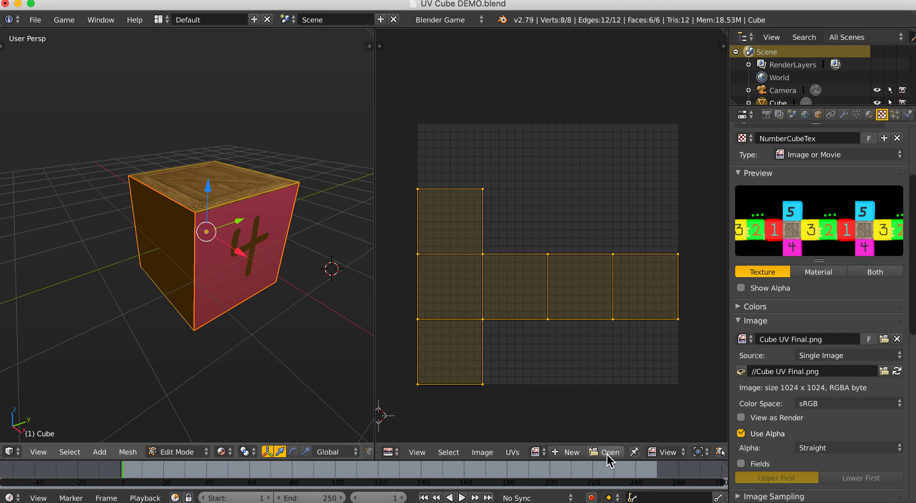
pyautogui.moveTo(536, 452)
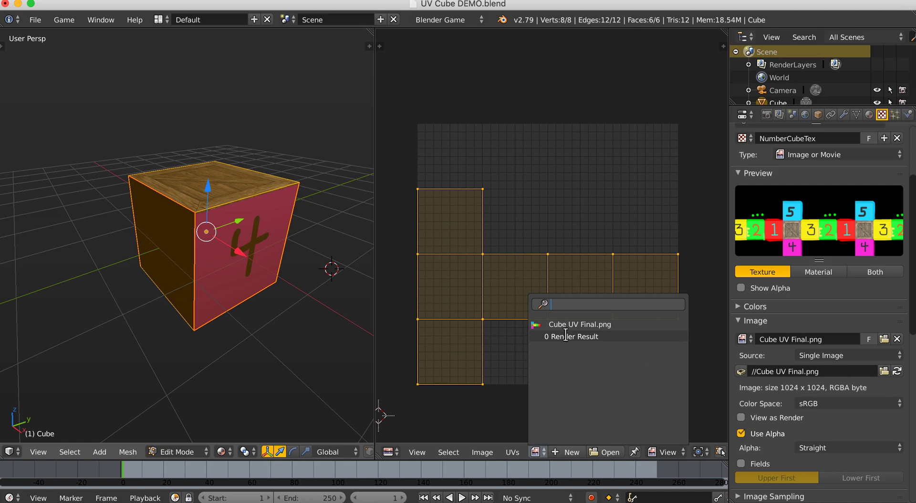
# Step: Choose Cube UV Final.png in the UV/Image Editor header to display it behind the UVs
pyautogui.click(580, 324)
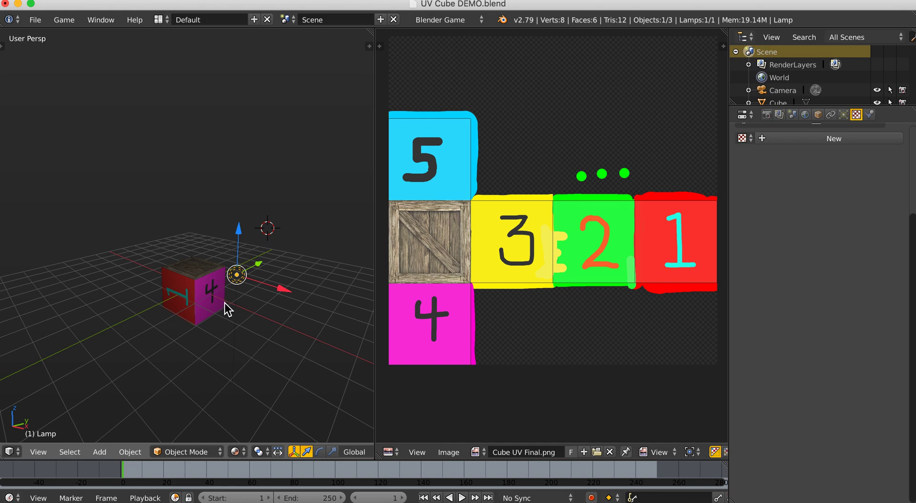
pyautogui.moveTo(254, 284)
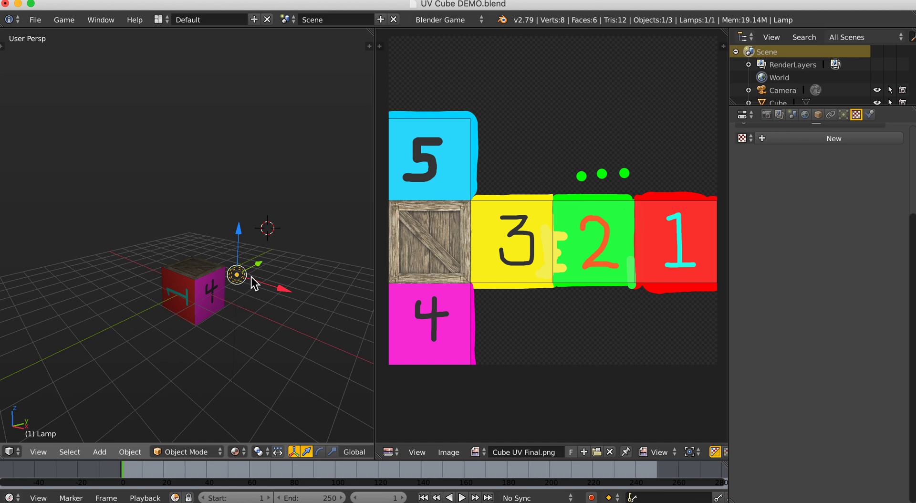
# Step: Open the Lamp data tab and expand its Preview panel
pyautogui.click(843, 115)
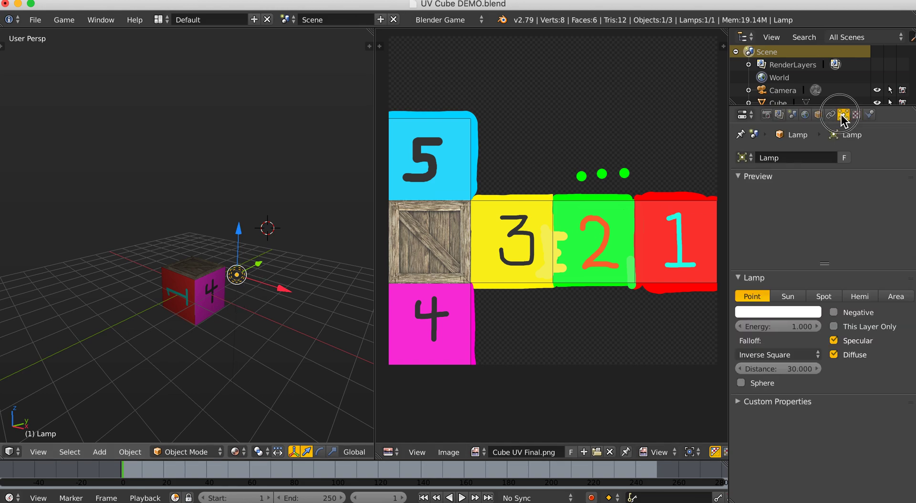
pyautogui.click(843, 114)
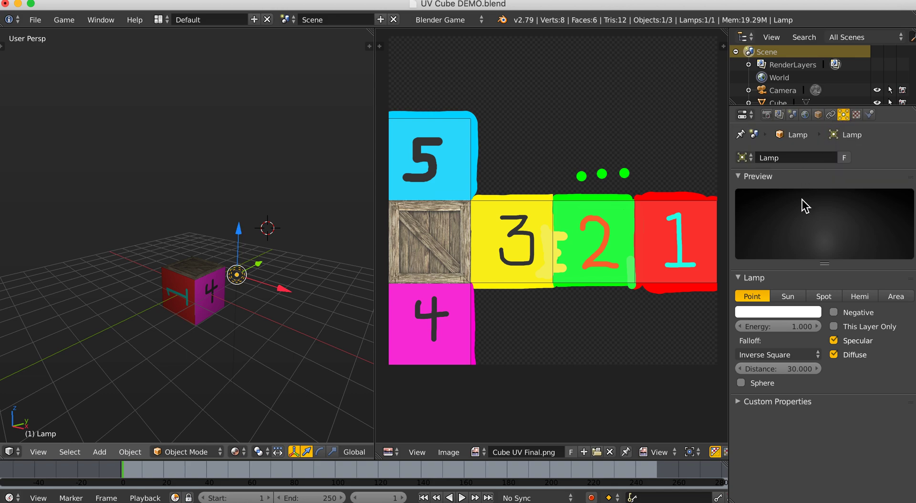
pyautogui.click(860, 296)
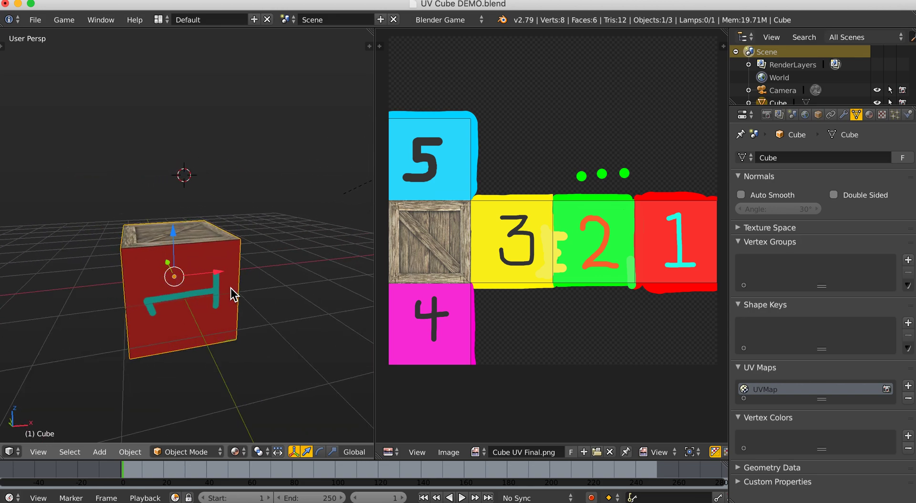
pyautogui.moveTo(233, 292); pyautogui.dragTo(187, 233)
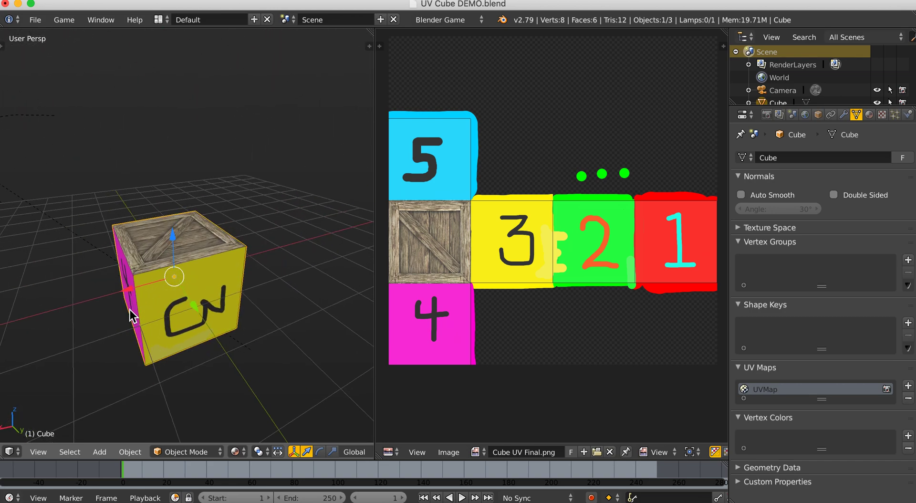
pyautogui.moveTo(176, 280); pyautogui.dragTo(205, 292)
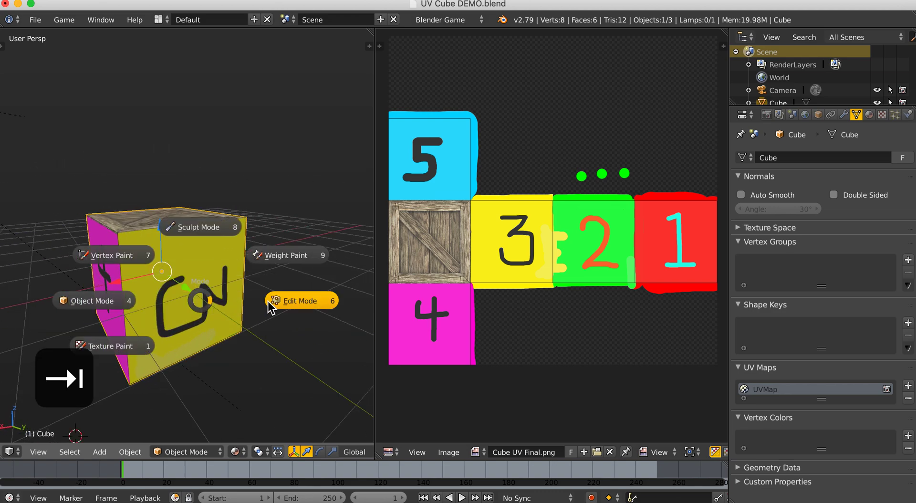
# Step: Put the cube into Edit Mode for the yellow 3 face, then switch to Krita
pyautogui.click(300, 300)
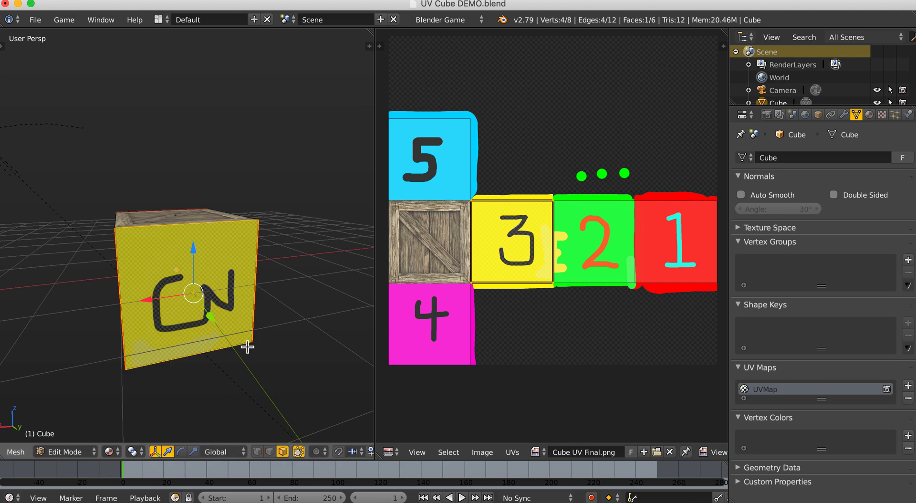
pyautogui.moveTo(254, 335)
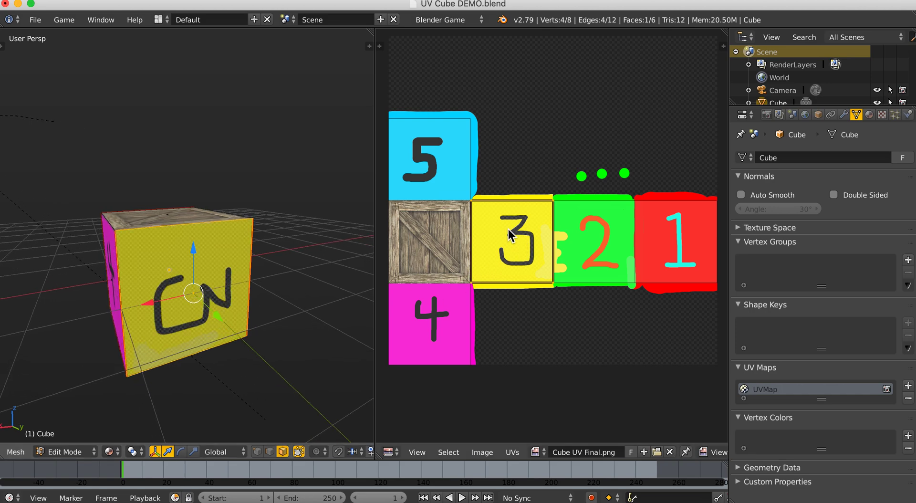
pyautogui.moveTo(514, 255)
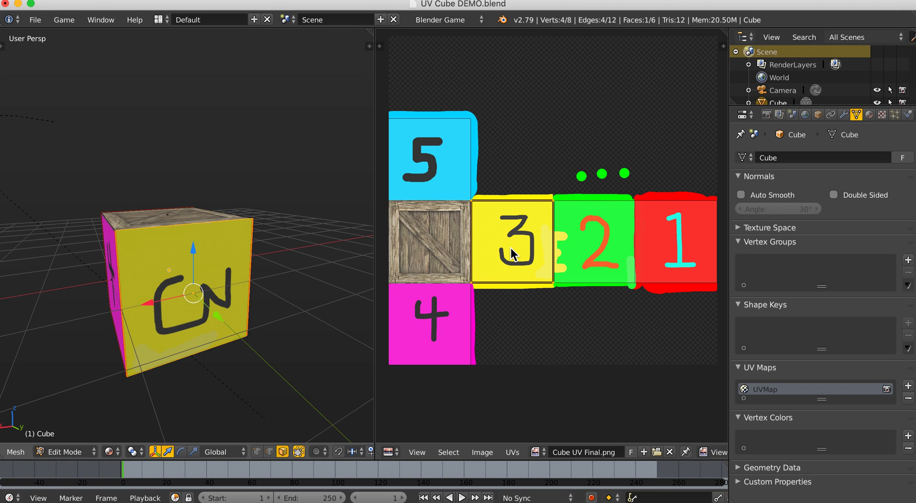
pyautogui.moveTo(528, 260)
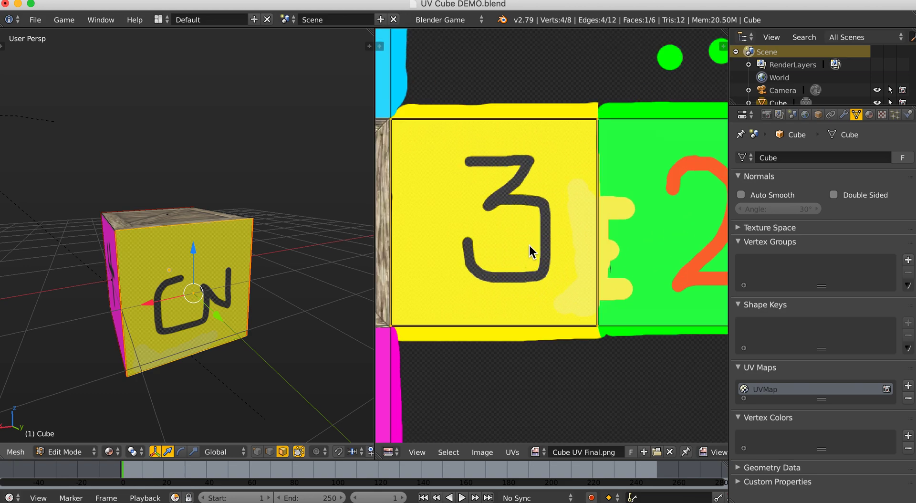
pyautogui.moveTo(589, 133)
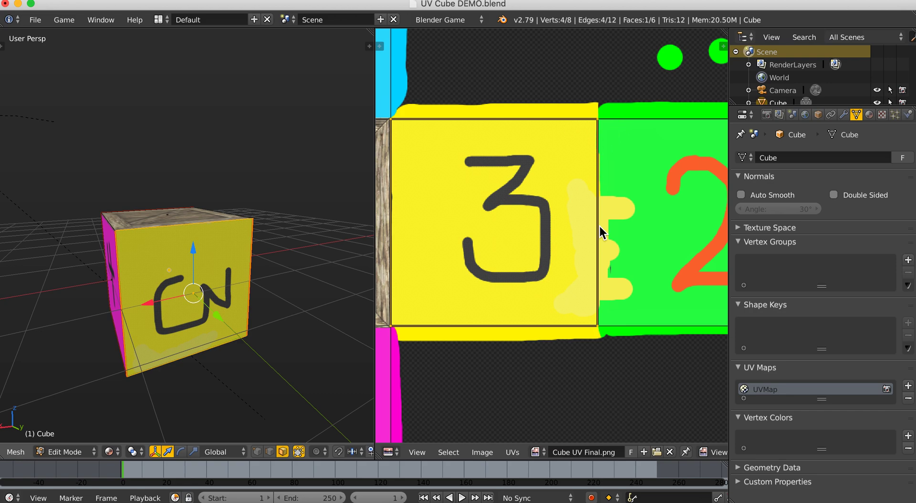
pyautogui.moveTo(534, 276)
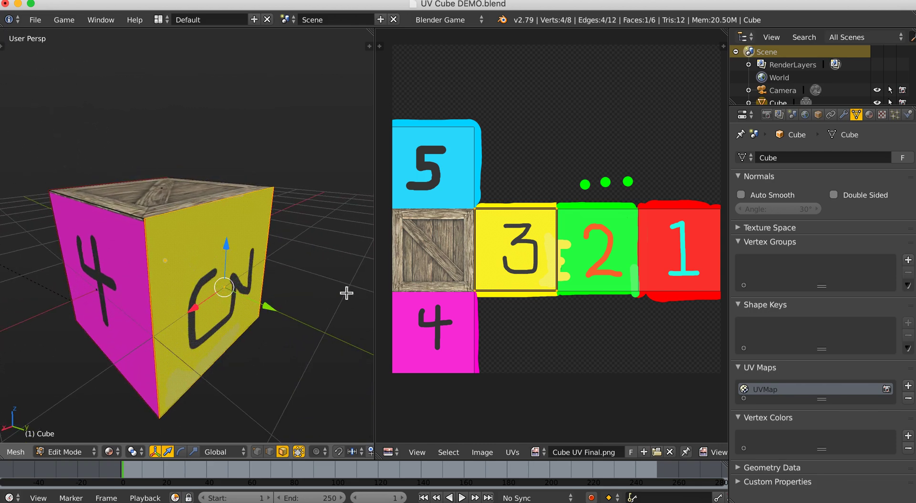
pyautogui.press('cmd+tab')
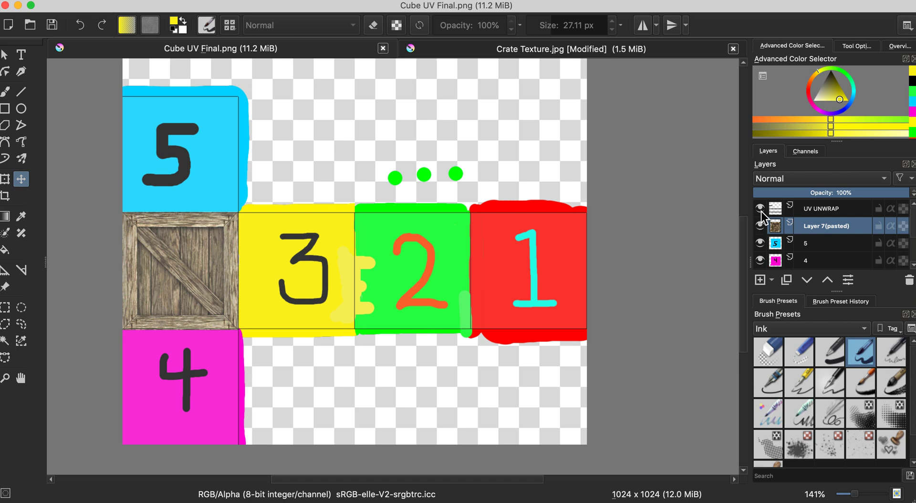
# Step: Hide UV UNWRAP, overwrite Cube UV Final.png via PNG export, and return to Blender
pyautogui.click(829, 208)
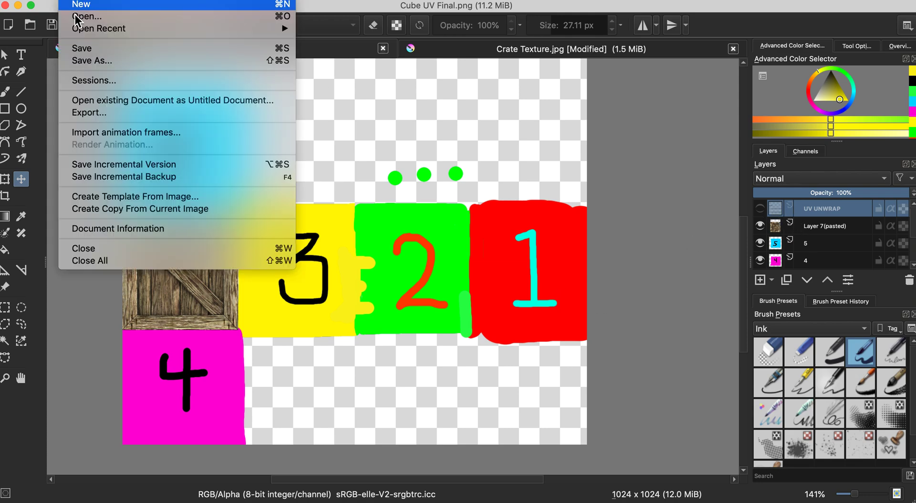
pyautogui.click(91, 60)
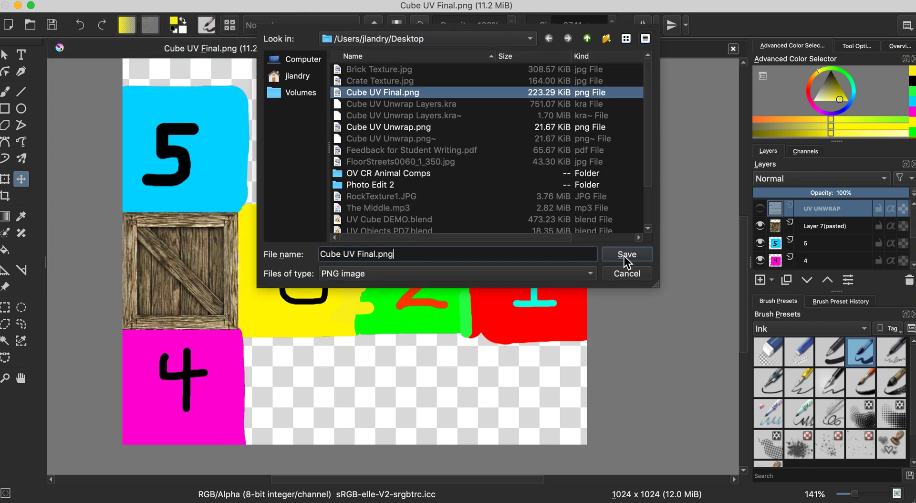
pyautogui.click(626, 254)
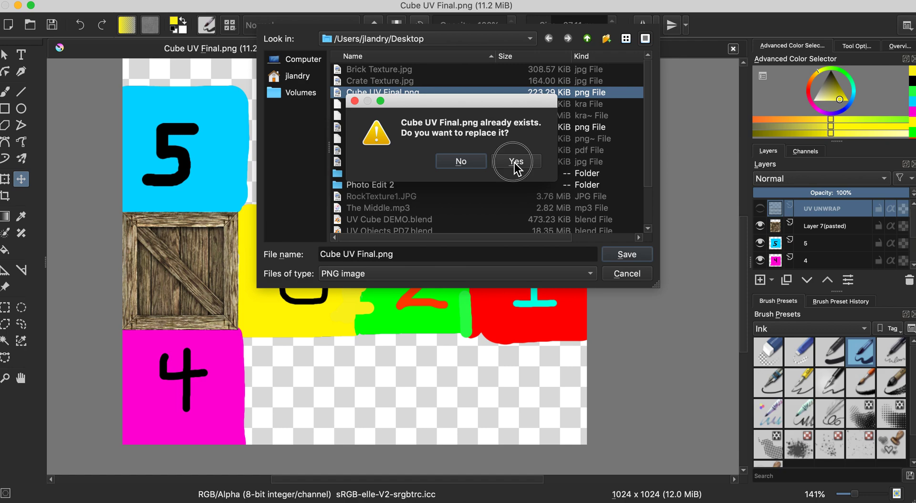
pyautogui.click(515, 161)
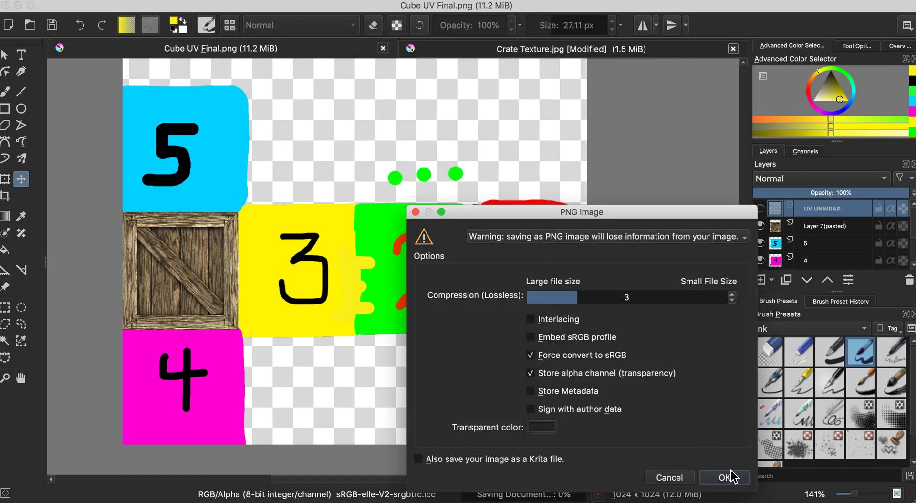
pyautogui.click(724, 477)
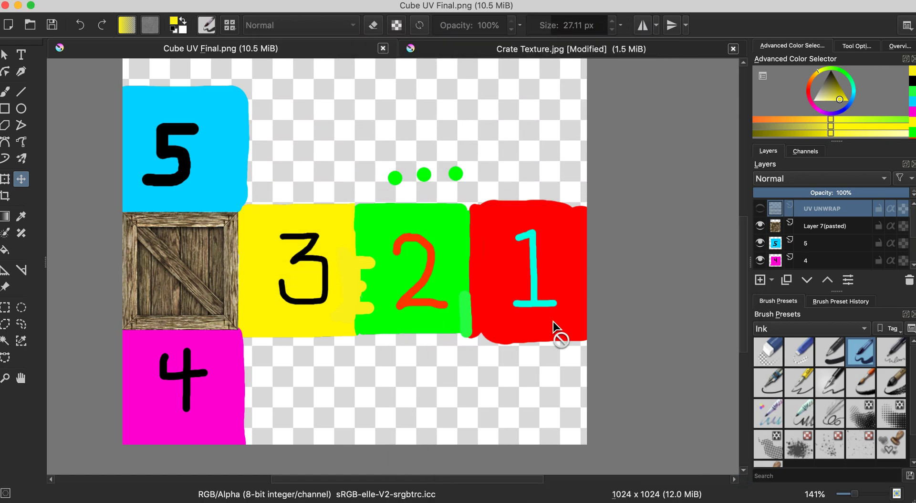
pyautogui.press('cmd+tab')
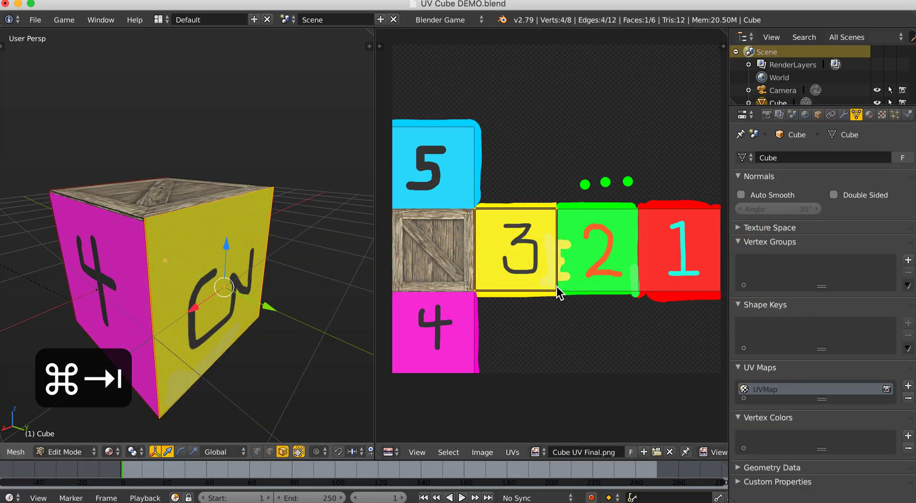
pyautogui.moveTo(704, 203)
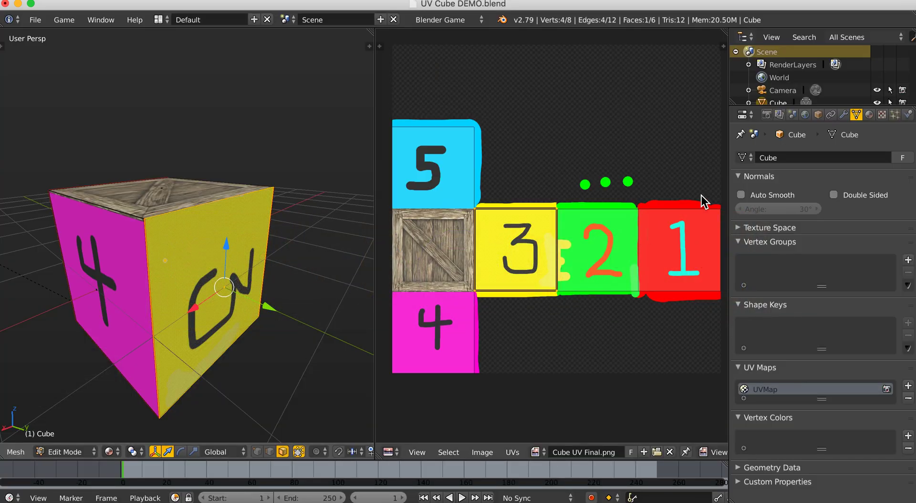
pyautogui.moveTo(704, 209)
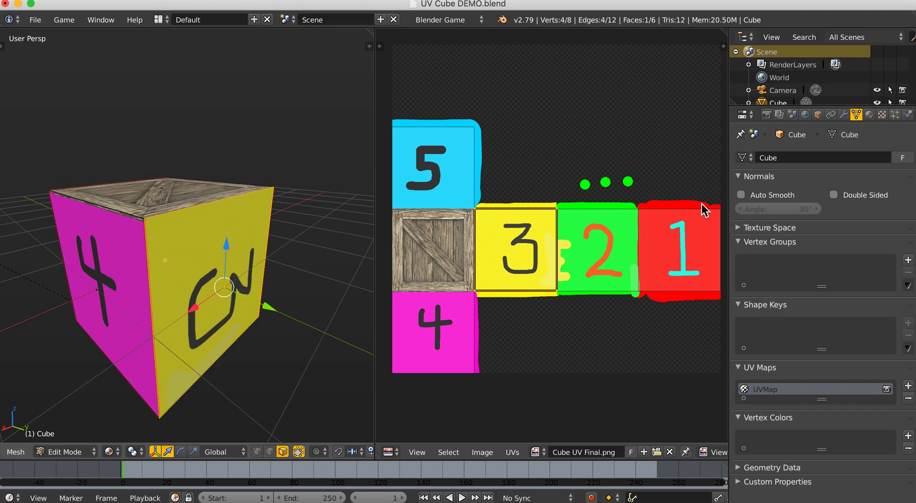
pyautogui.moveTo(638, 240)
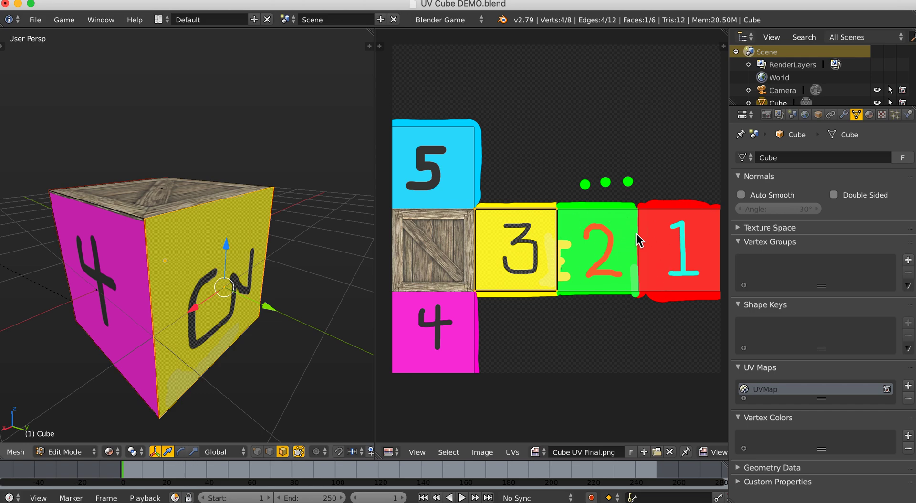
pyautogui.moveTo(676, 236)
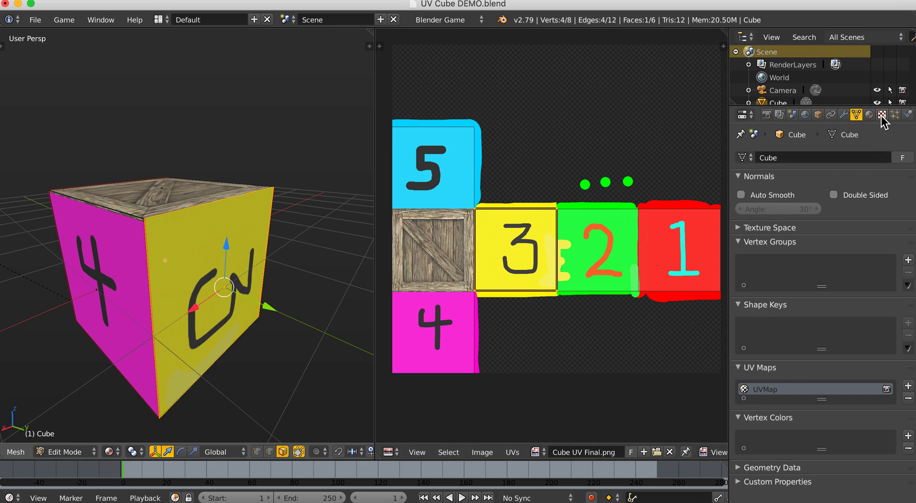
# Step: Check the cube's texture settings and orbit the view toward the yellow face
pyautogui.click(883, 114)
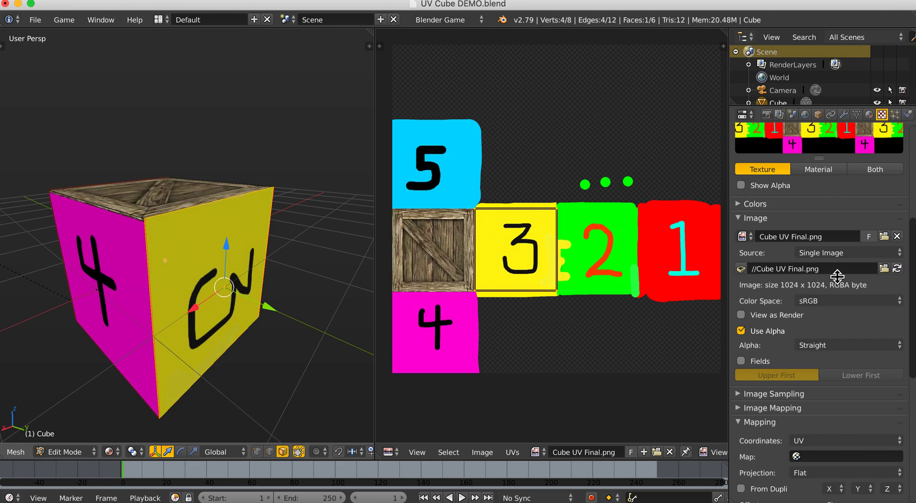
pyautogui.moveTo(560, 252)
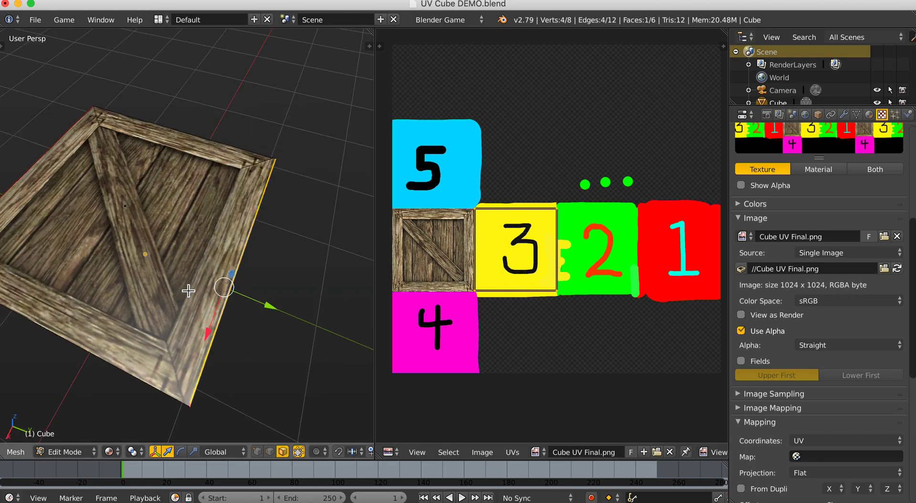
pyautogui.moveTo(187, 287); pyautogui.dragTo(234, 298)
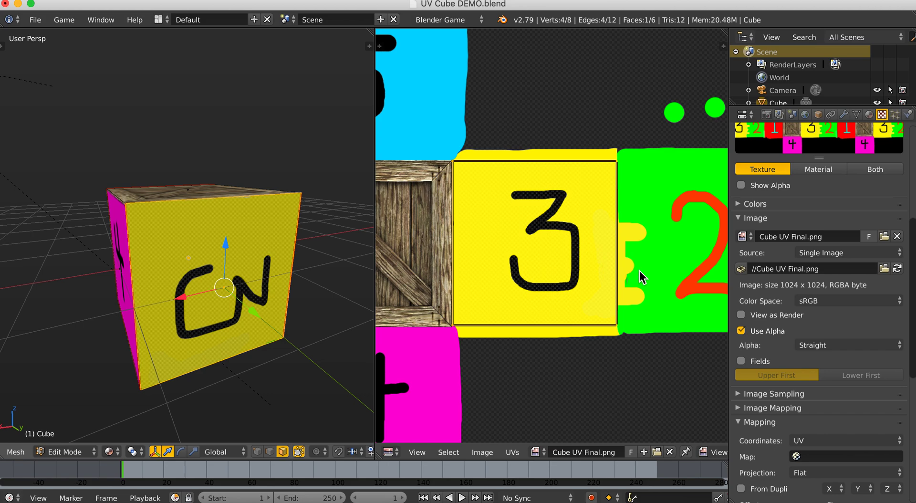
# Step: Rotate the yellow 3 face's UVs upright, undoing and rotating again to compare
pyautogui.press('r')
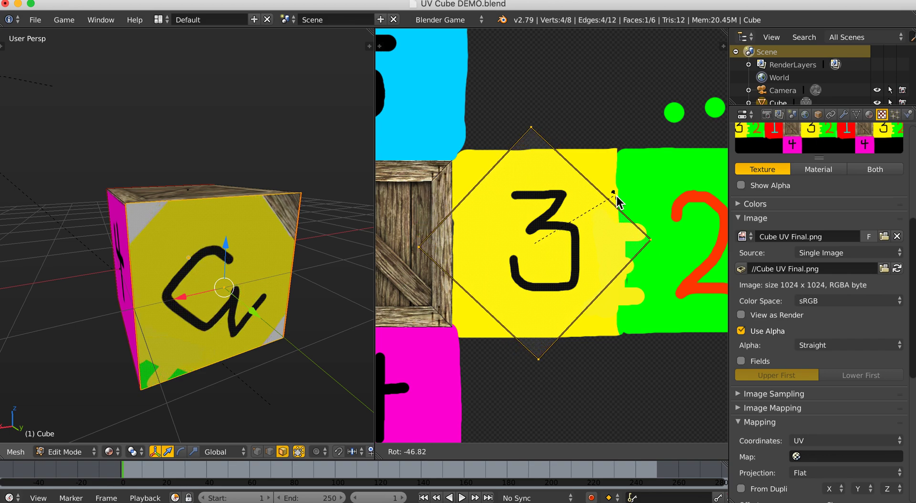
pyautogui.moveTo(616, 201); pyautogui.dragTo(625, 324)
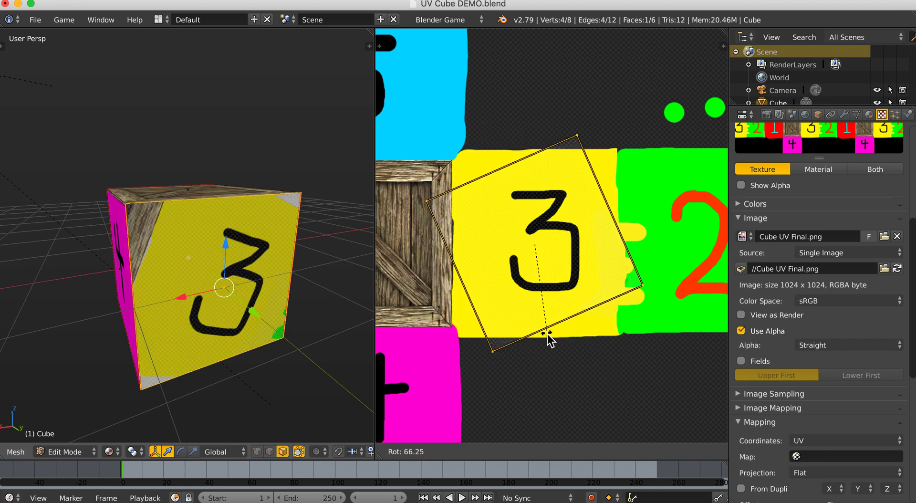
pyautogui.moveTo(549, 339); pyautogui.dragTo(523, 333)
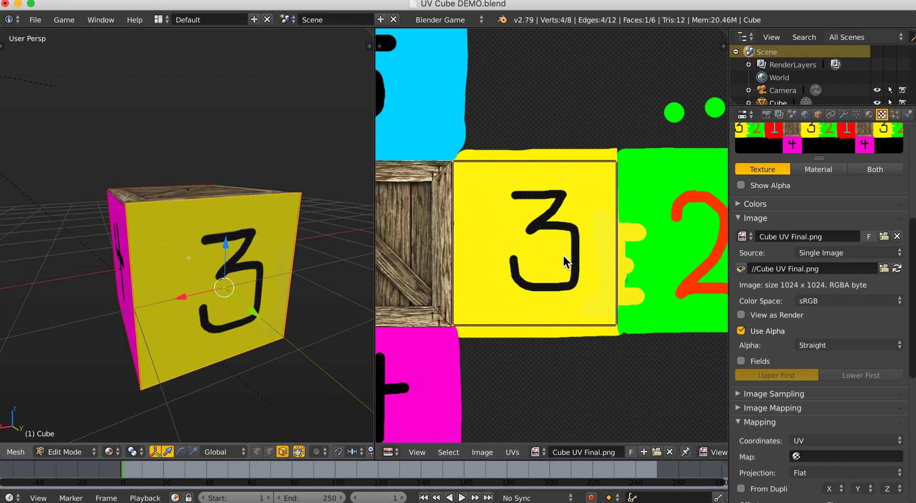
pyautogui.press('ctrl+z')
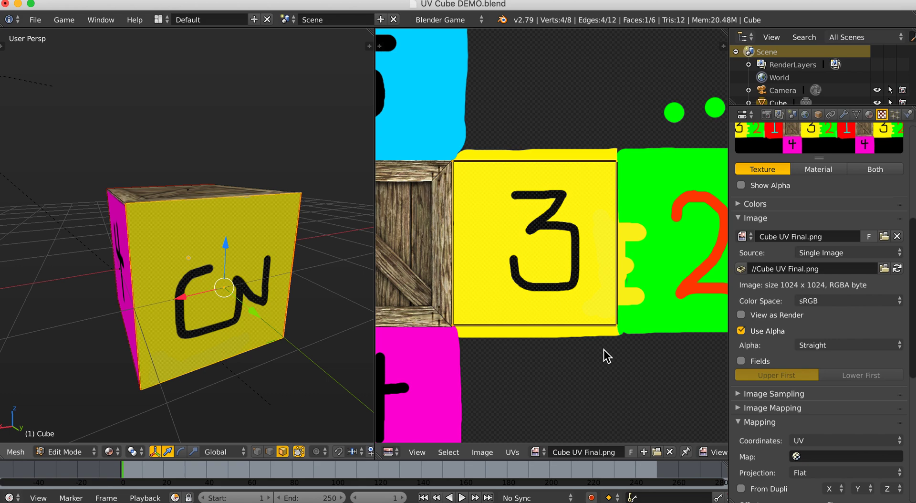
pyautogui.press('r')
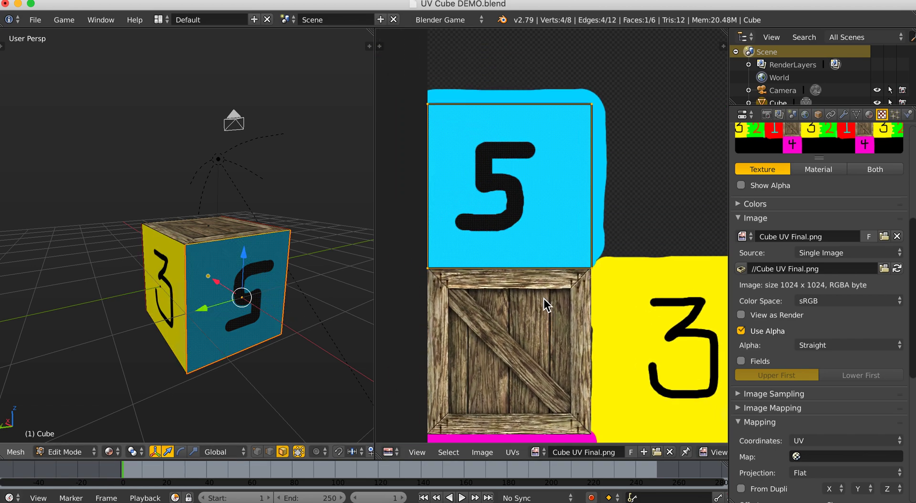
pyautogui.moveTo(555, 279)
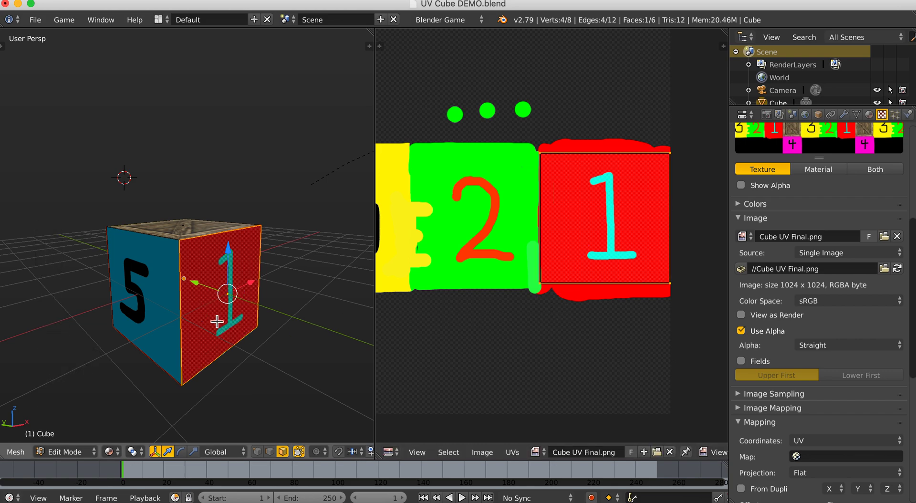
# Step: Orbit to the green 2 face, select it, and scale its UVs to about 0.78
pyautogui.moveTo(216, 292); pyautogui.dragTo(270, 344)
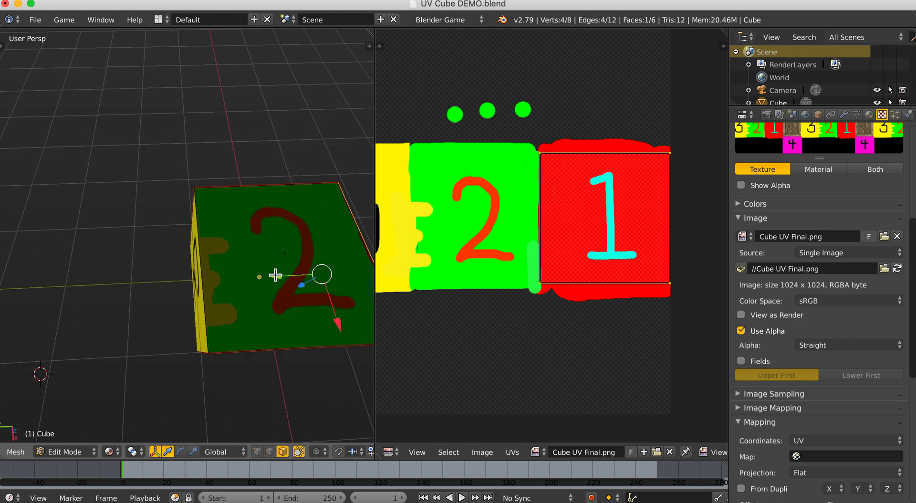
pyautogui.click(473, 219)
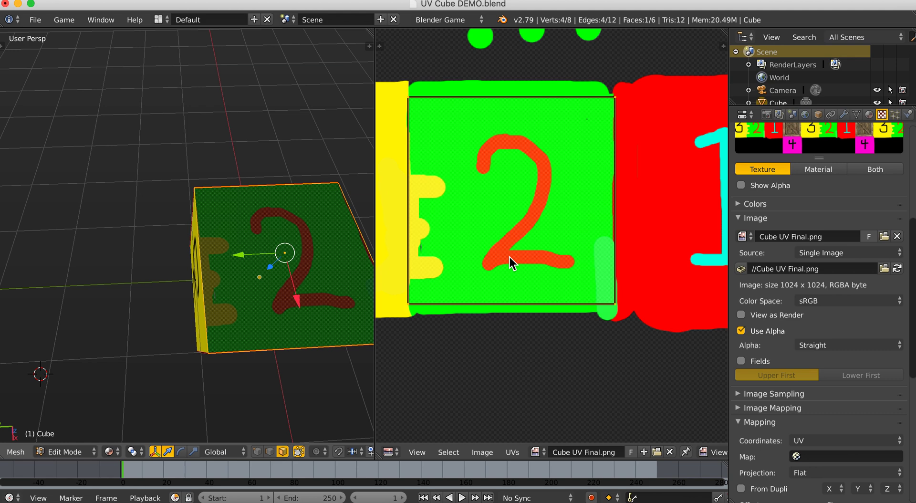
pyautogui.moveTo(529, 237)
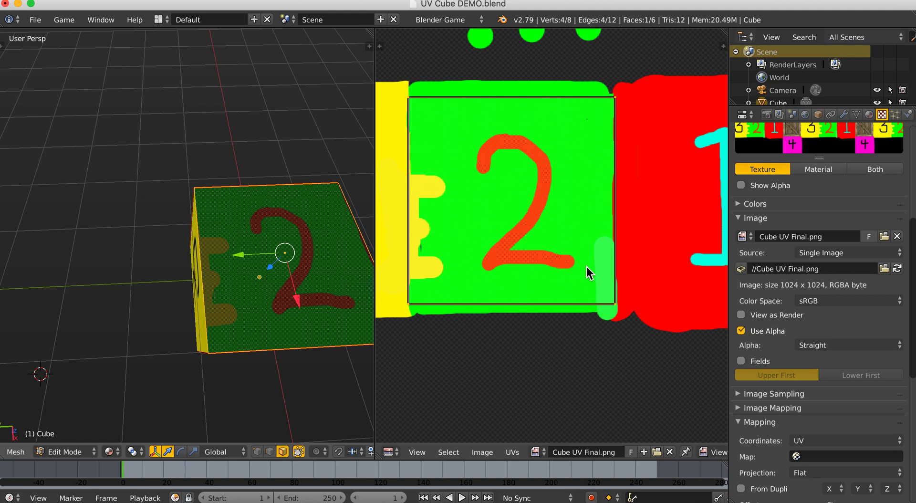
pyautogui.press('s')
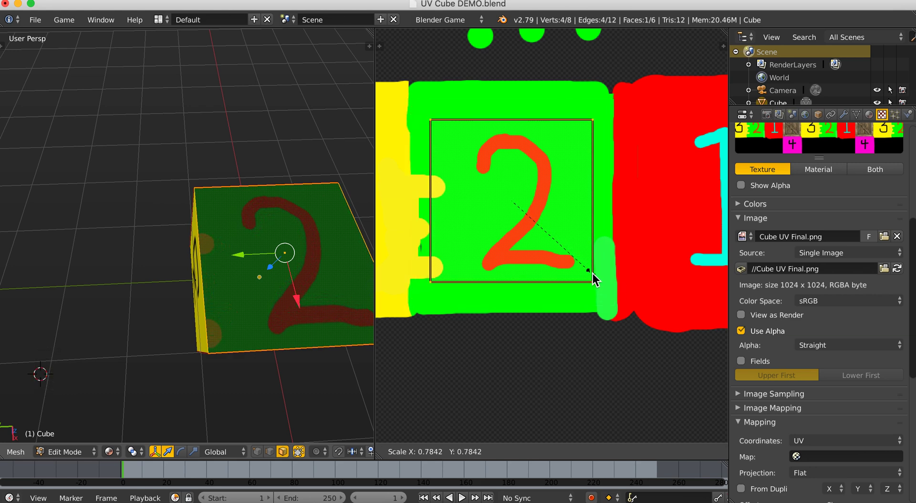
pyautogui.press('g')
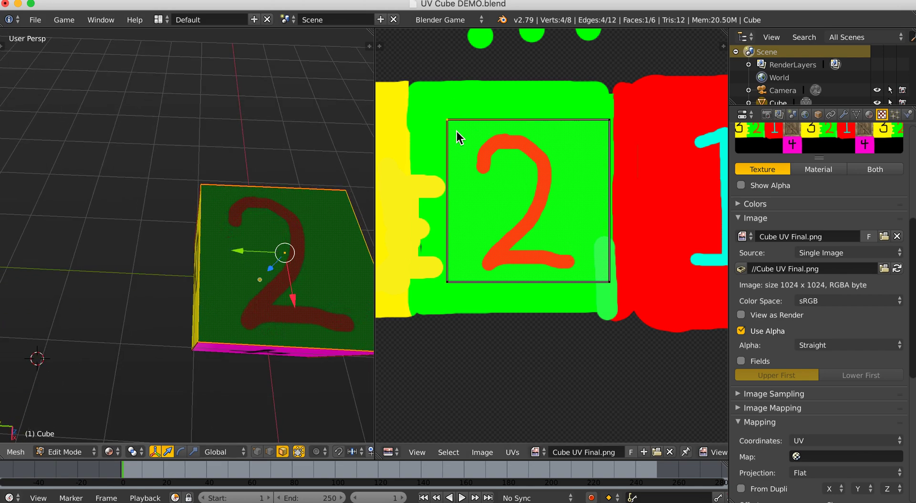
pyautogui.moveTo(514, 307)
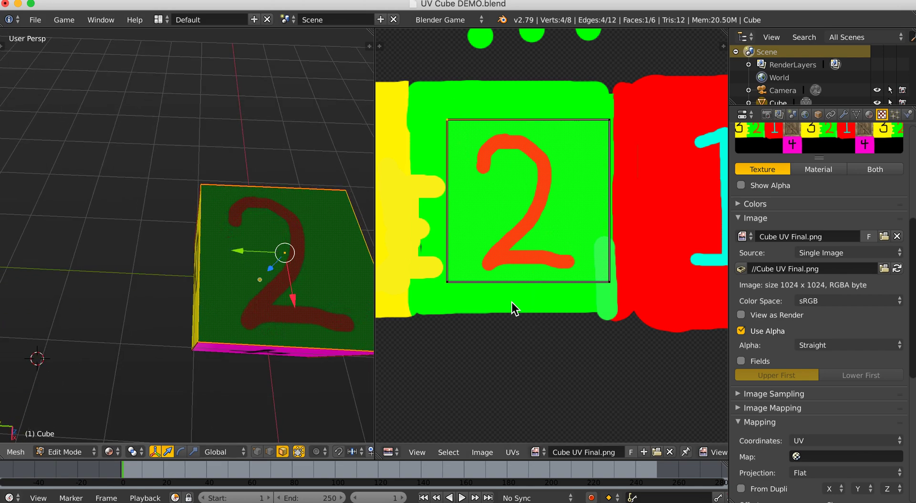
pyautogui.click(256, 452)
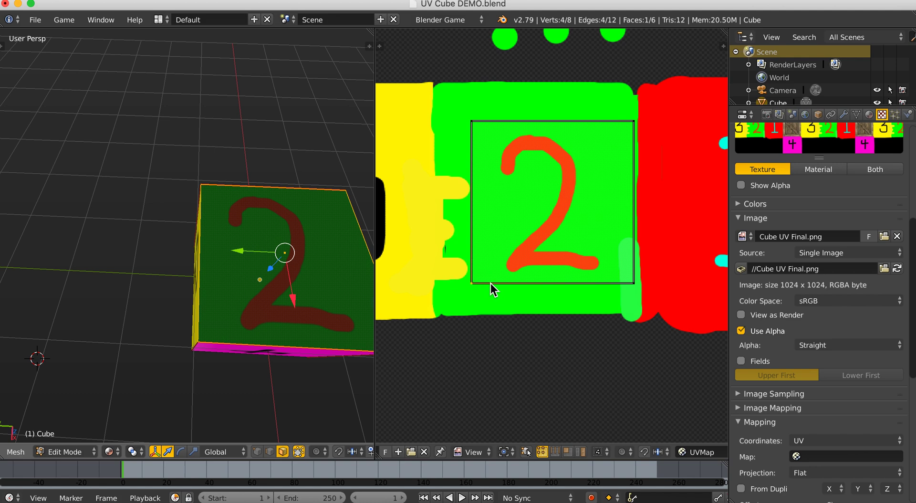
pyautogui.moveTo(479, 131)
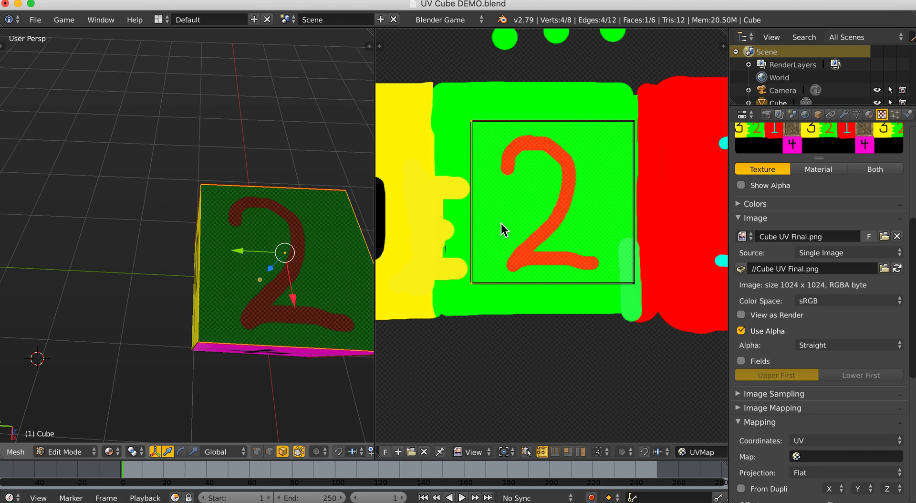
pyautogui.press('g')
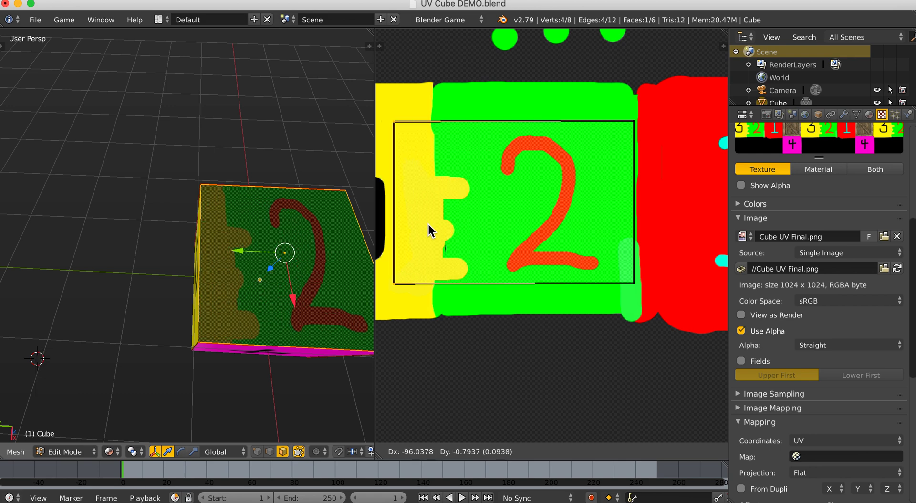
pyautogui.moveTo(429, 227); pyautogui.dragTo(503, 228)
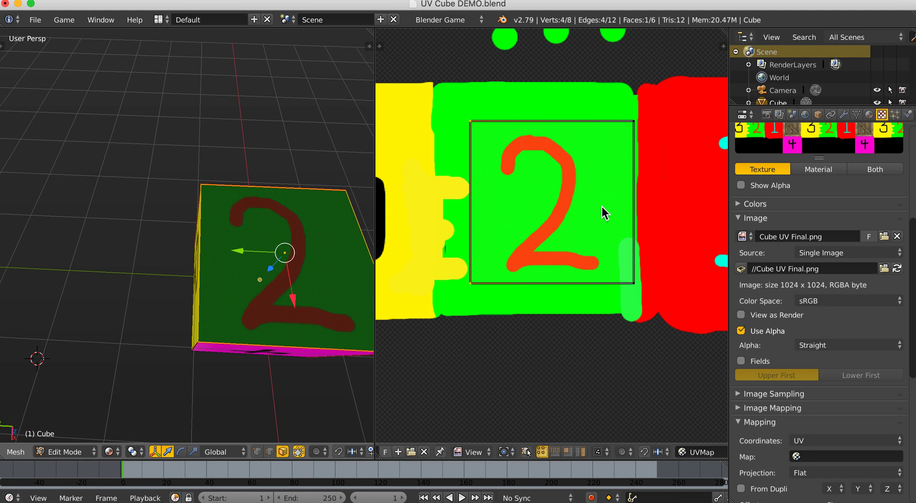
pyautogui.moveTo(328, 286)
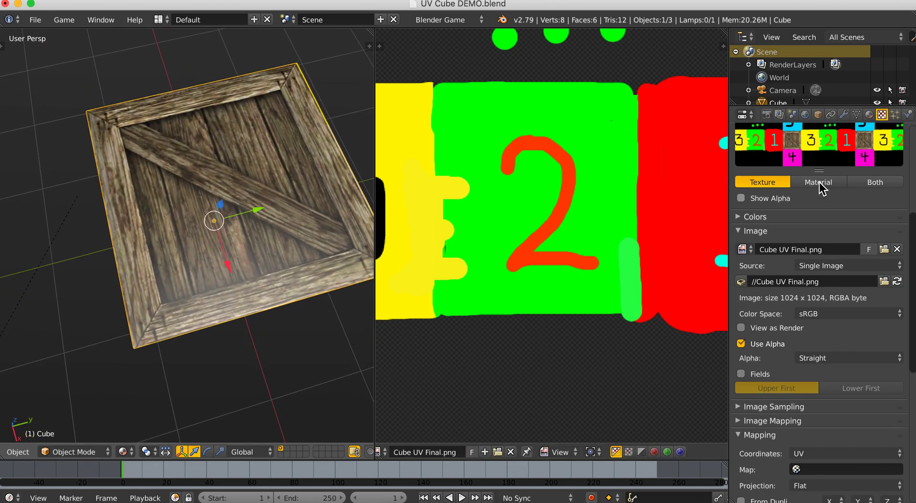
# Step: Set the cube material's Specular Intensity to 0, then orbit and zoom to inspect
pyautogui.click(883, 114)
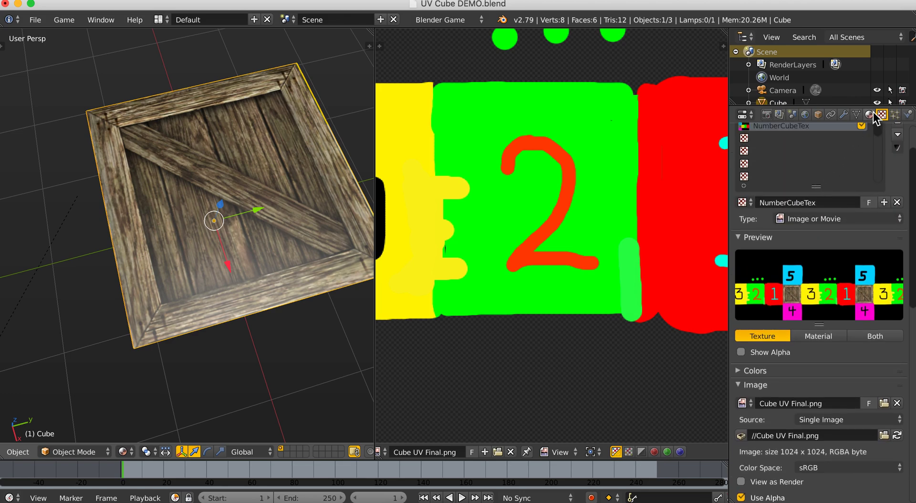
pyautogui.click(870, 115)
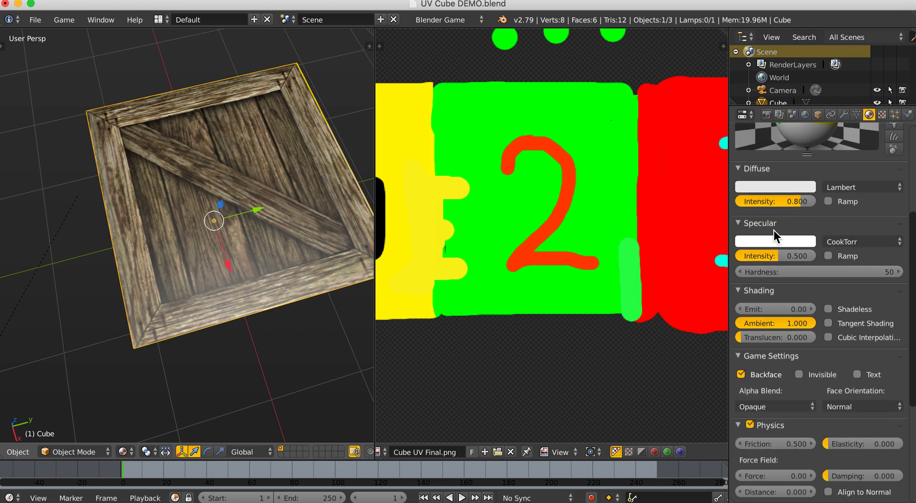
pyautogui.moveTo(775, 256)
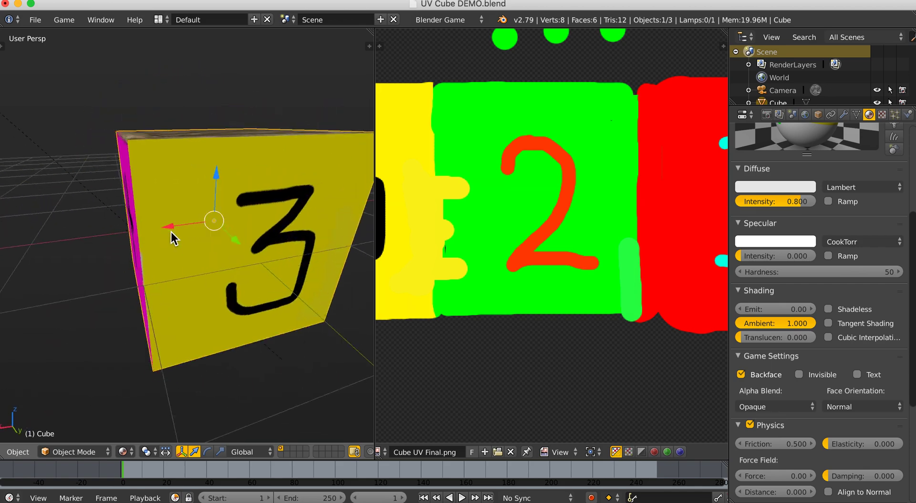
pyautogui.moveTo(175, 237); pyautogui.dragTo(266, 257)
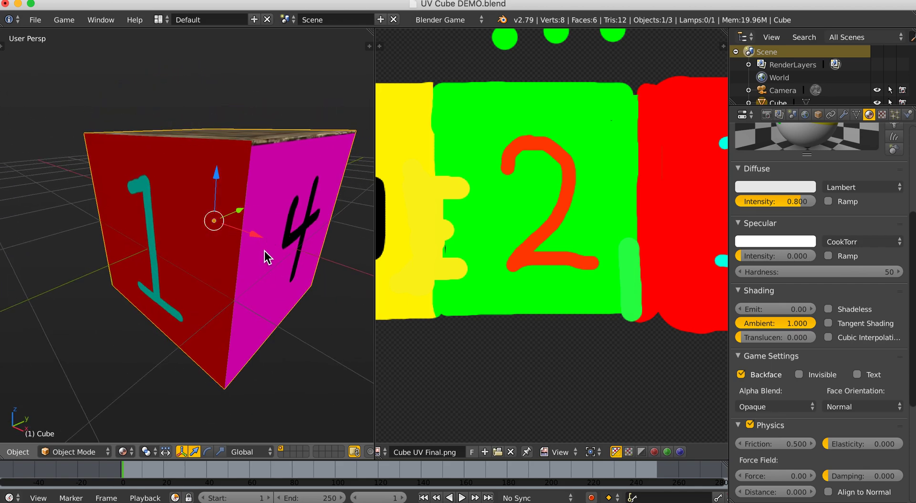
pyautogui.scroll(-3)
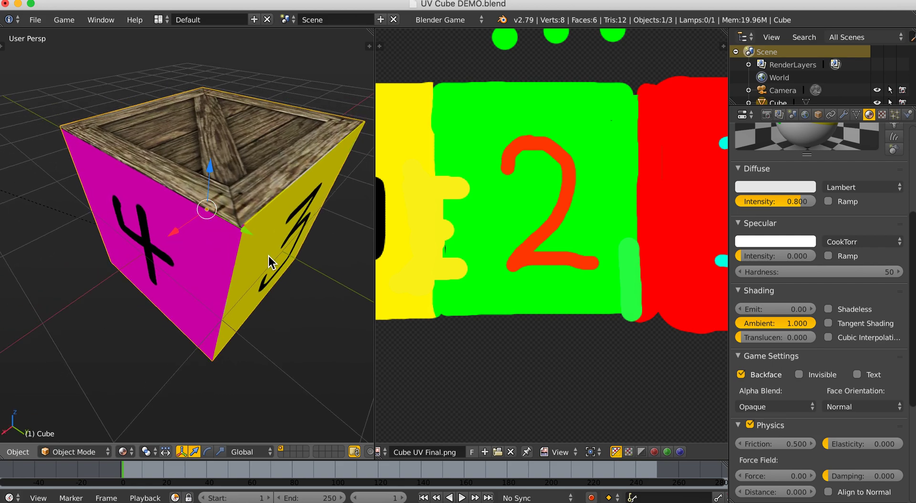
pyautogui.press('p')
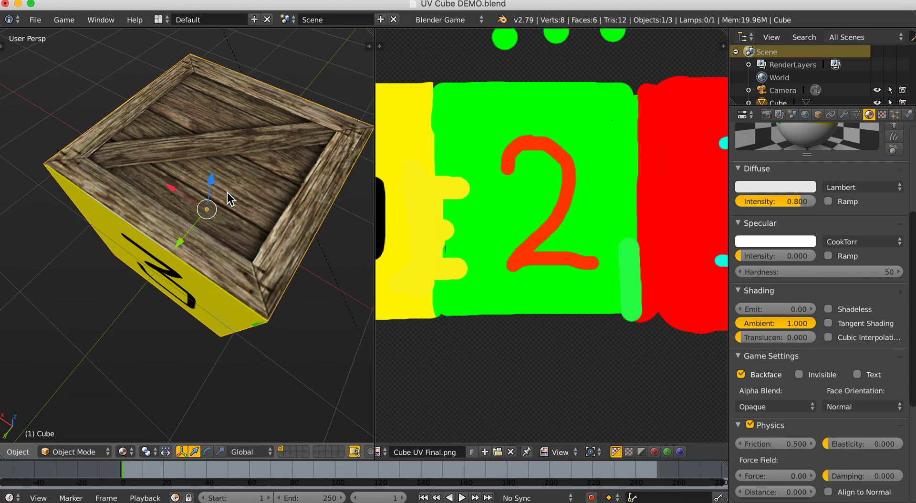
pyautogui.moveTo(292, 172)
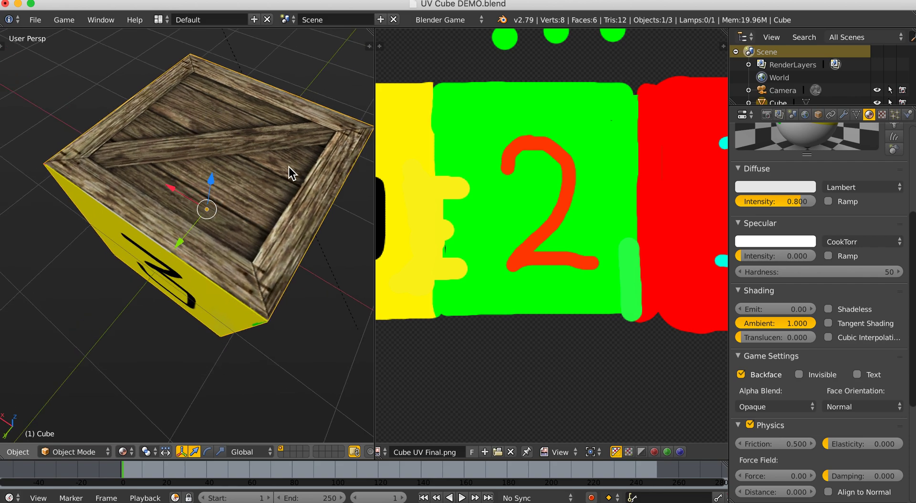